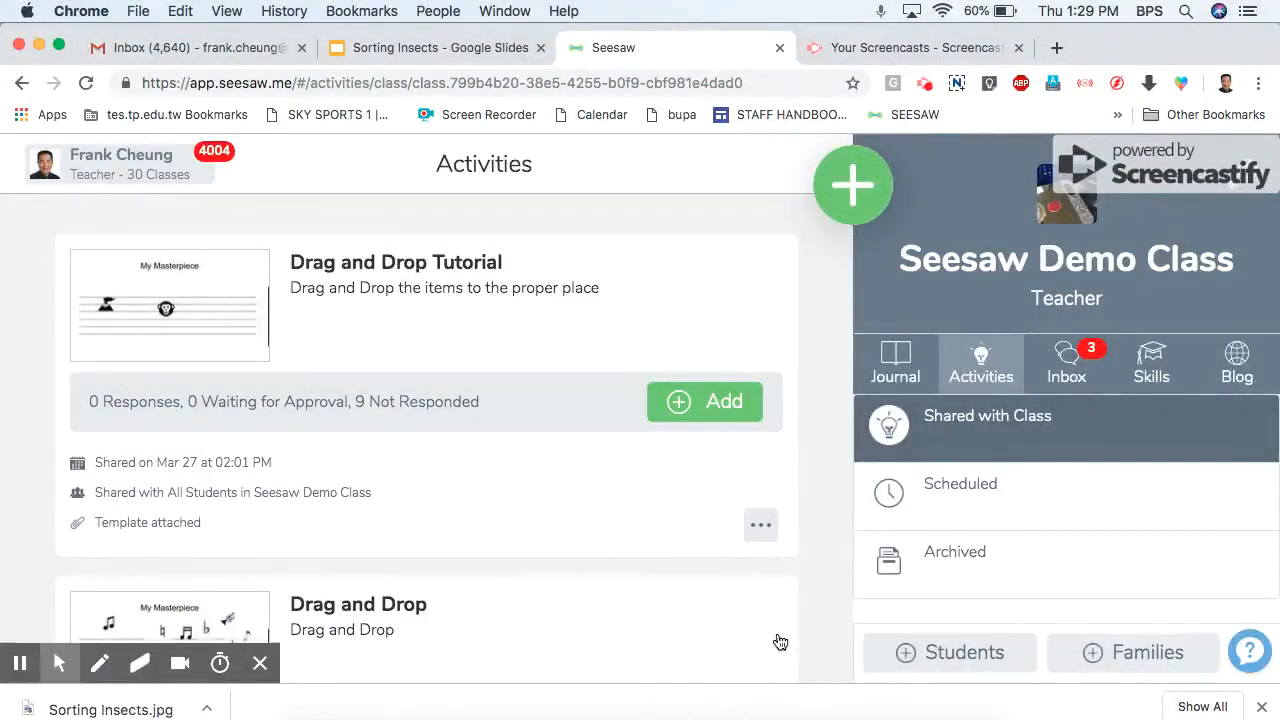
mouse_move(895, 607)
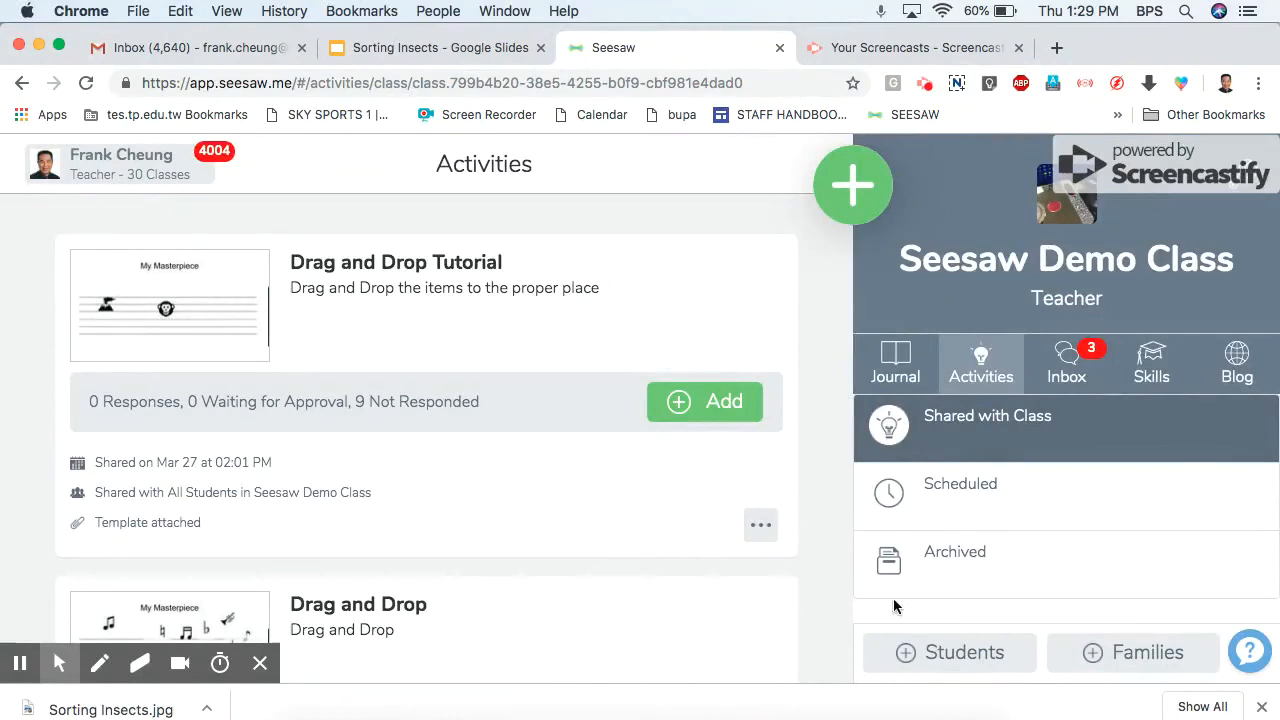
Open the Seesaw Demo Class Journal to see the sample student's bar-chart post
left_click(895, 360)
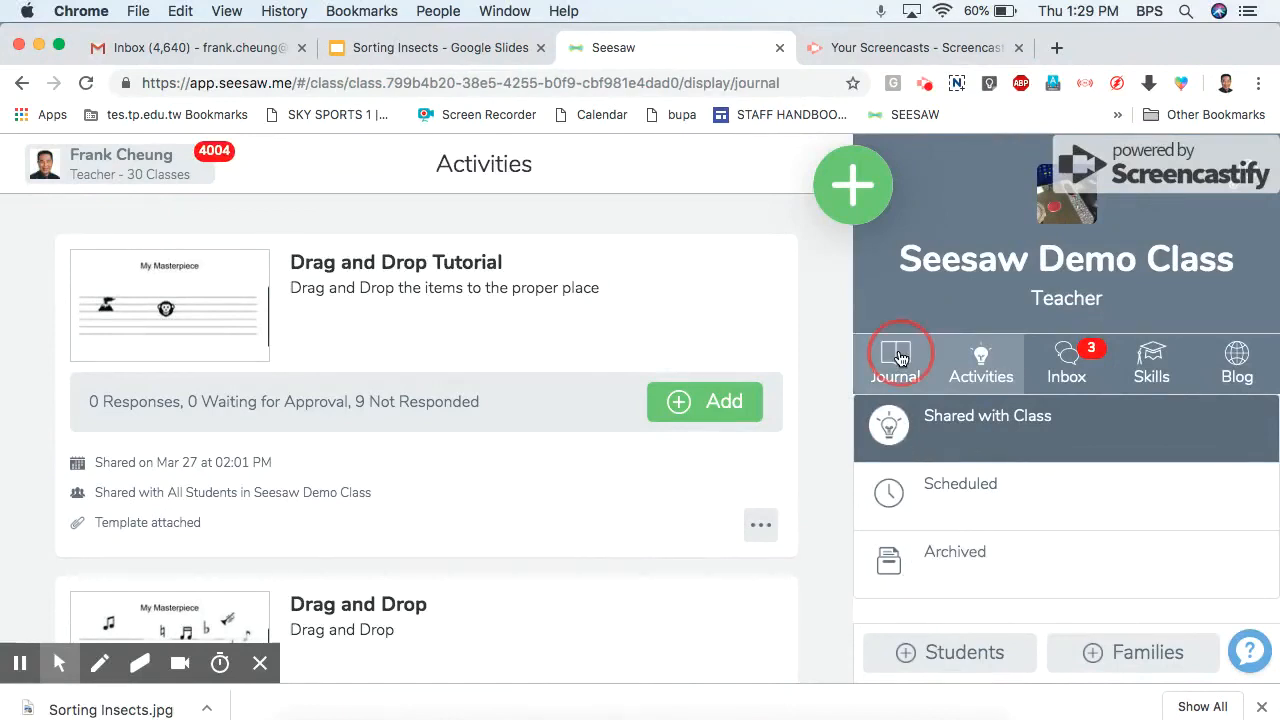
left_click(895, 362)
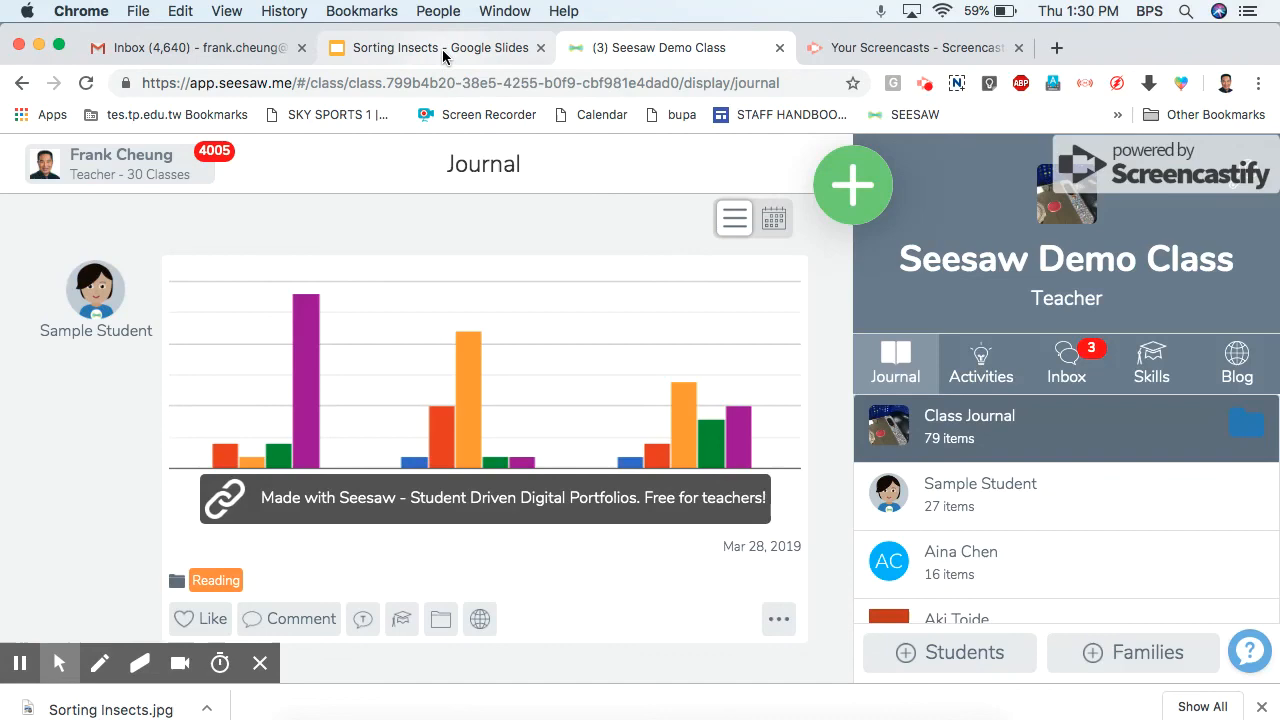
Switch to the Sorting Insects presentation showing the How Many Legs Do I Have? slide
left_click(440, 47)
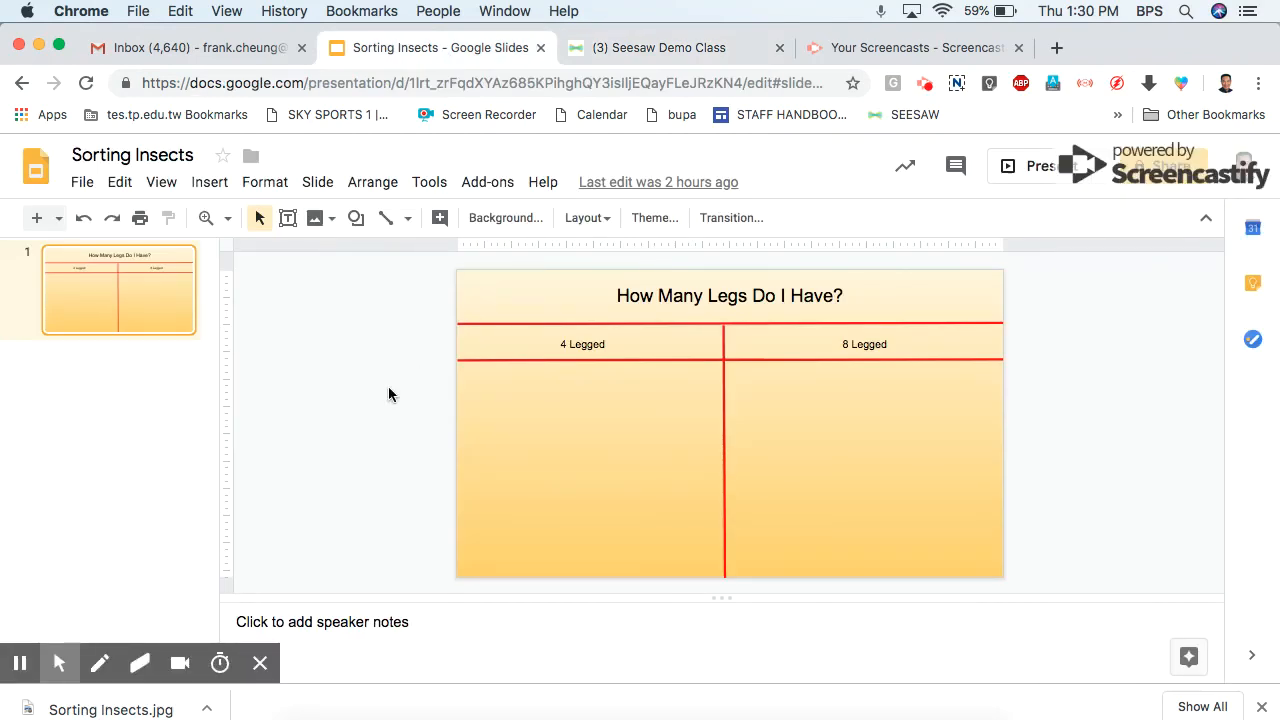
mouse_move(363, 451)
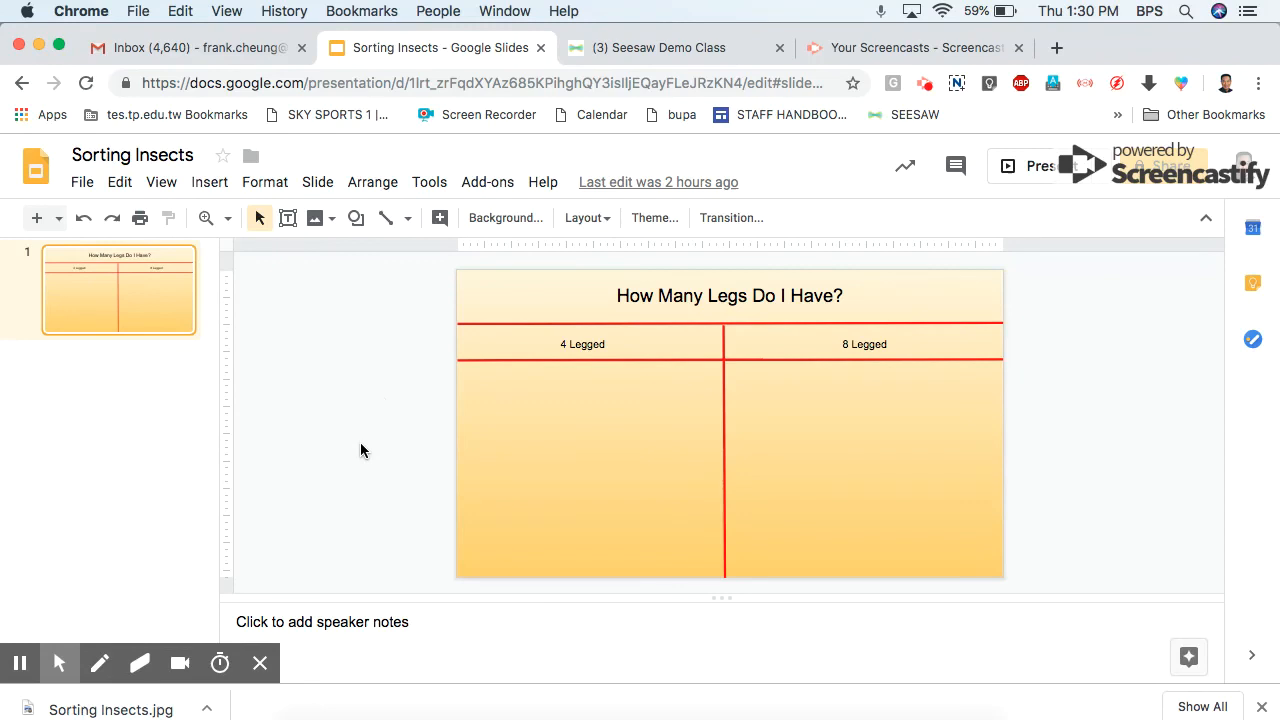
mouse_move(699, 364)
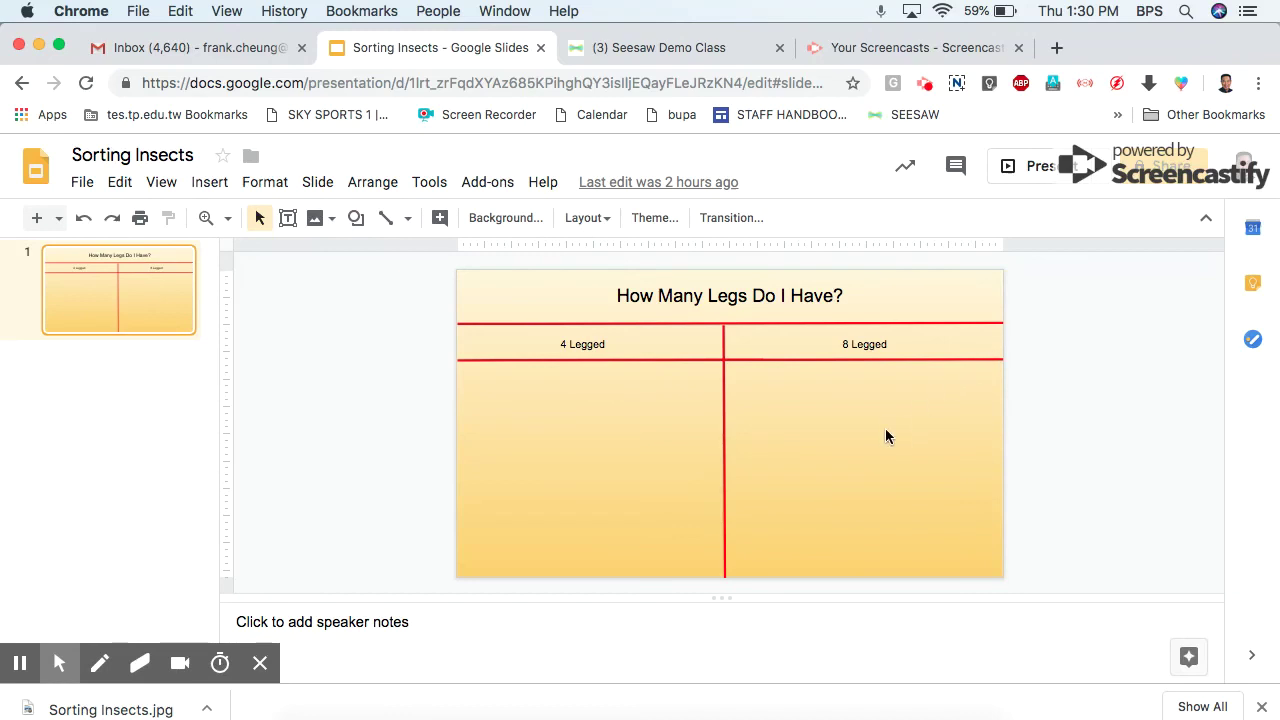
mouse_move(556, 426)
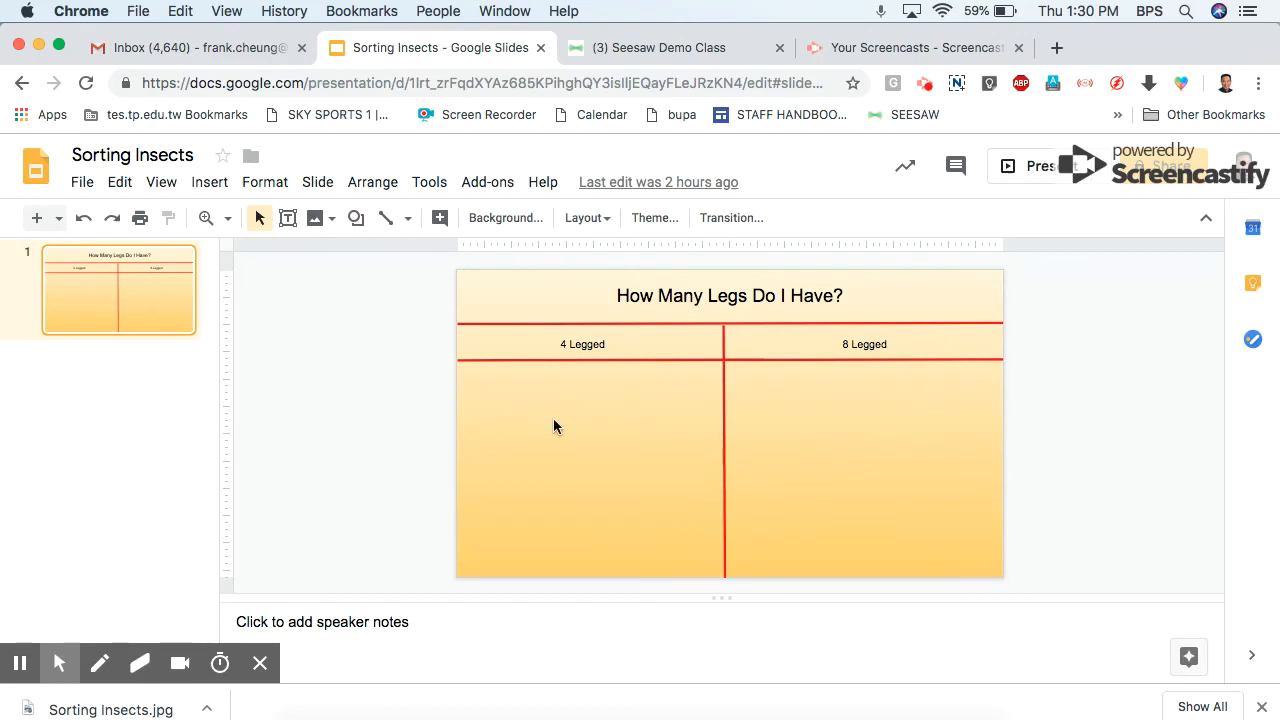
mouse_move(843, 468)
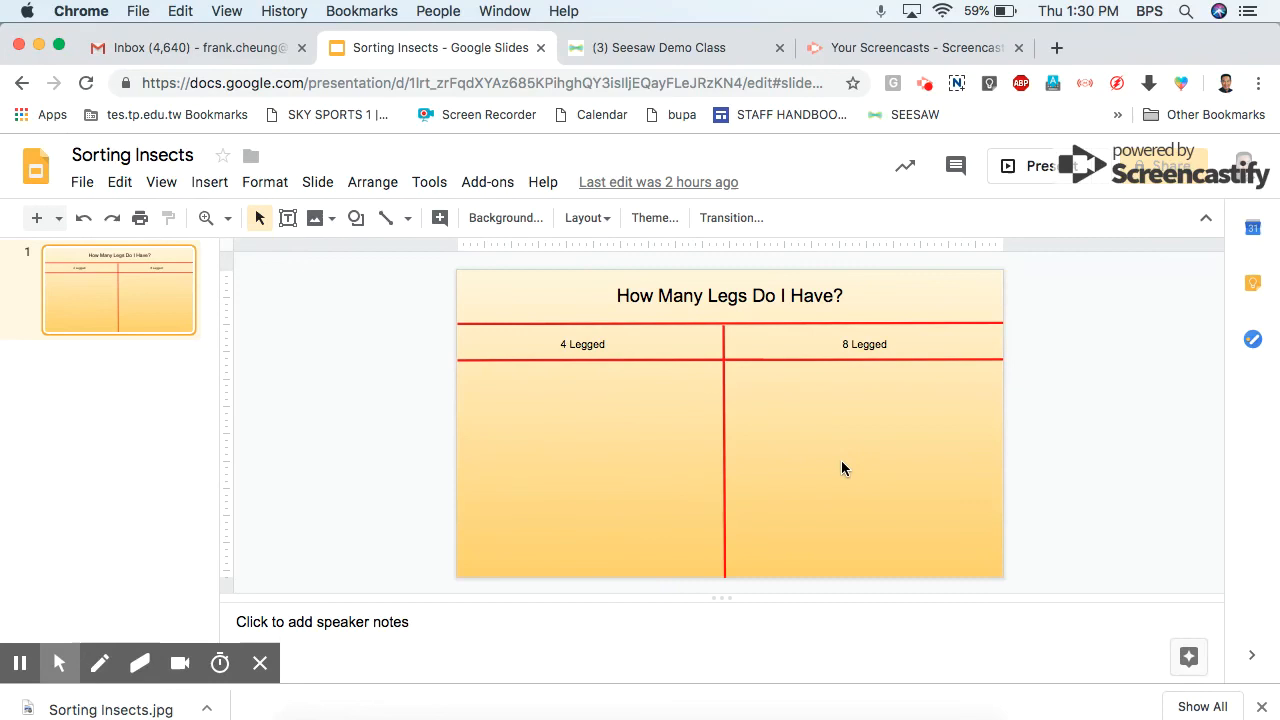
mouse_move(675, 436)
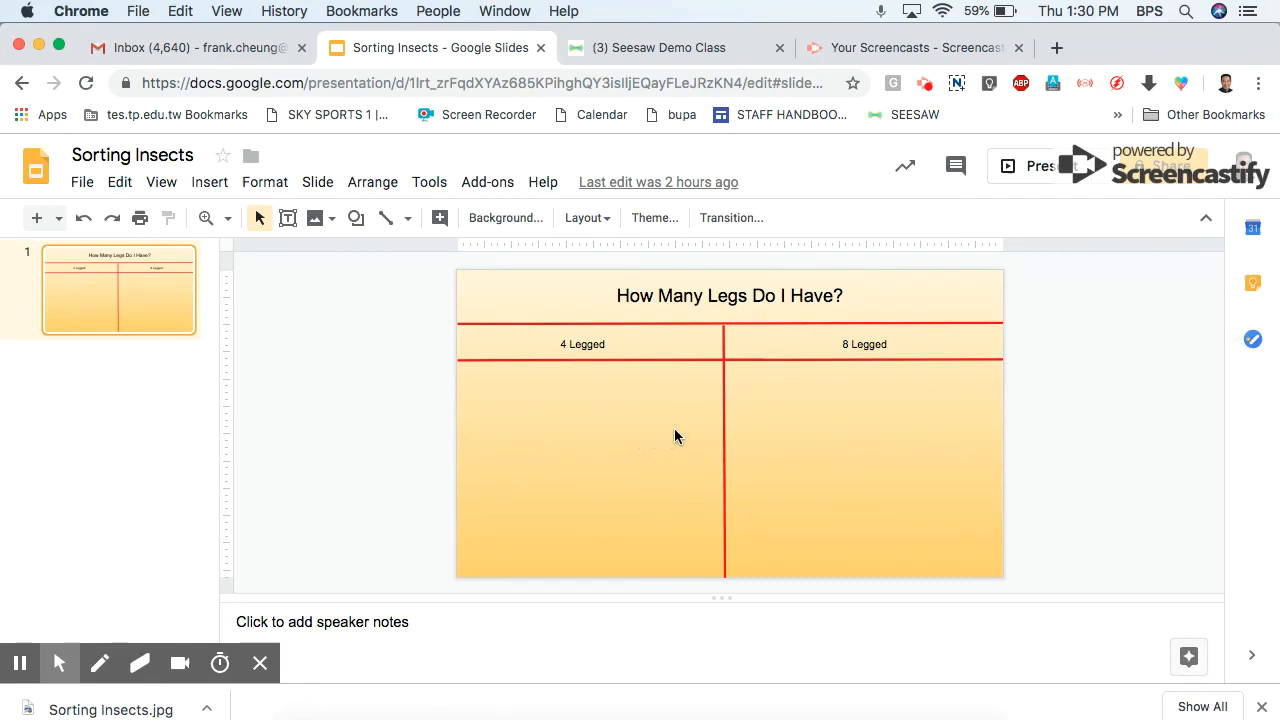
mouse_move(621, 426)
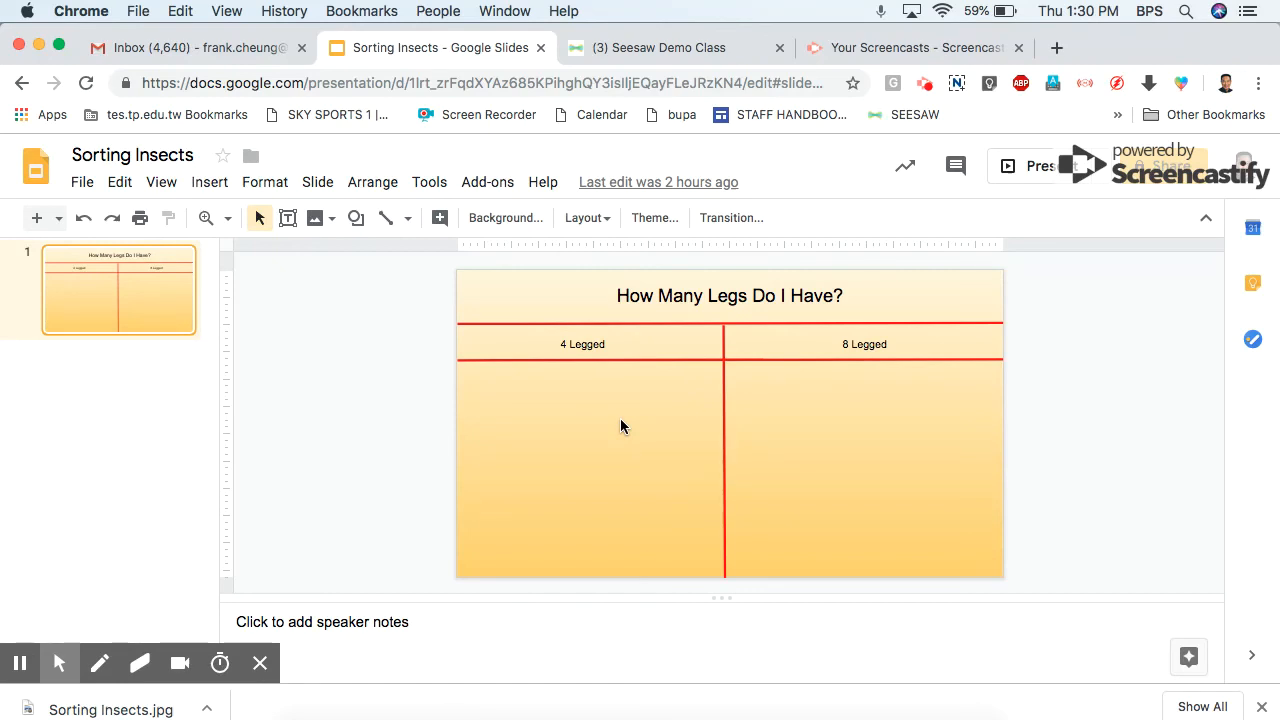
mouse_move(389, 240)
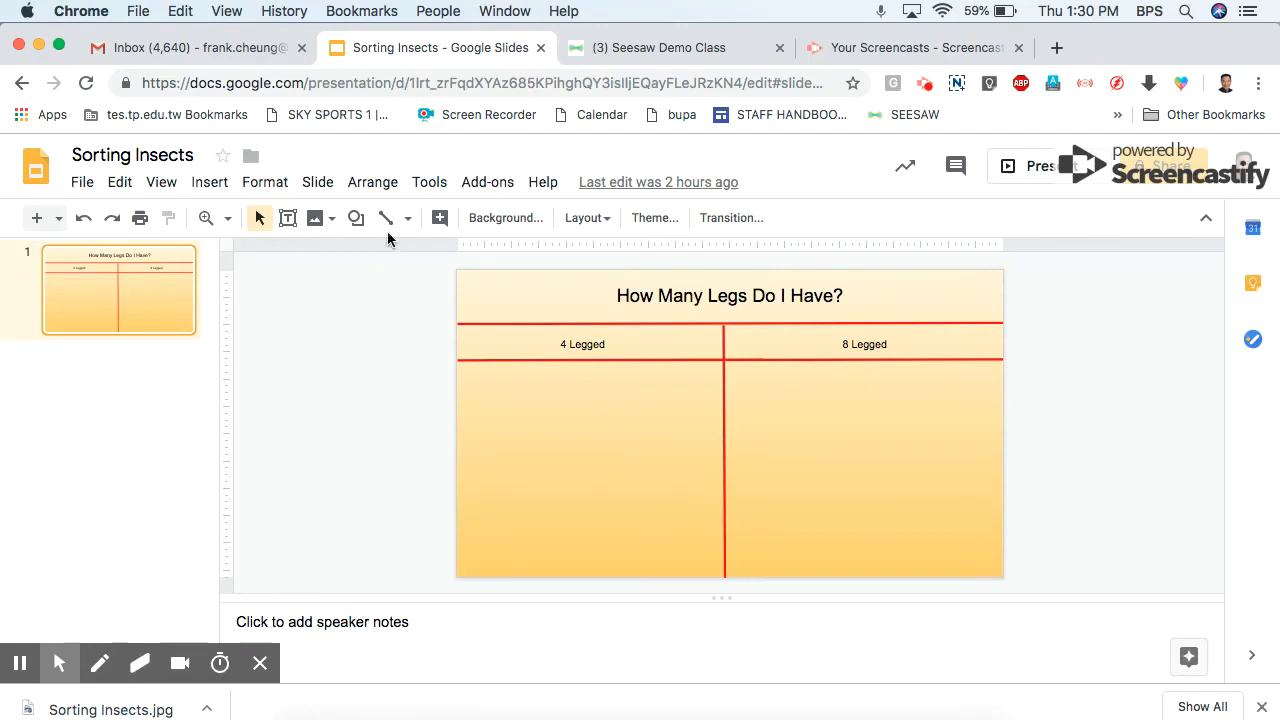
mouse_move(408, 310)
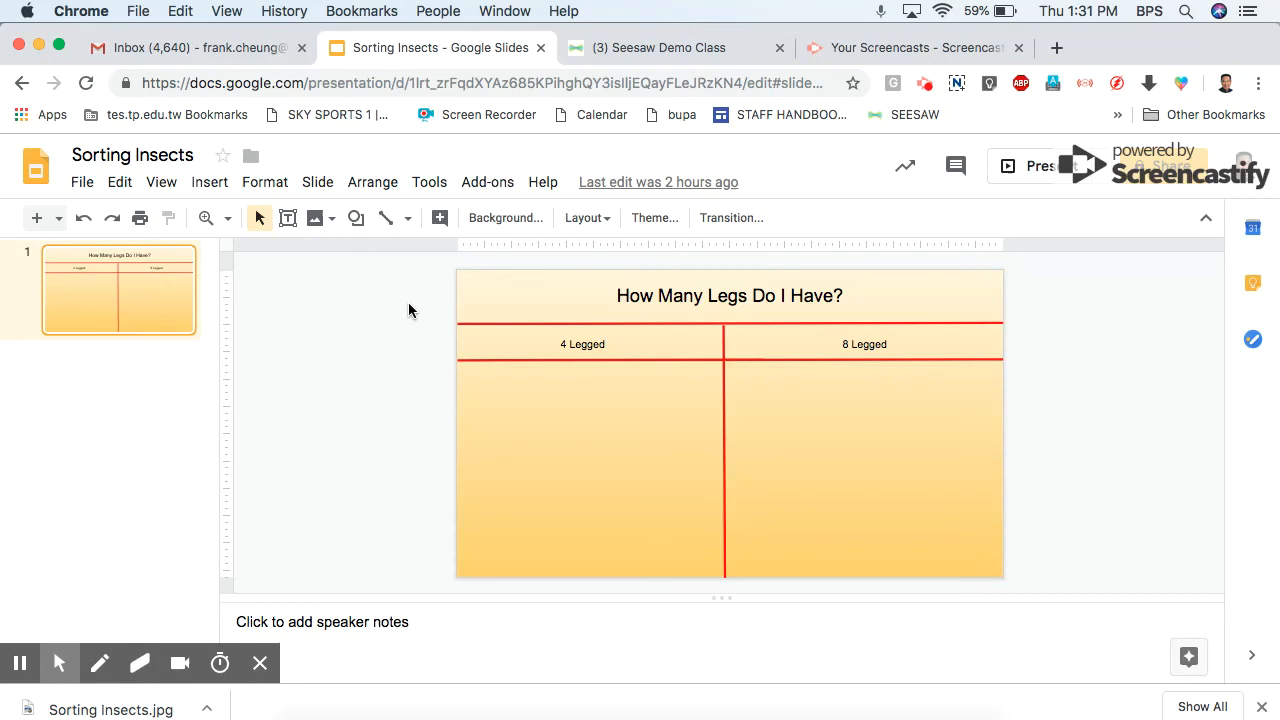
Save the current slide as the JPEG Sorting Insects.jpg in Downloads
left_click(82, 182)
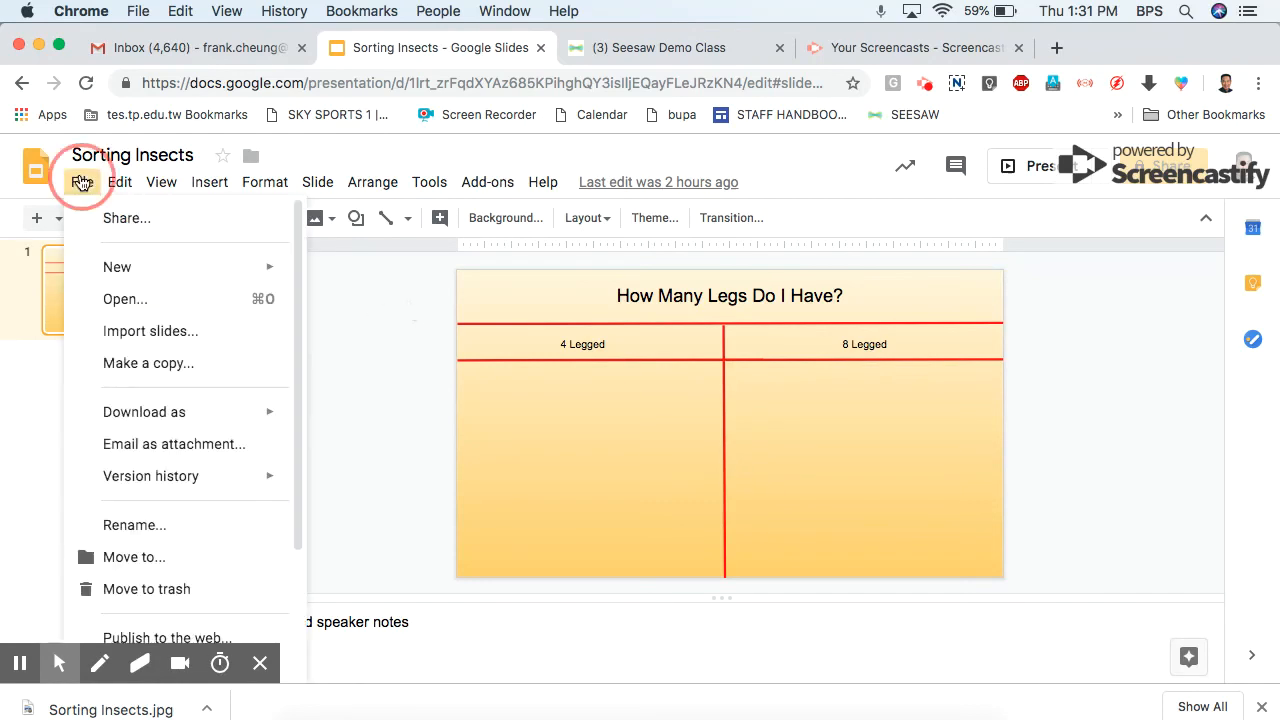
mouse_move(148, 363)
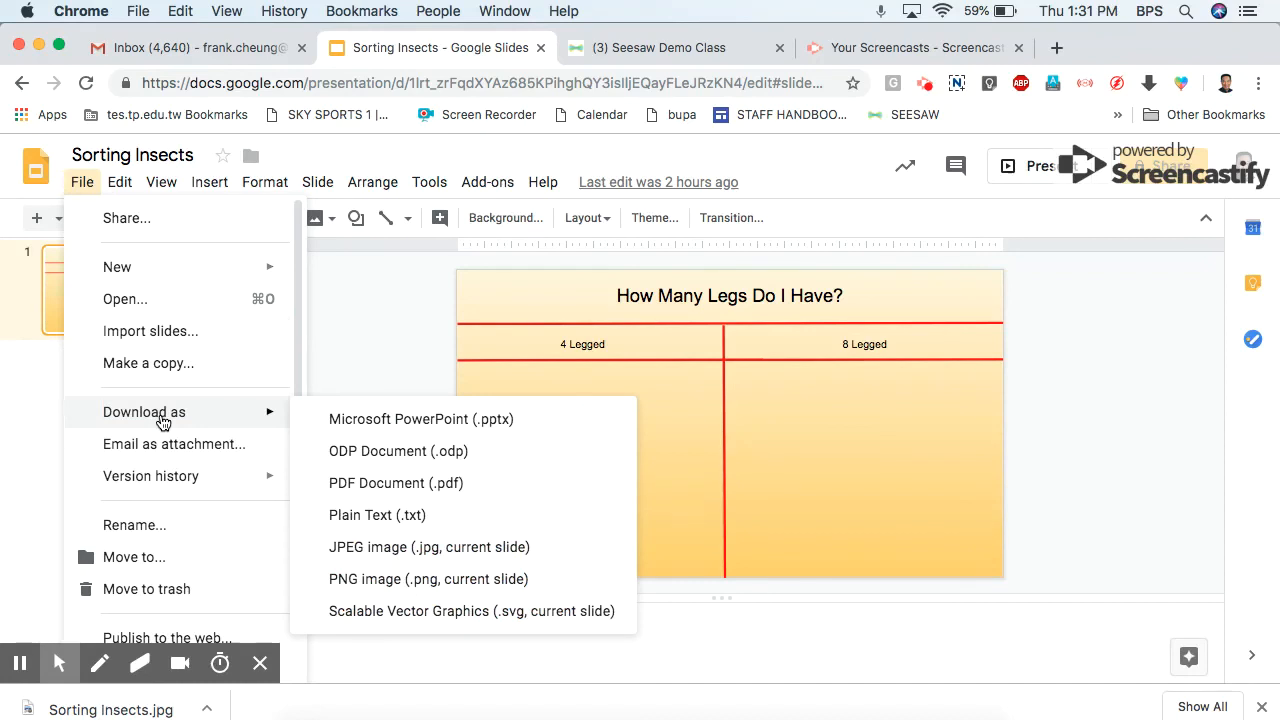
mouse_move(405, 515)
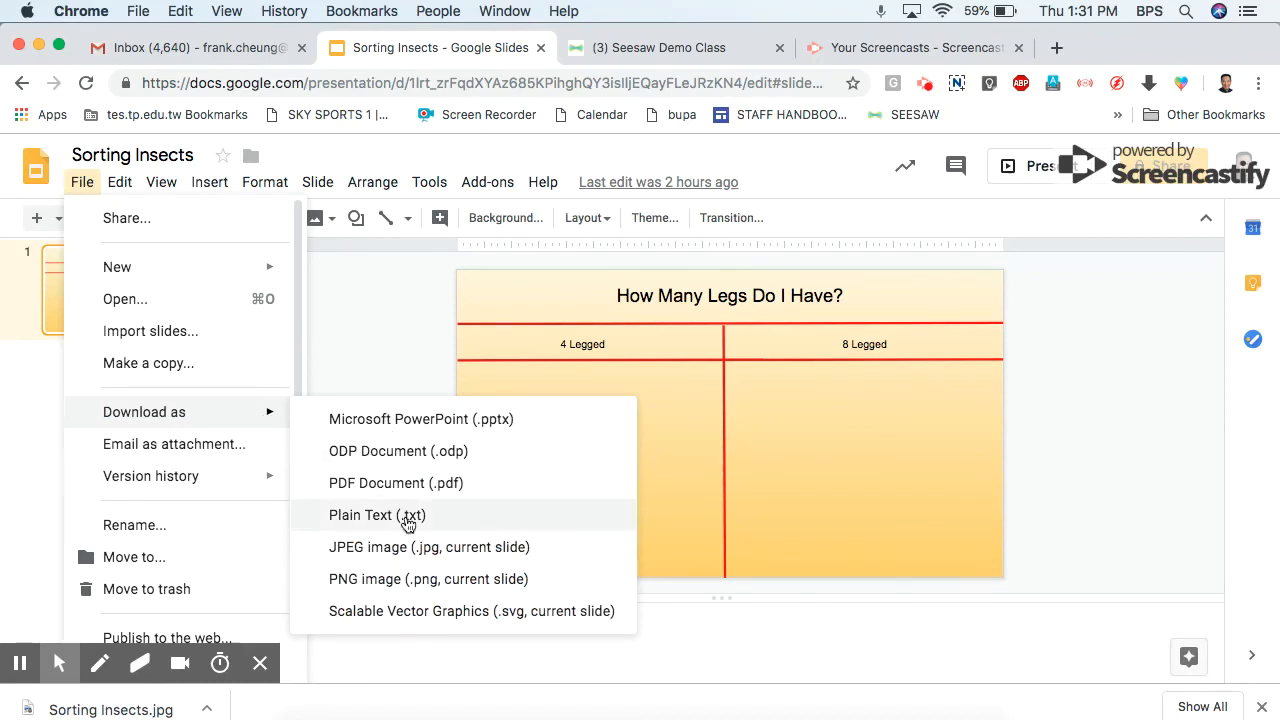
mouse_move(388, 551)
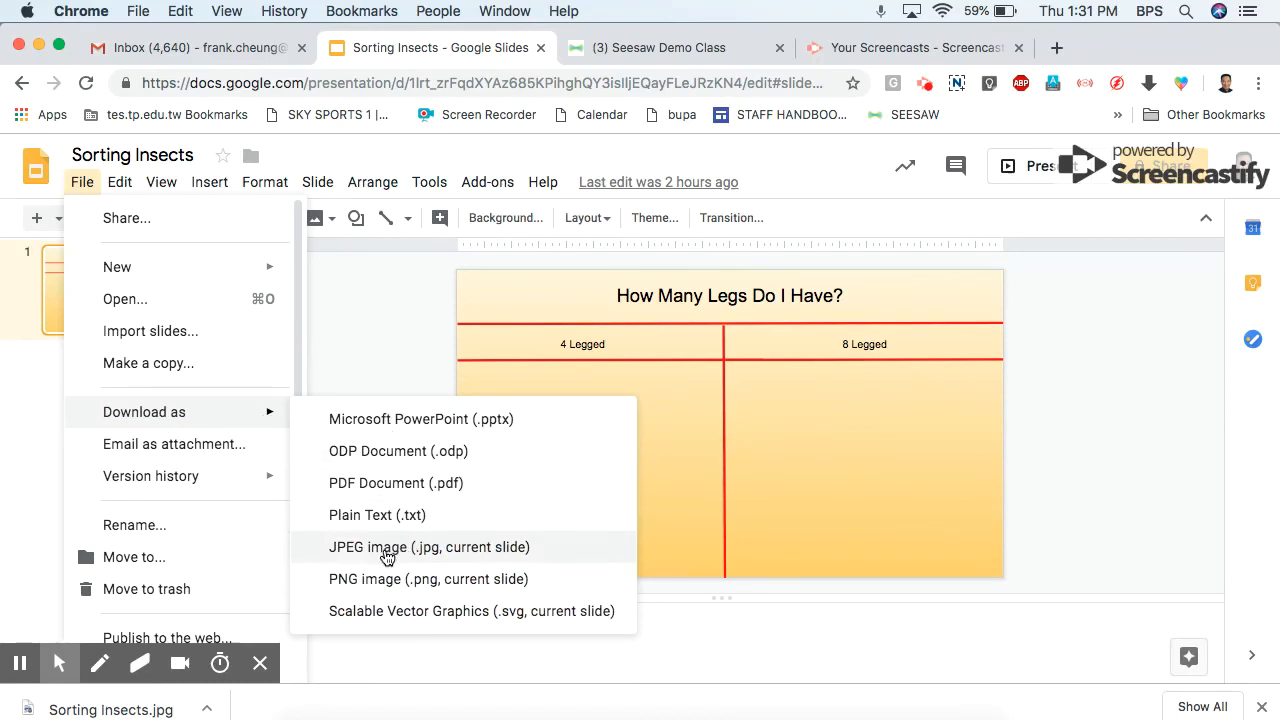
mouse_move(367, 586)
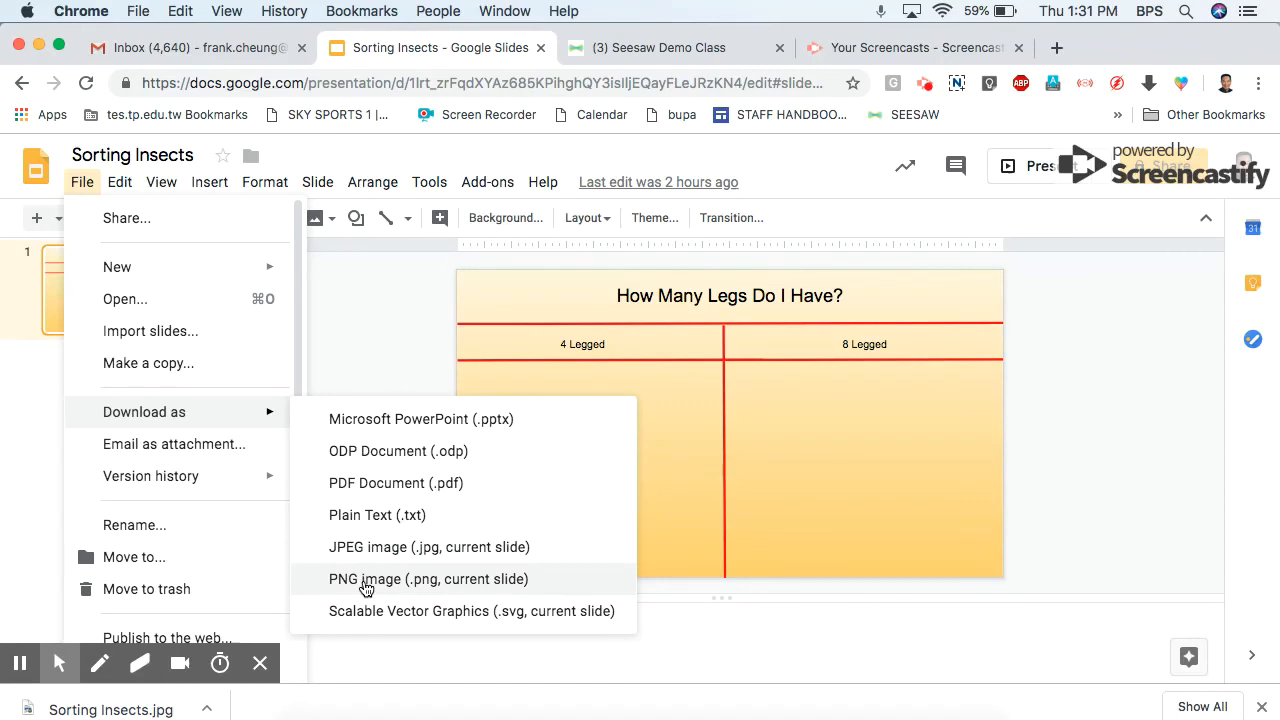
mouse_move(403, 558)
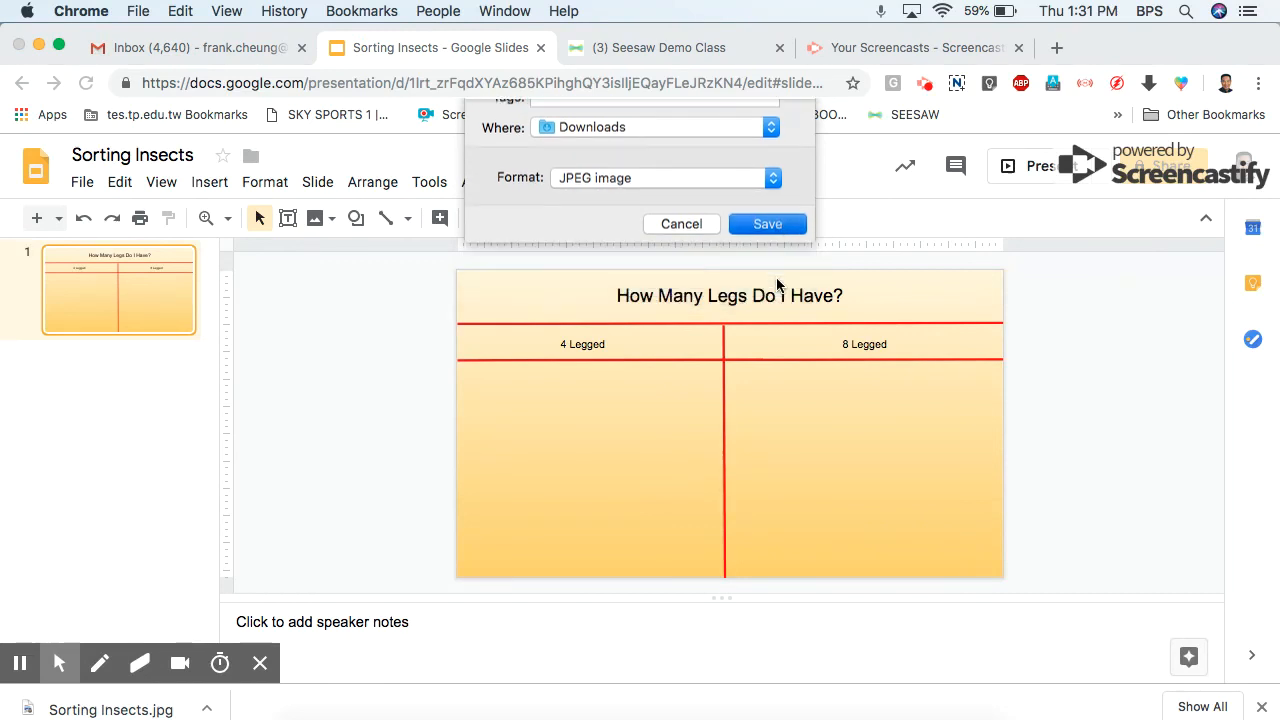
left_click(767, 223)
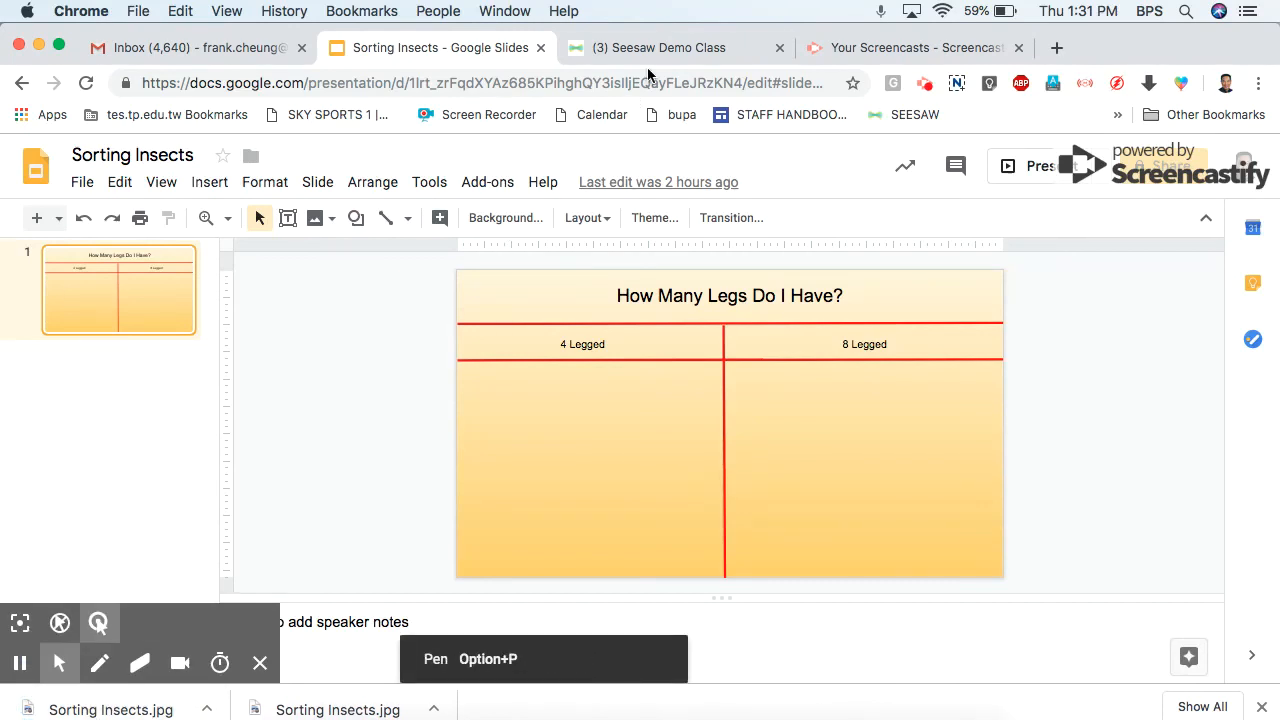
Back in Seesaw, choose Create or Share Activity to reach My Library
left_click(659, 47)
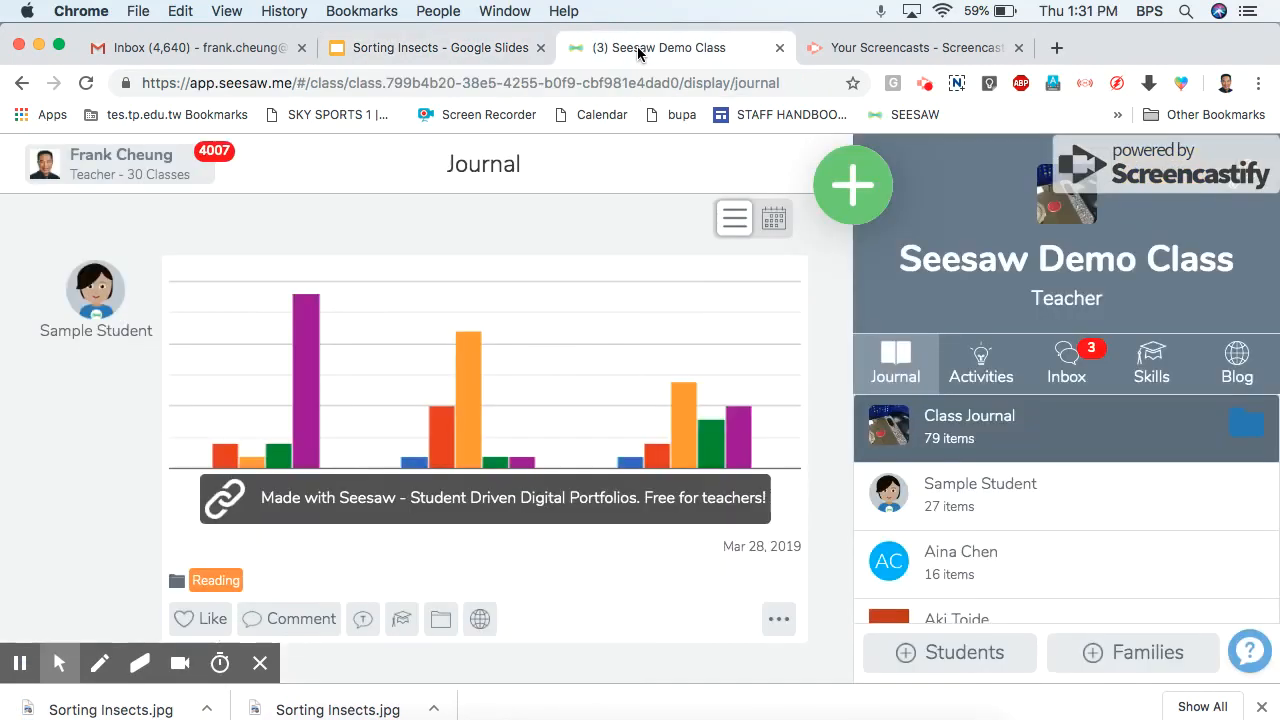
mouse_move(853, 185)
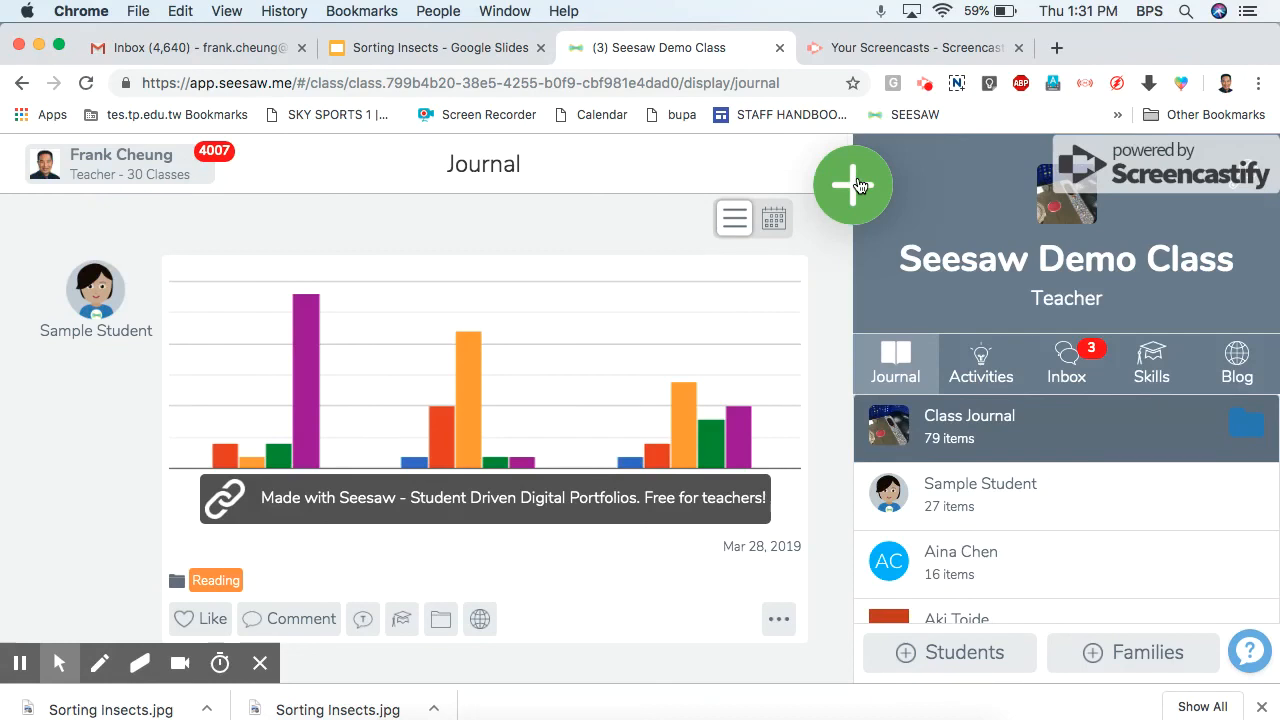
left_click(853, 186)
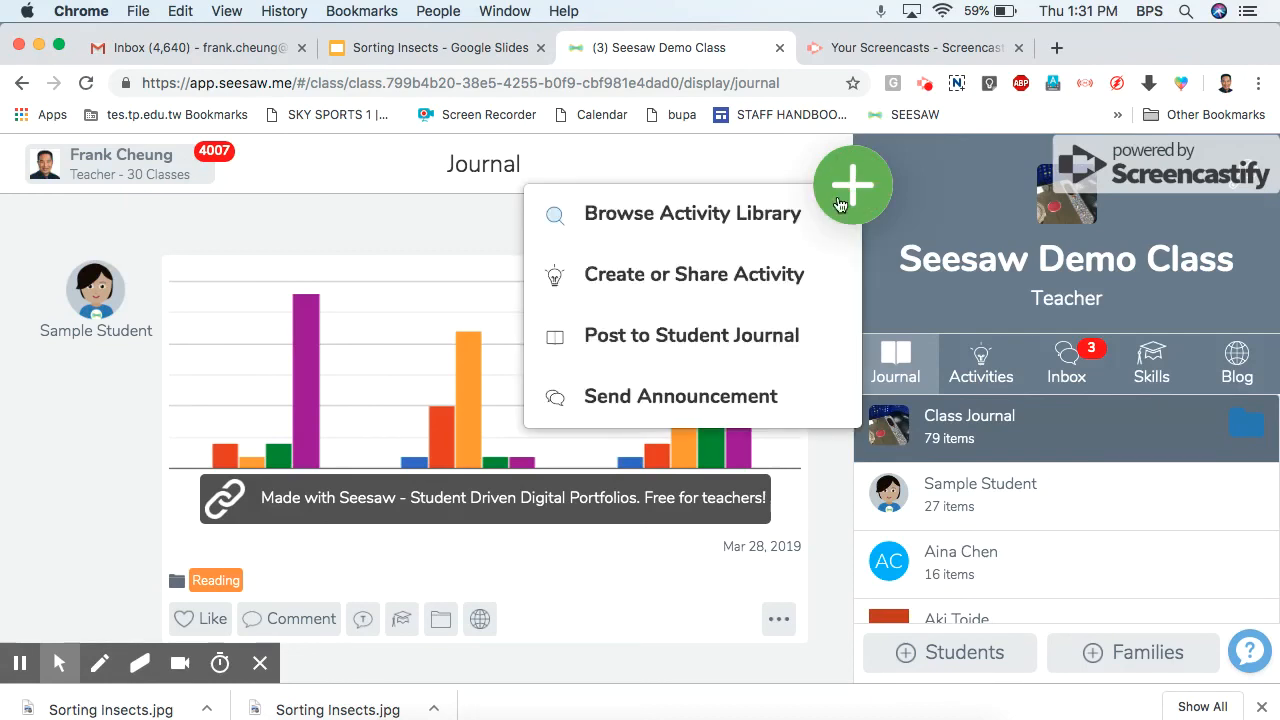
mouse_move(694, 274)
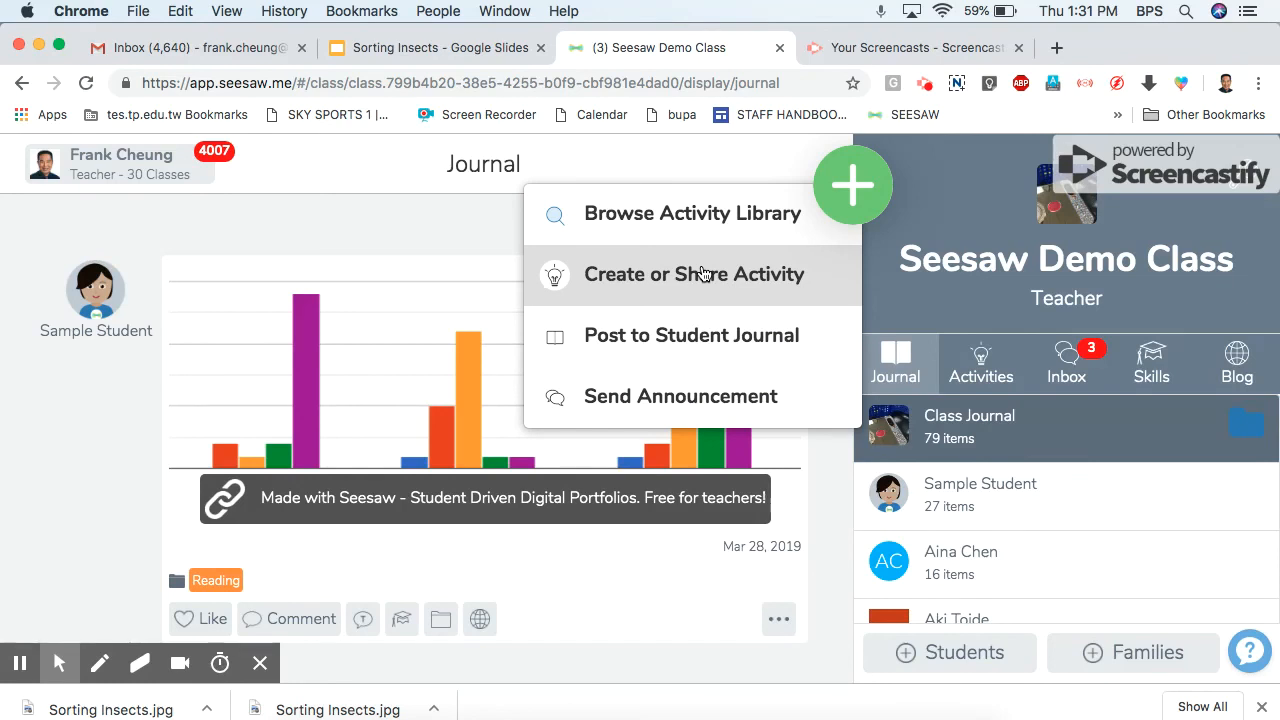
left_click(691, 213)
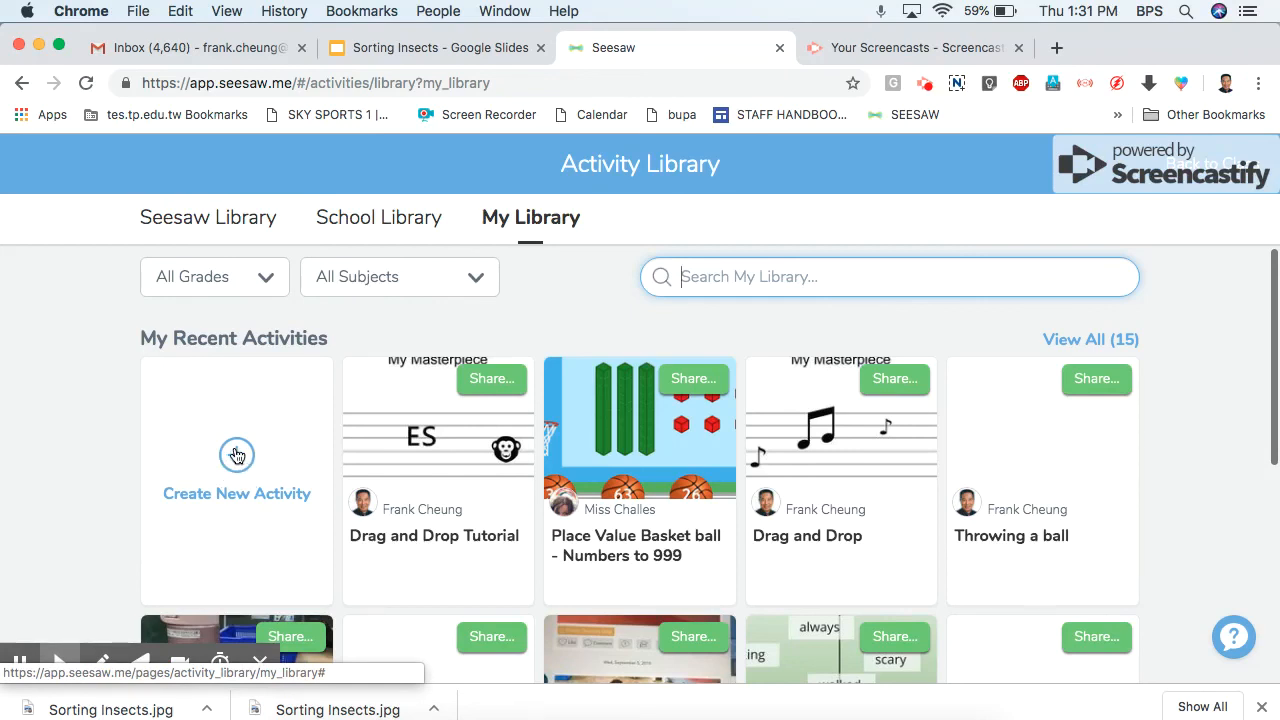
Start a new activity titled 'Sorting Mini Beasts' and scroll to the Student Template section
left_click(236, 456)
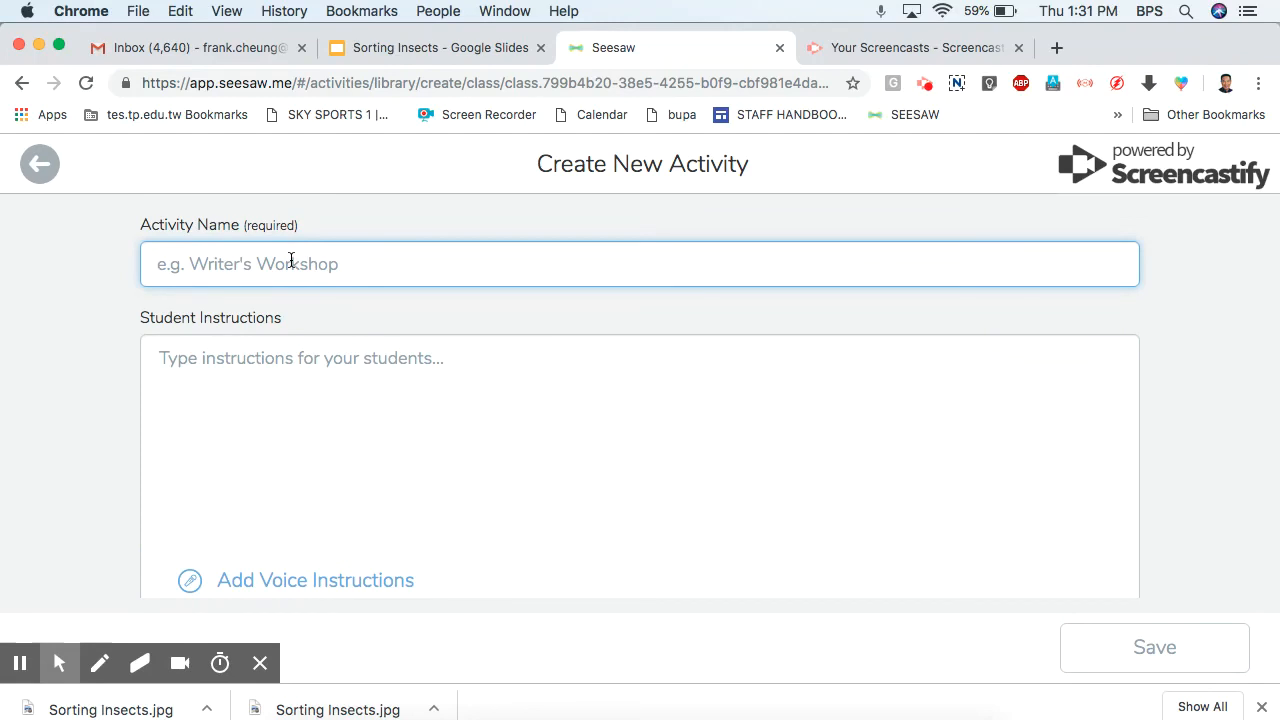
type("Sorting")
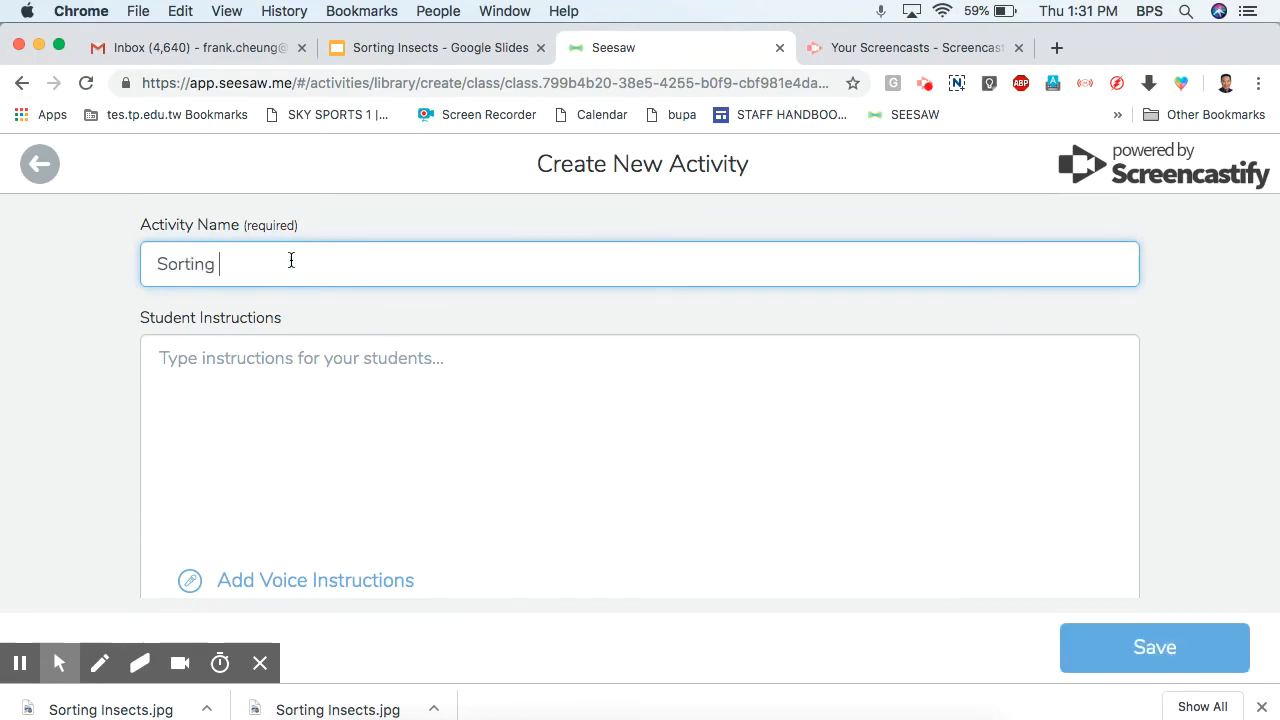
type("Mini")
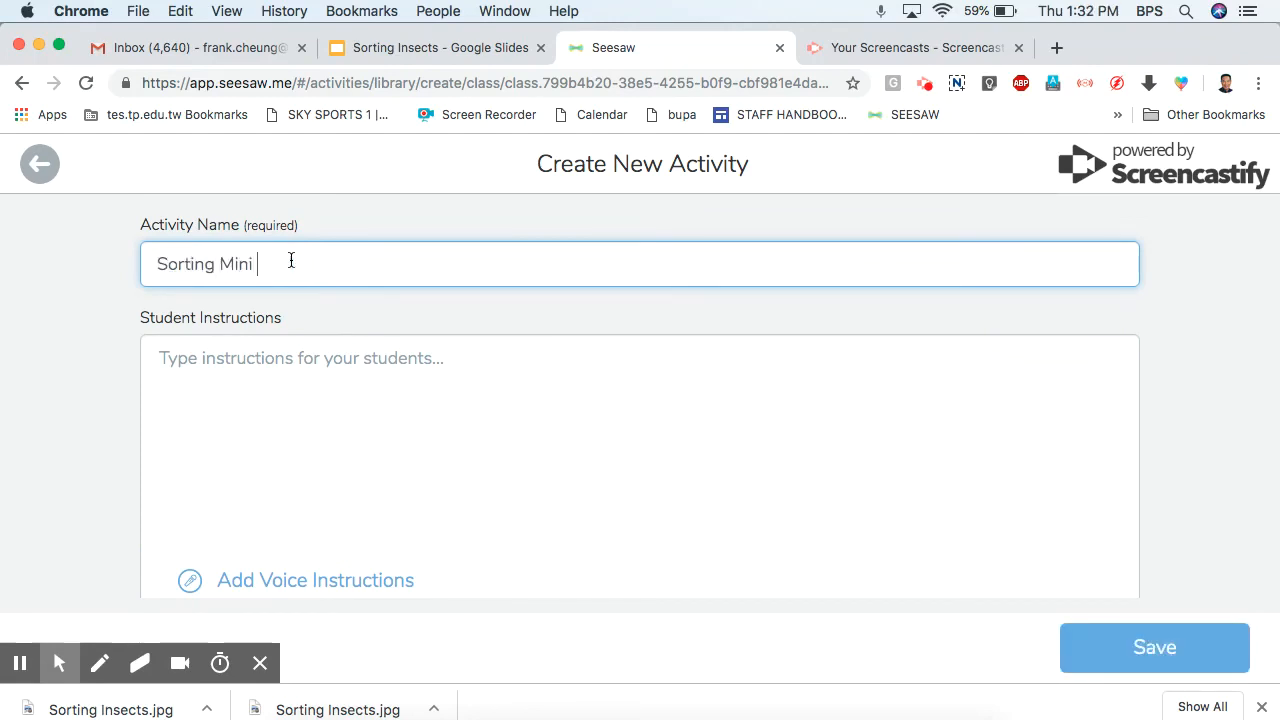
type("Beas")
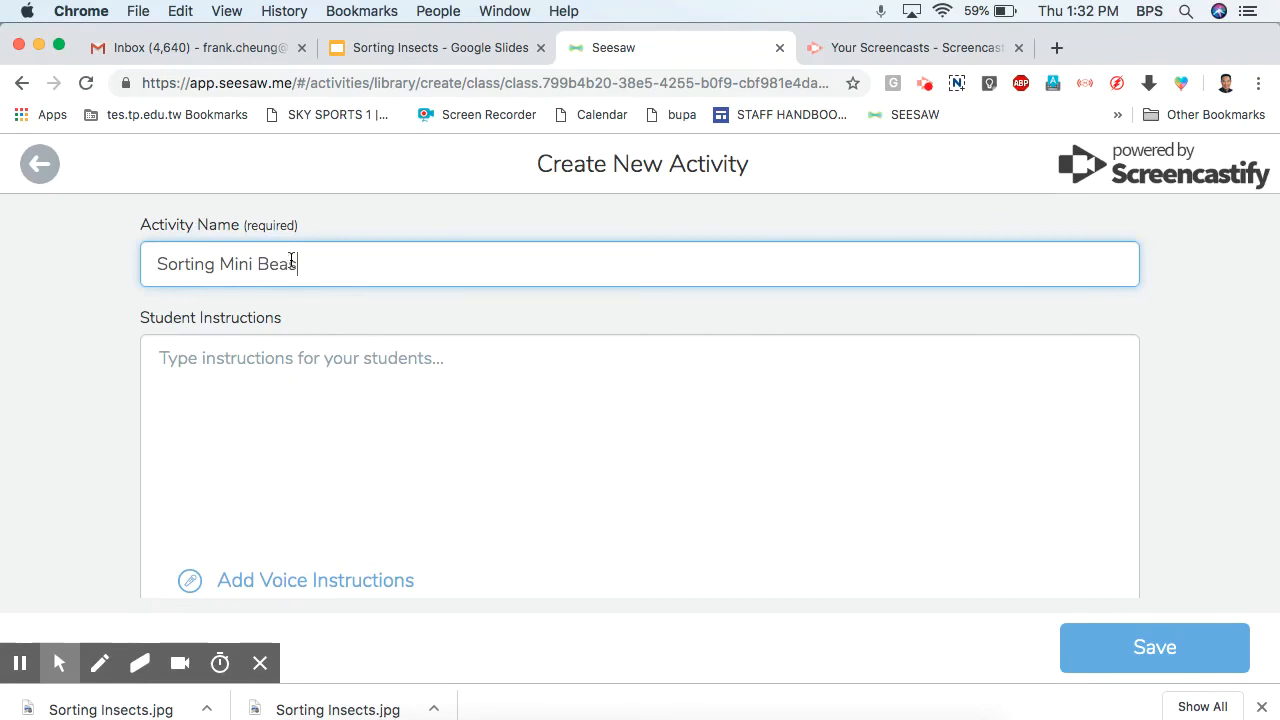
type("ts")
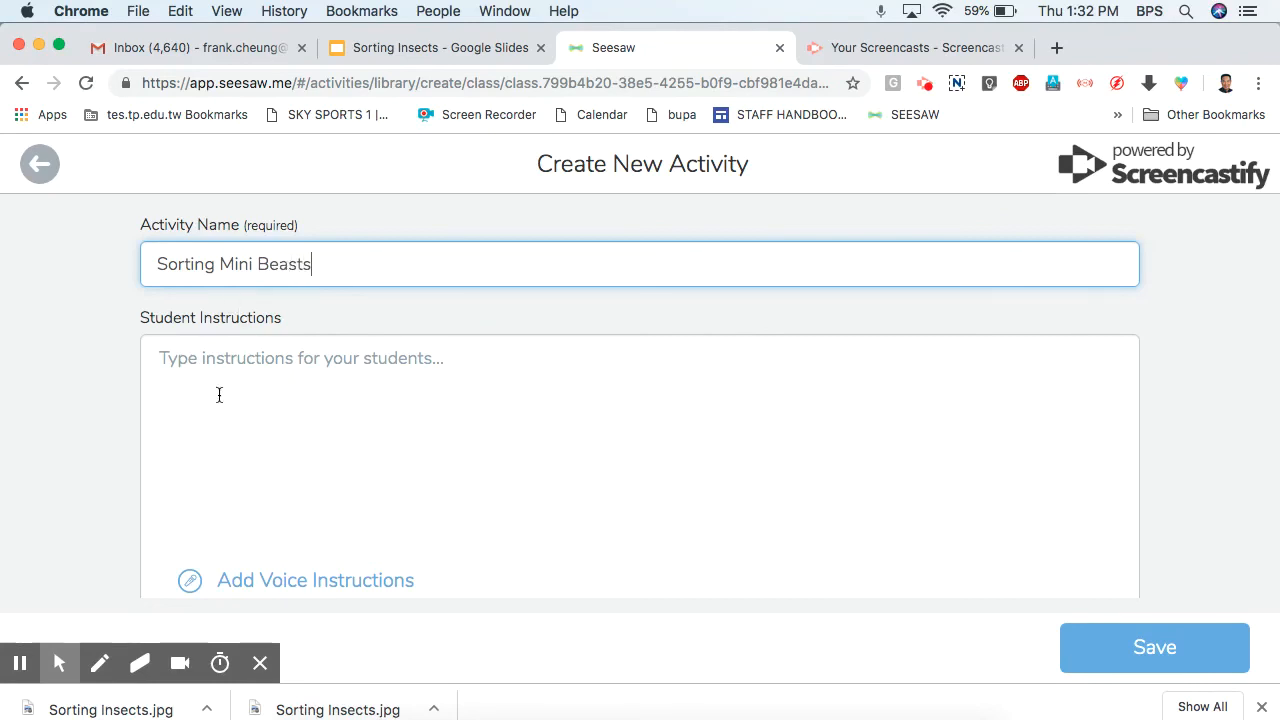
scroll("down", 3)
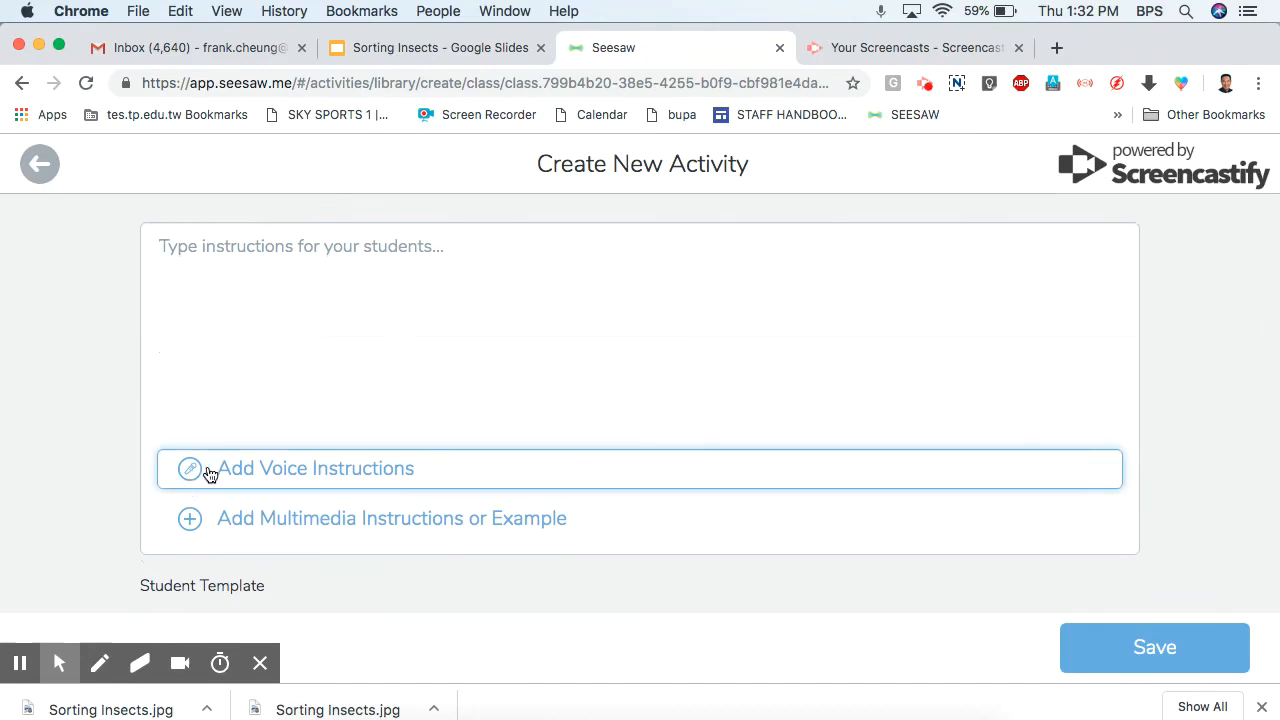
mouse_move(267, 253)
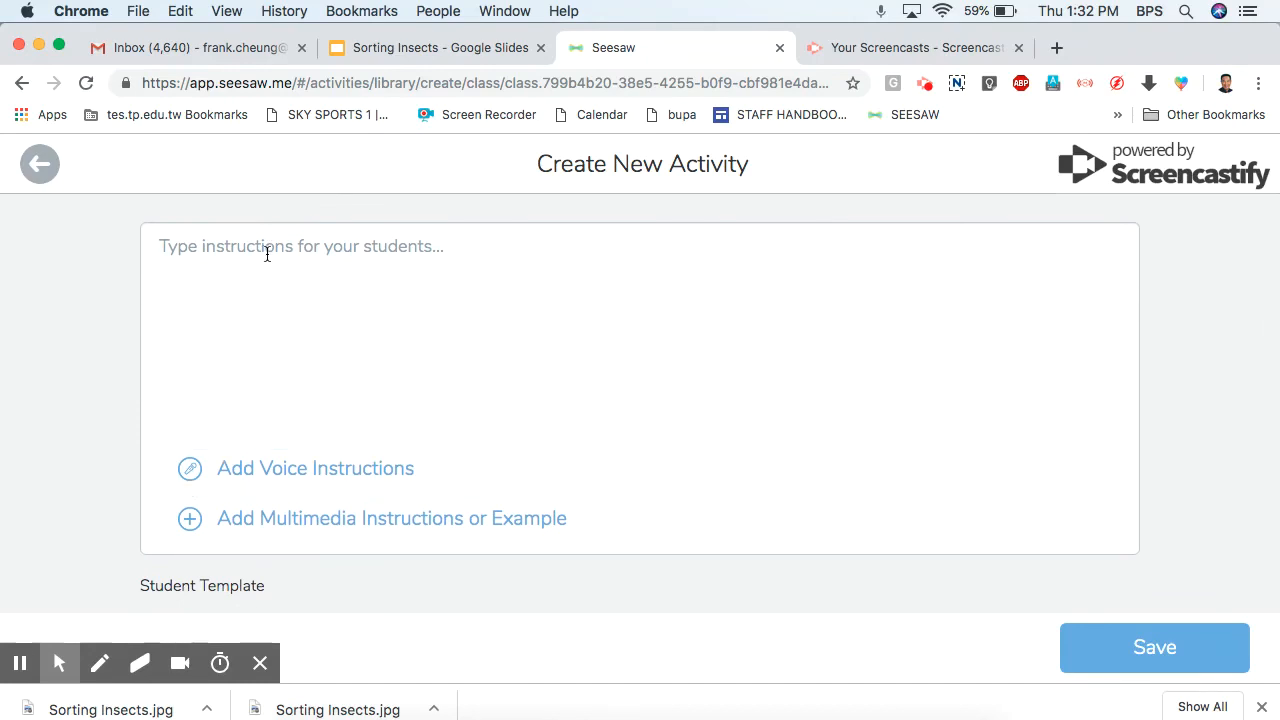
scroll("down", 3)
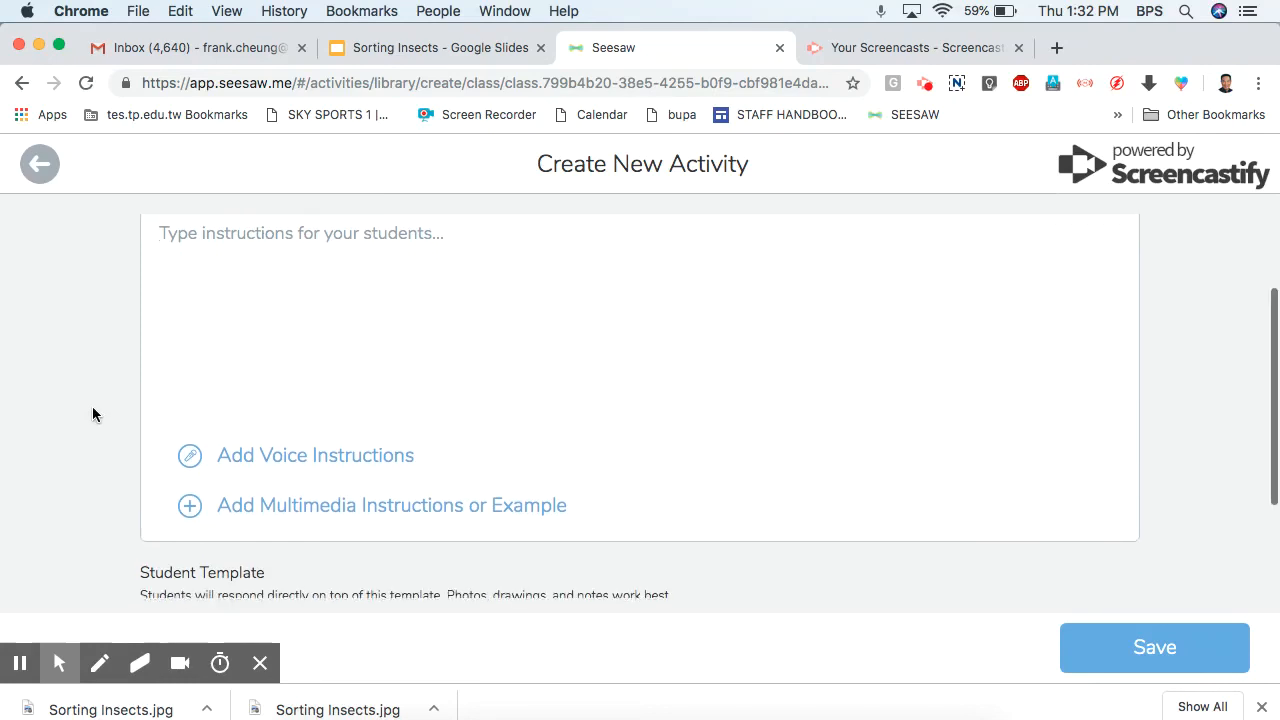
scroll("down", 3)
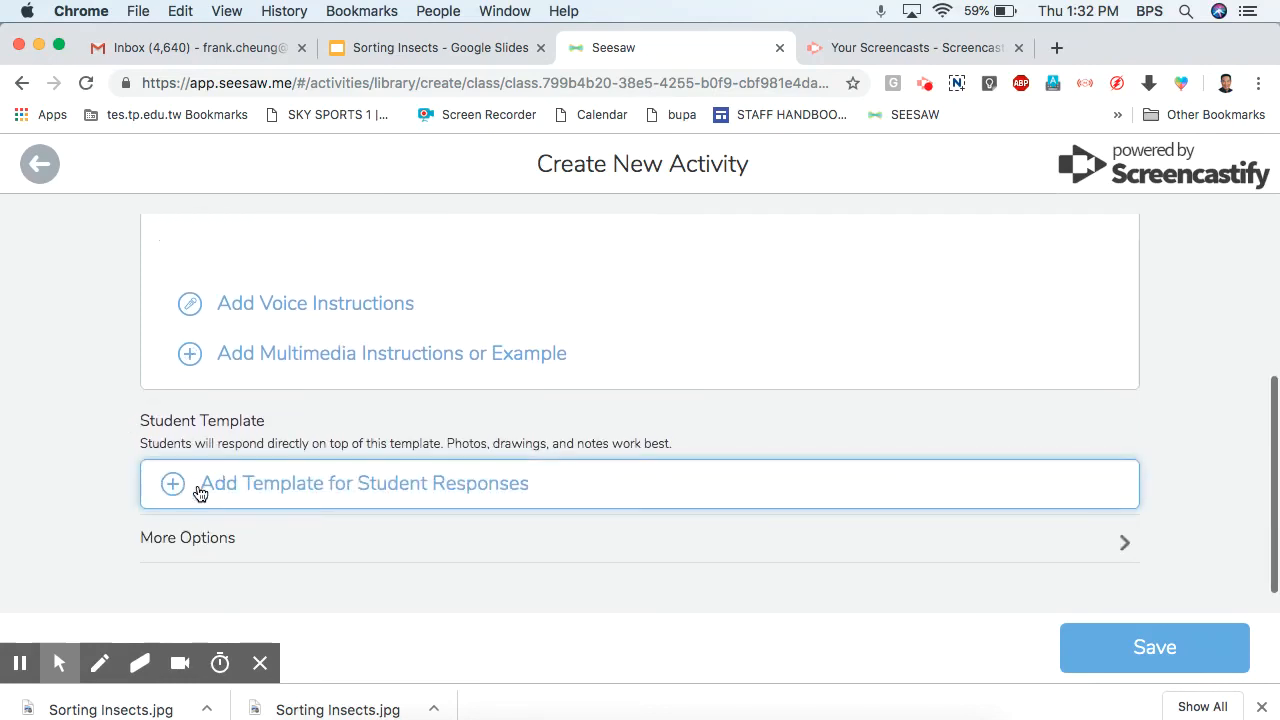
mouse_move(174, 495)
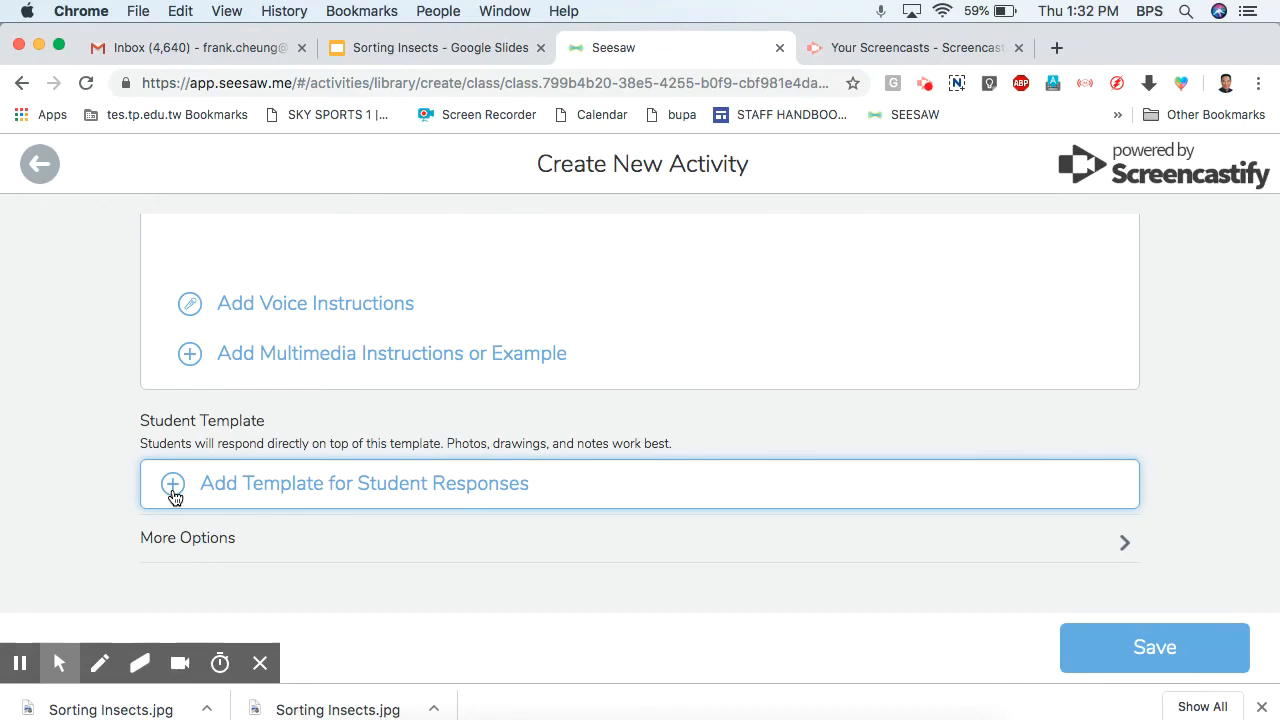
Add a student response template by uploading the Sorting Insects chart image file
left_click(363, 483)
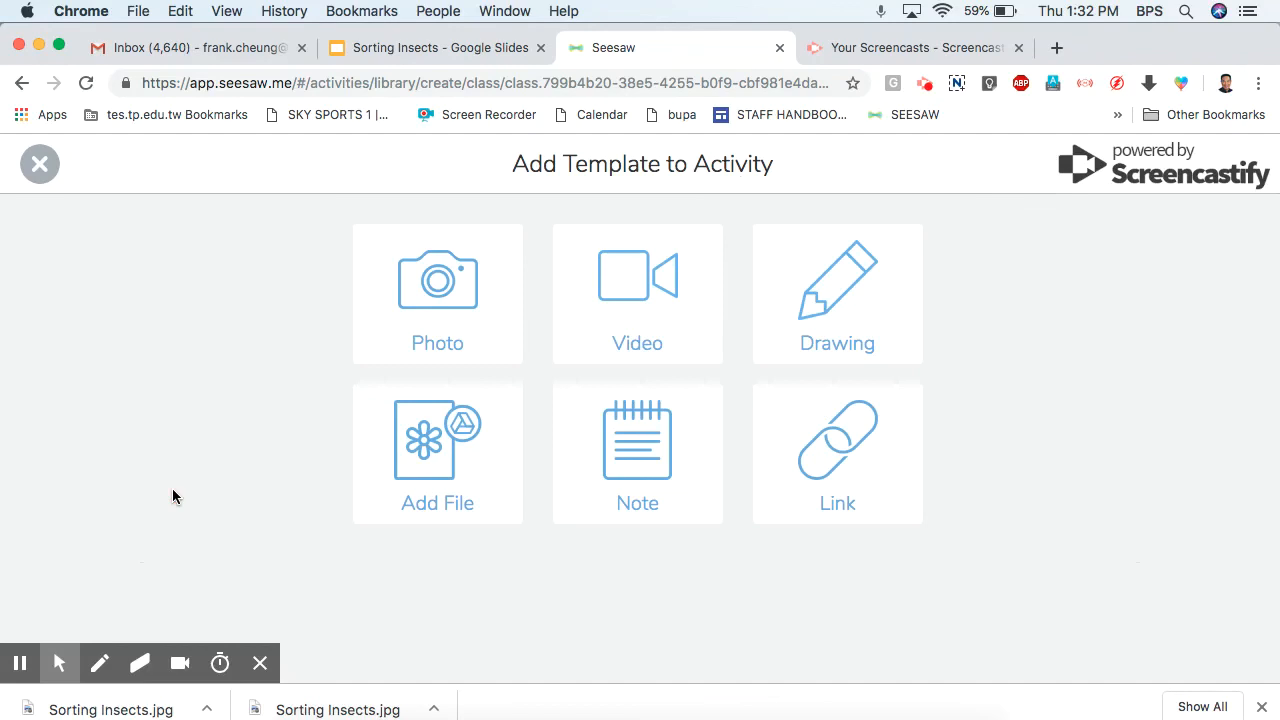
mouse_move(475, 457)
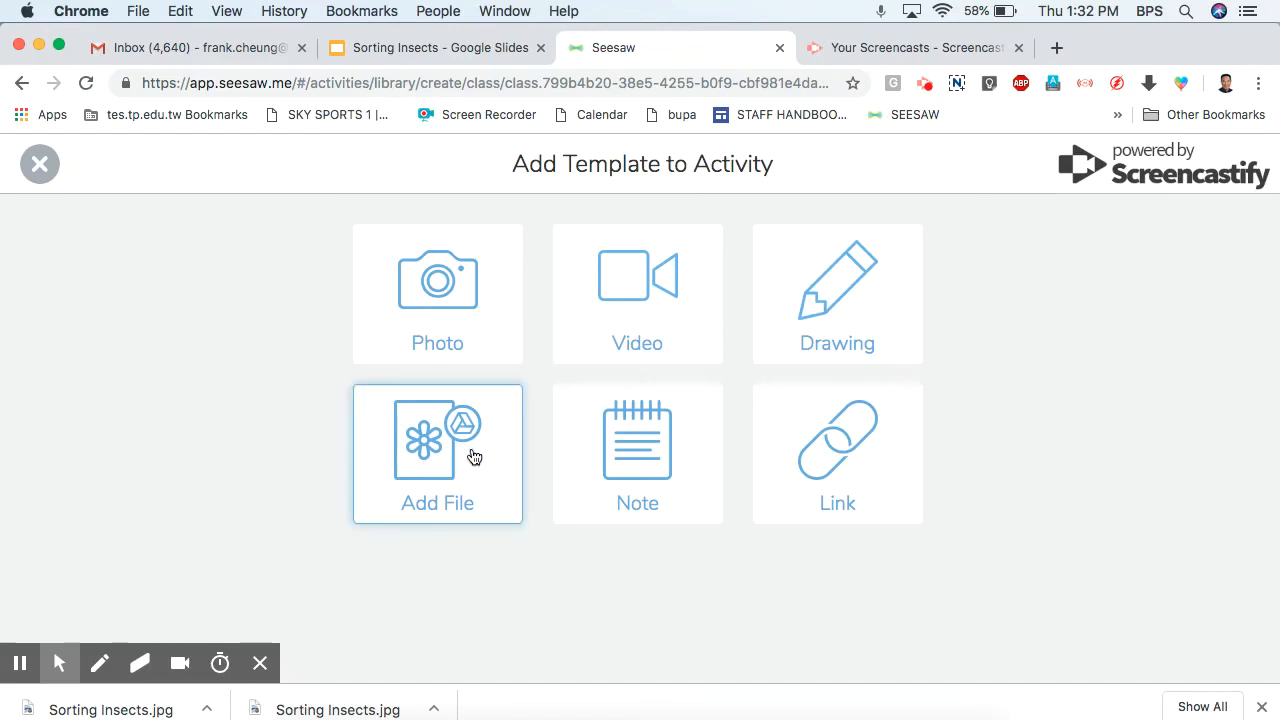
left_click(437, 453)
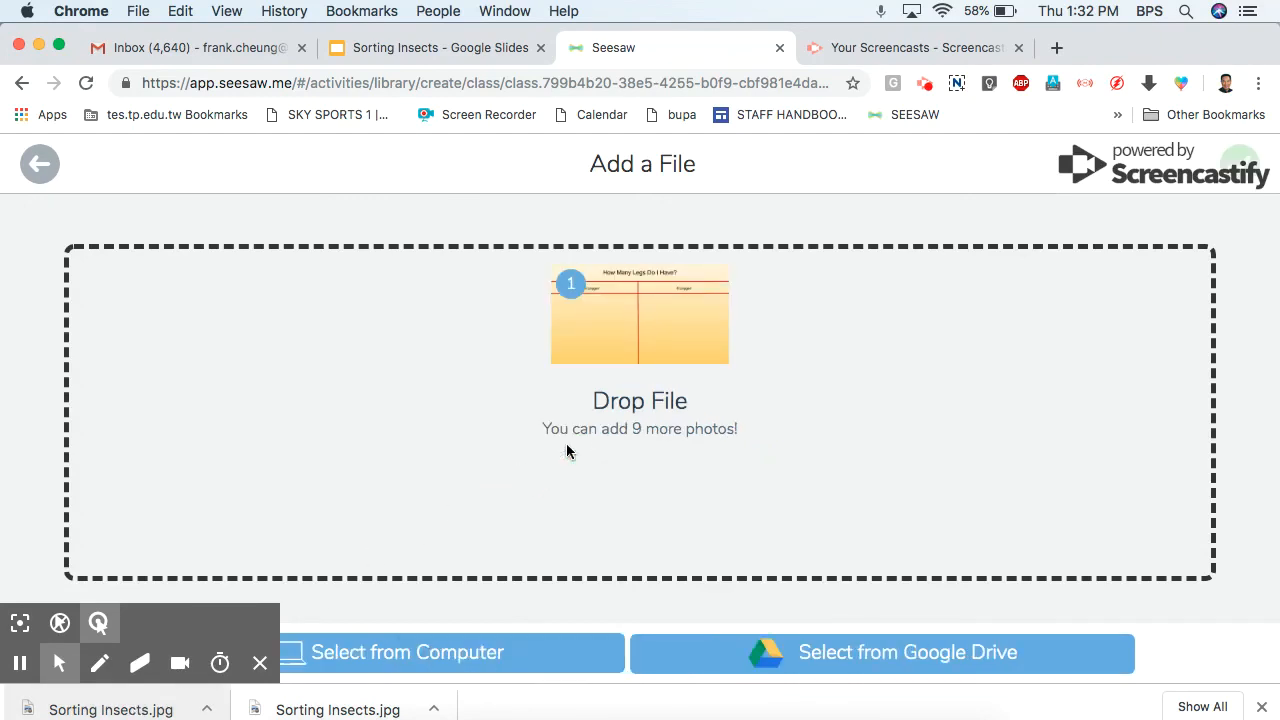
mouse_move(625, 330)
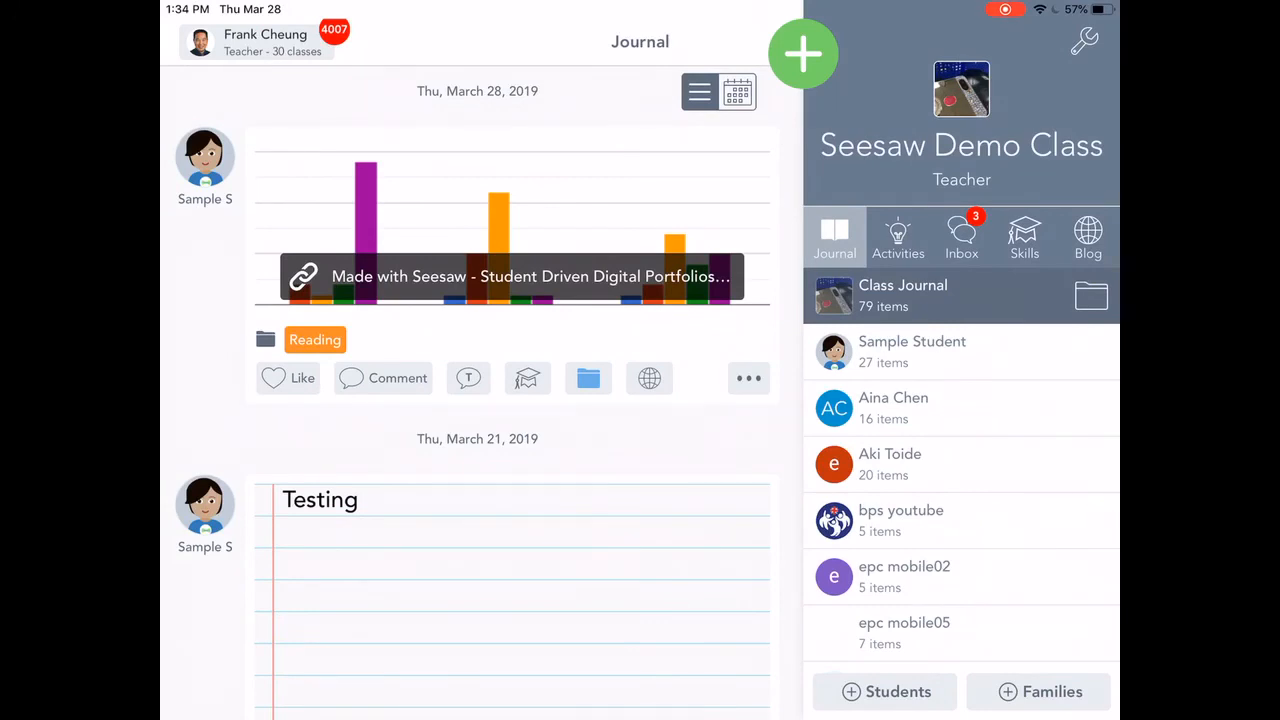
Browse the Activity Library from the + menu to find Sorting Mini Beasts
scroll("up", 3)
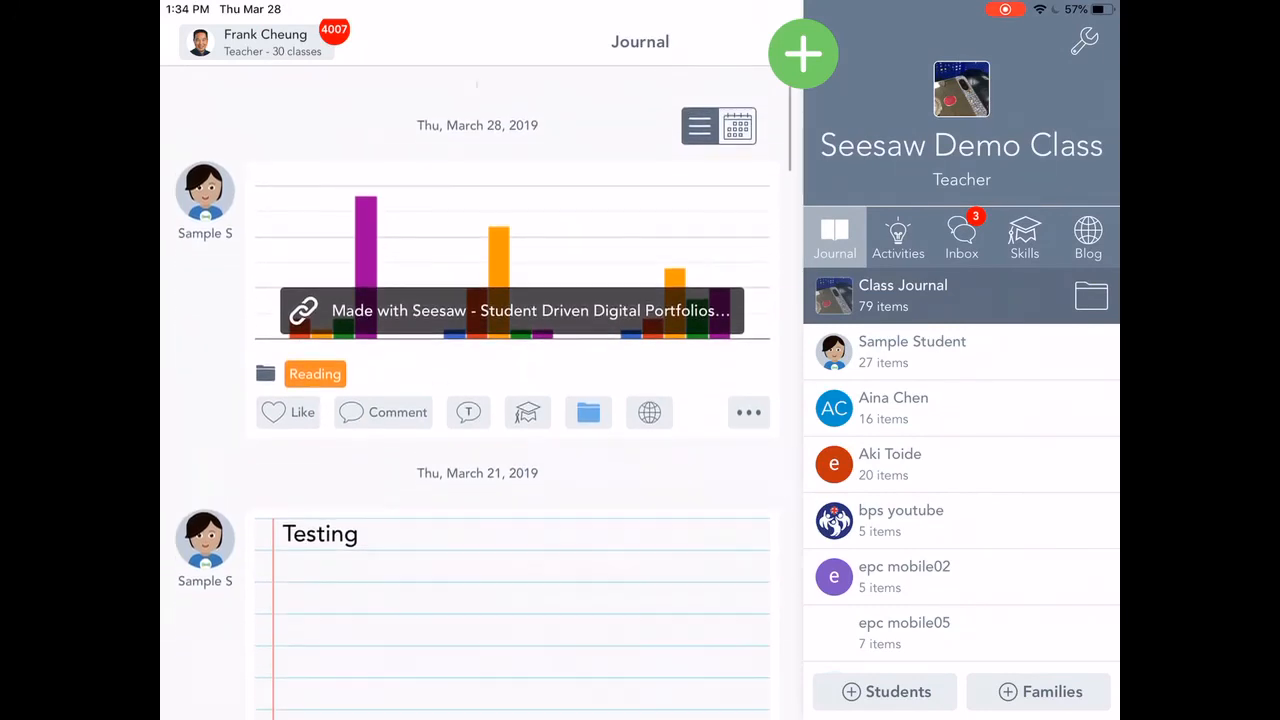
scroll("up", 3)
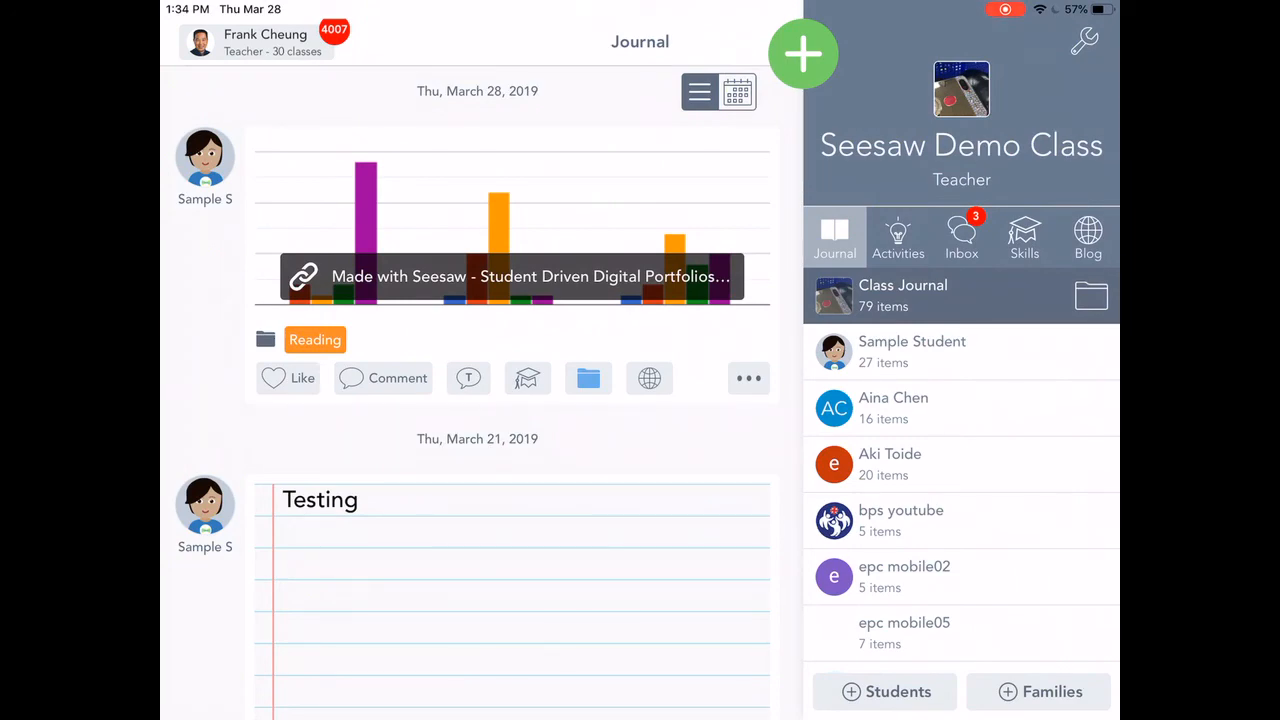
left_click(803, 54)
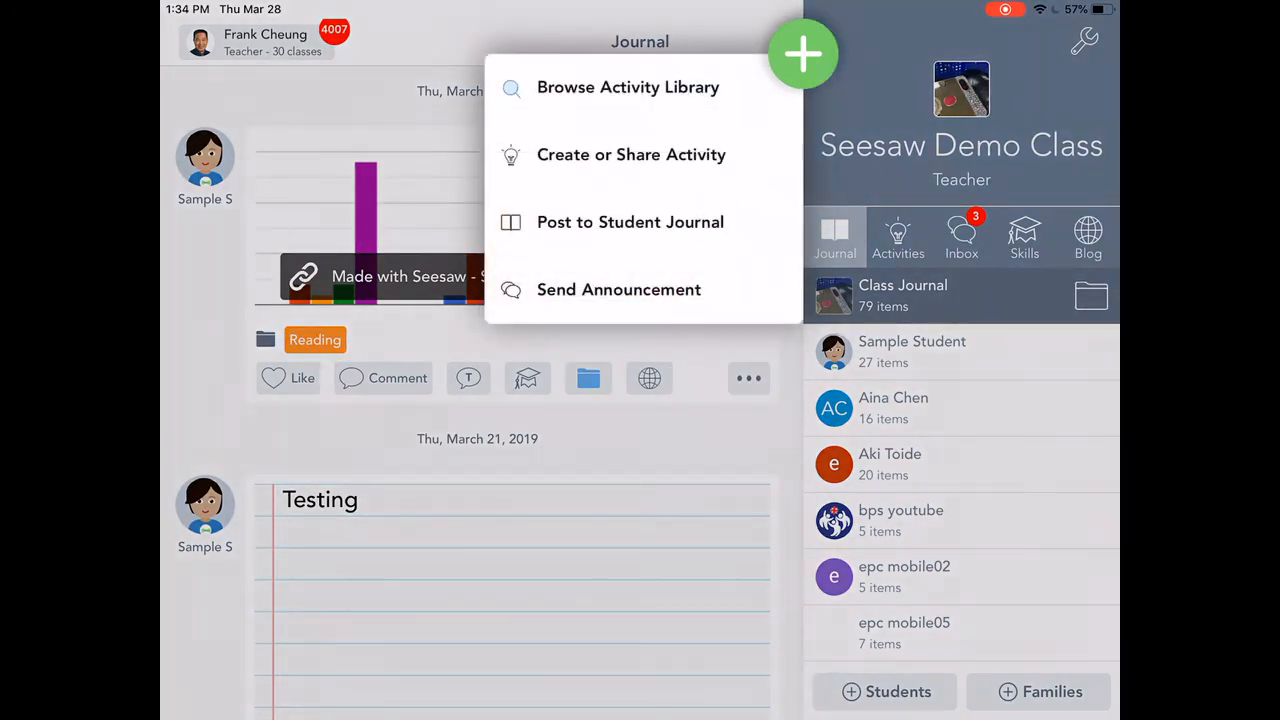
left_click(628, 87)
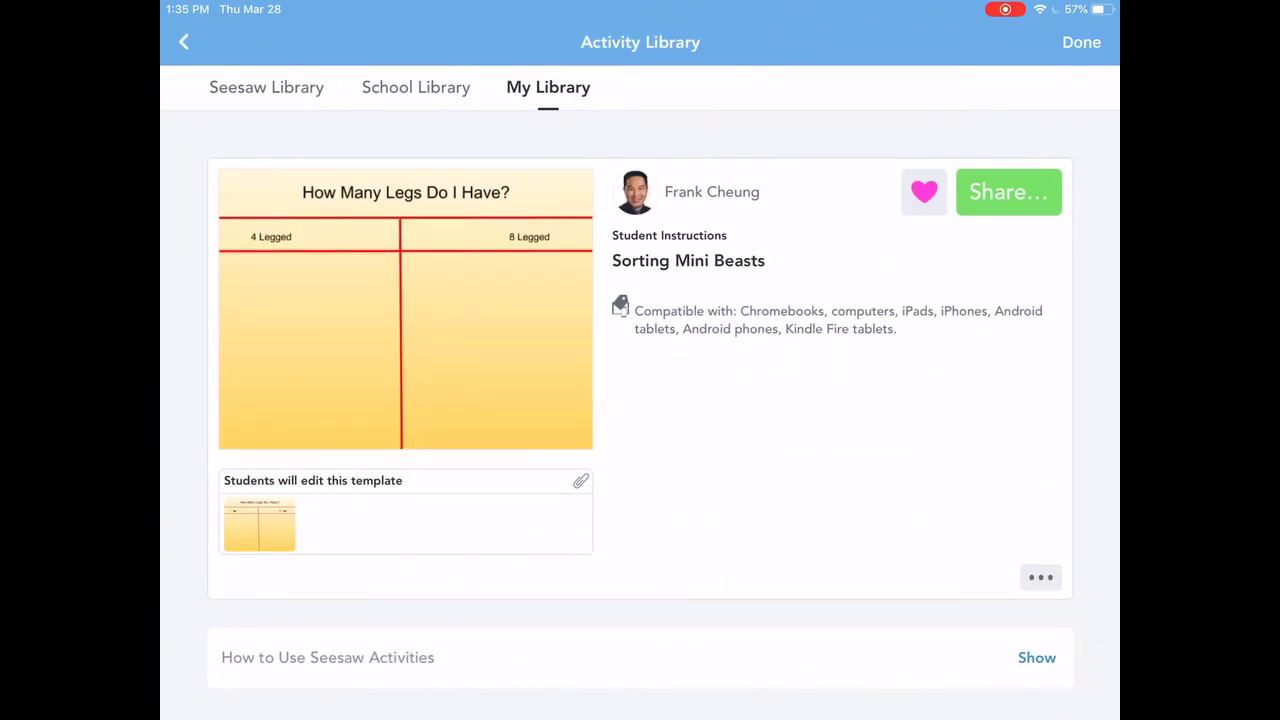
Choose Edit Activity from the Sorting Mini Beasts ••• menu
left_click(1040, 577)
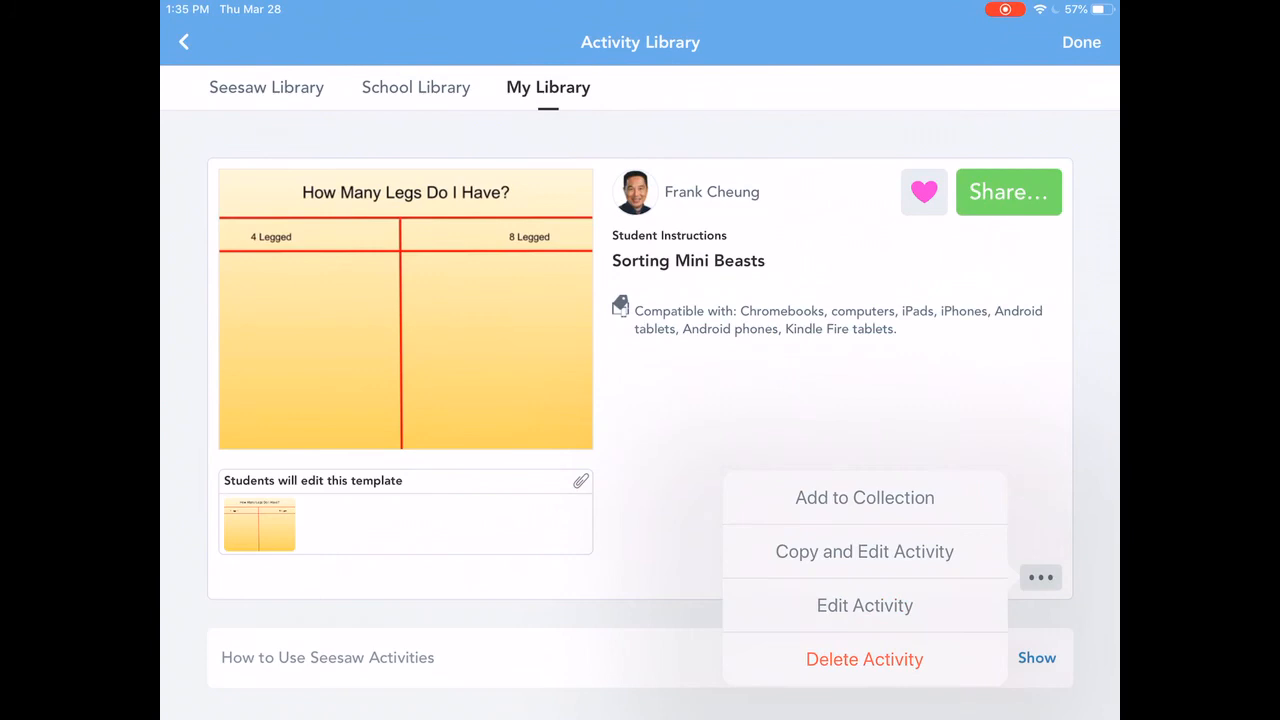
left_click(864, 605)
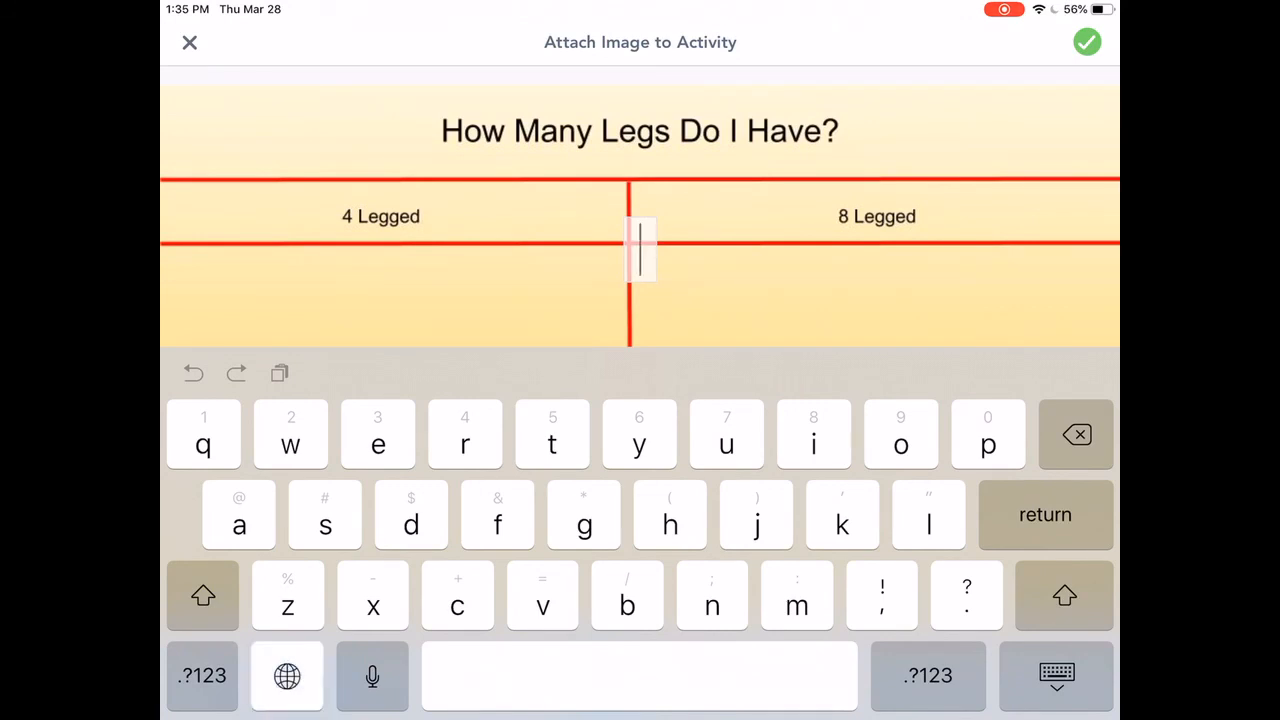
Switch the iPad keyboard to emoji and browse to the animal emojis
left_click(287, 675)
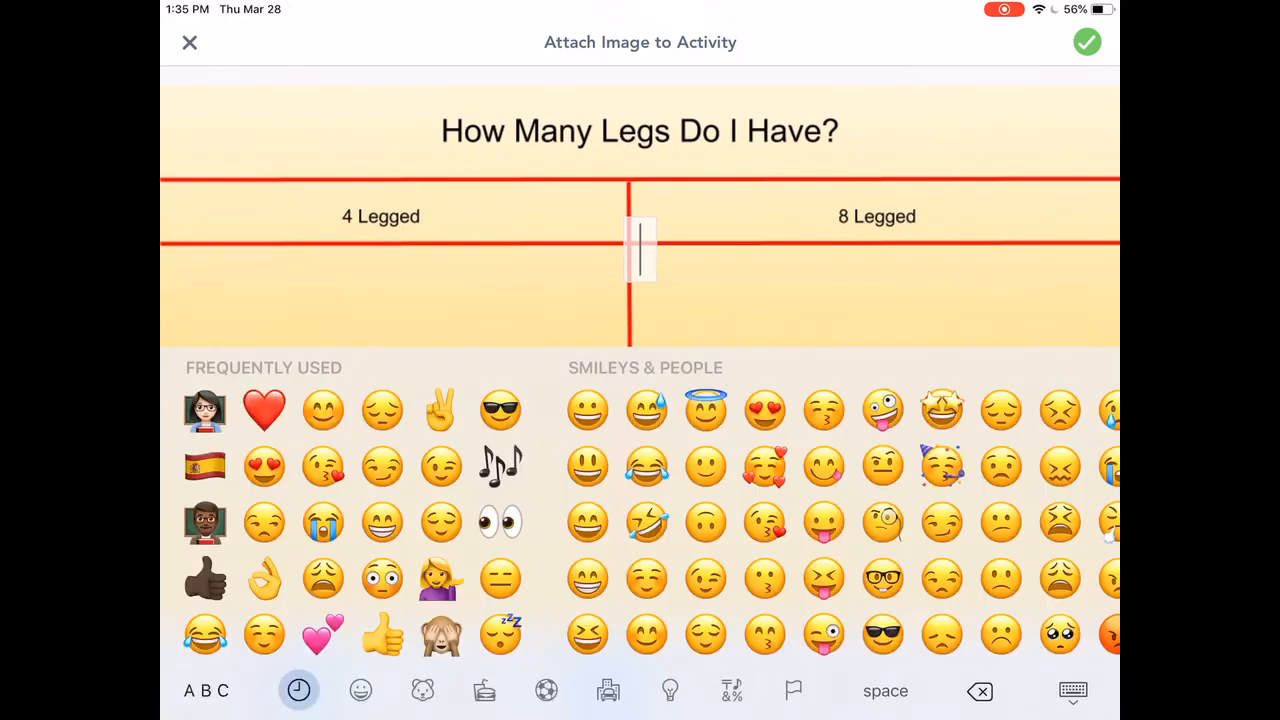
left_click(360, 690)
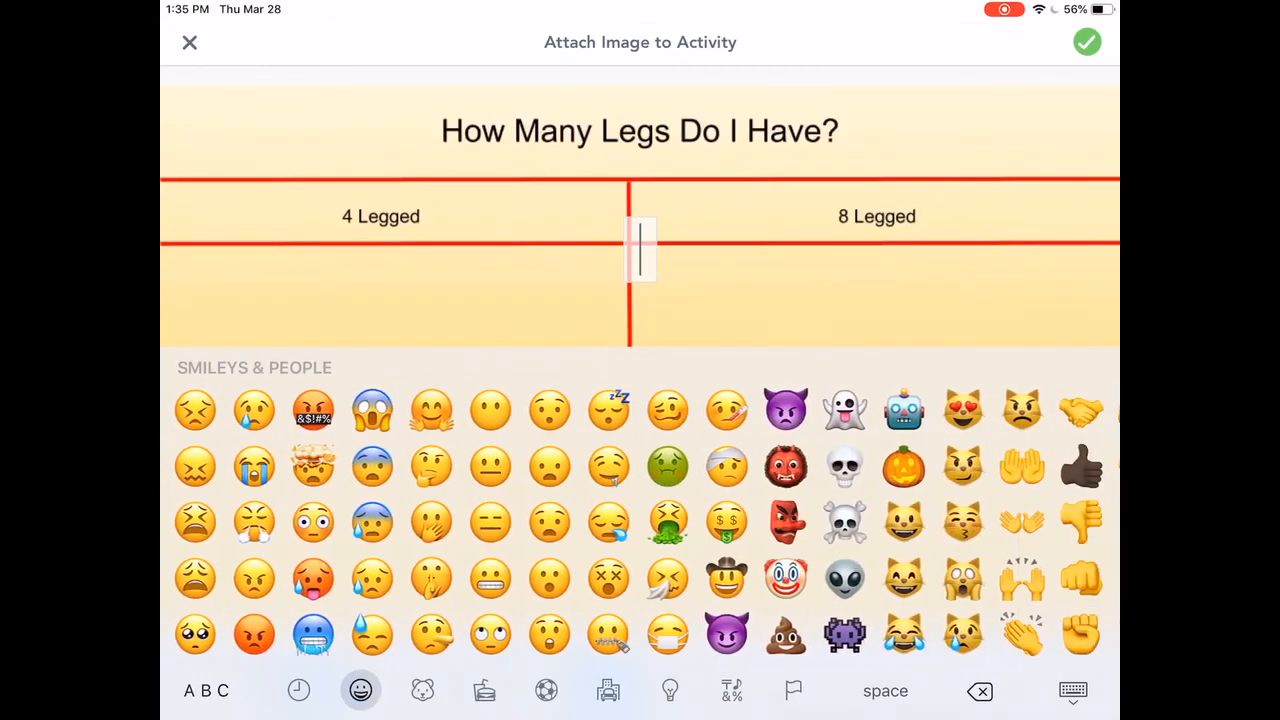
scroll("right", 3)
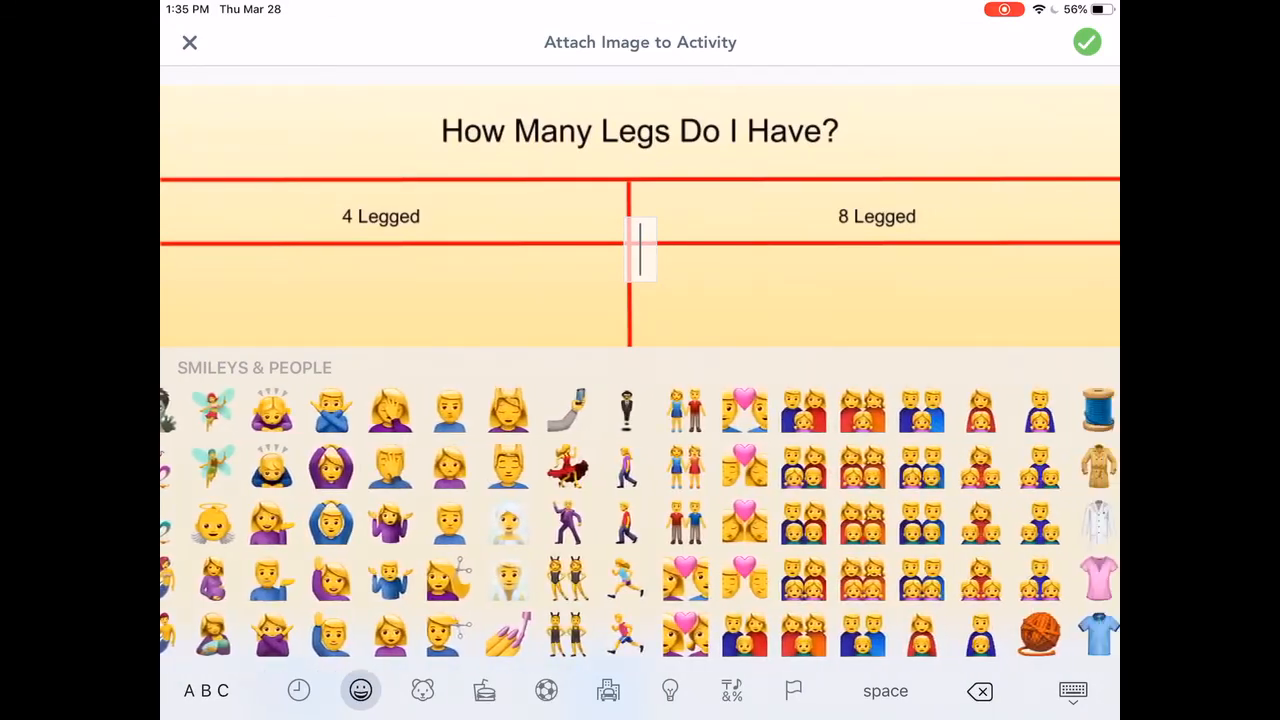
left_click(422, 690)
type("🦗")
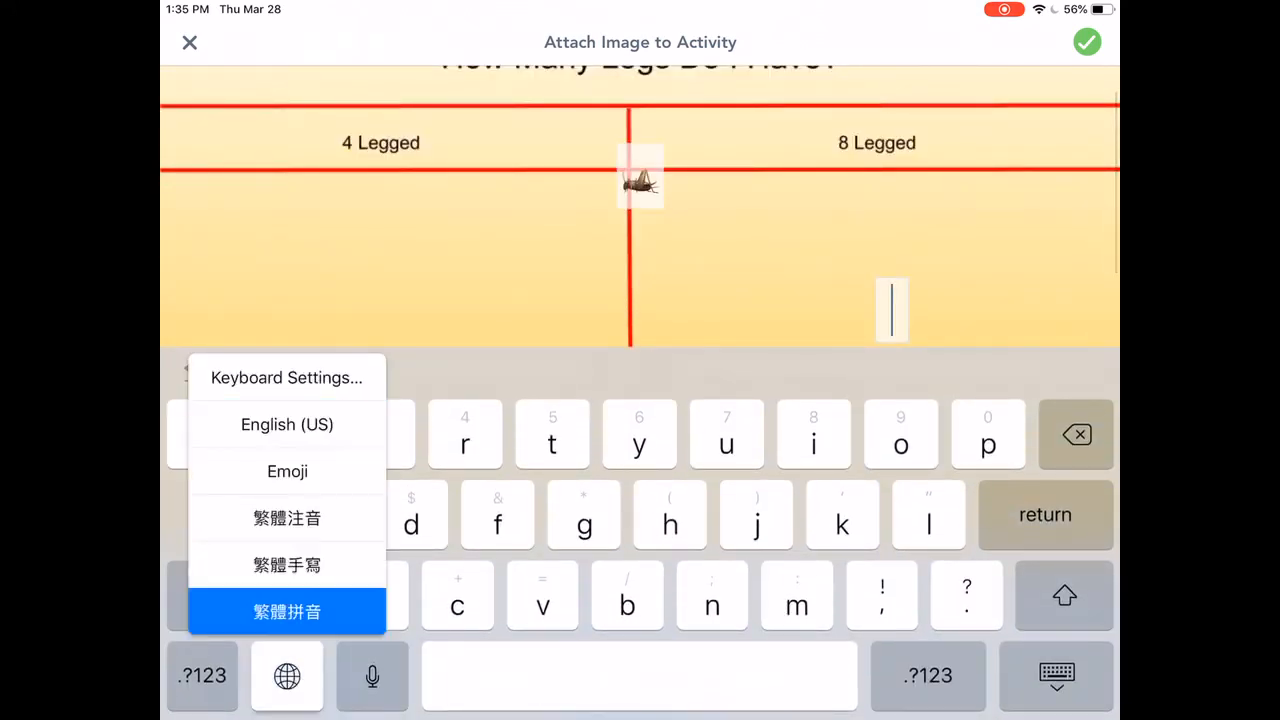
Add cricket, spider, caterpillar and lizard emoji labels onto the chart
left_click(287, 471)
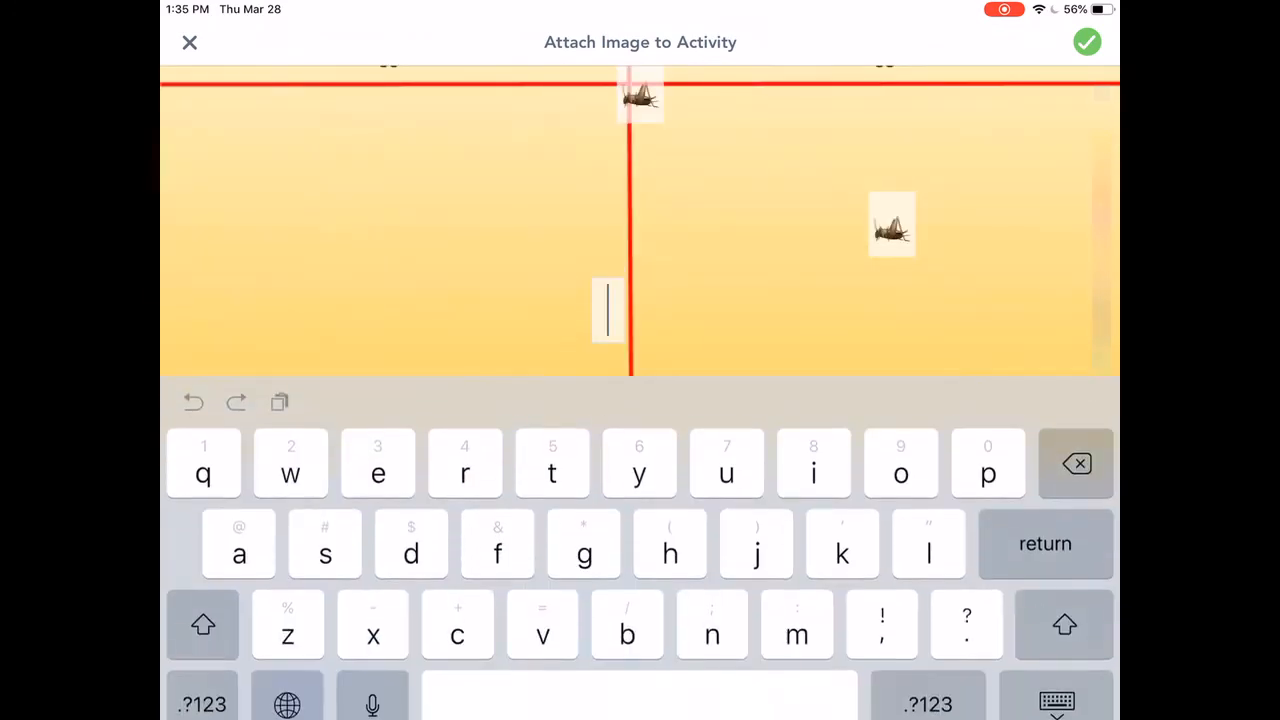
left_click(287, 703)
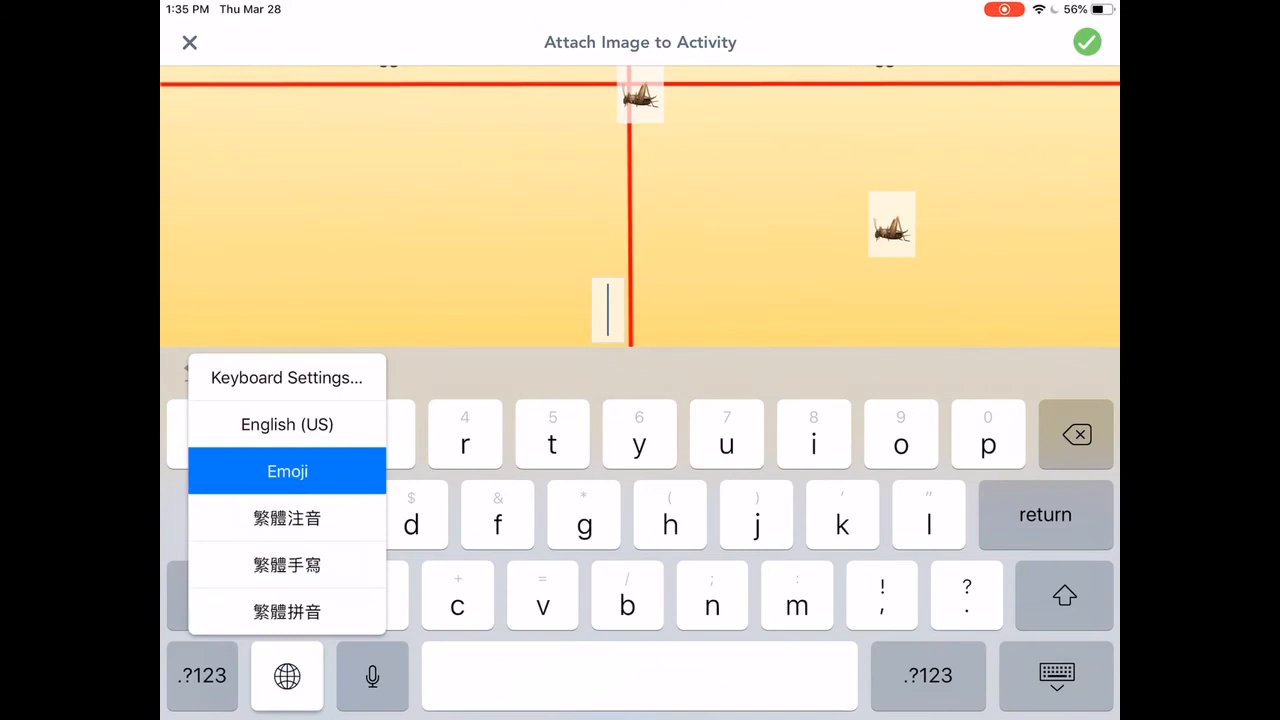
left_click(287, 471)
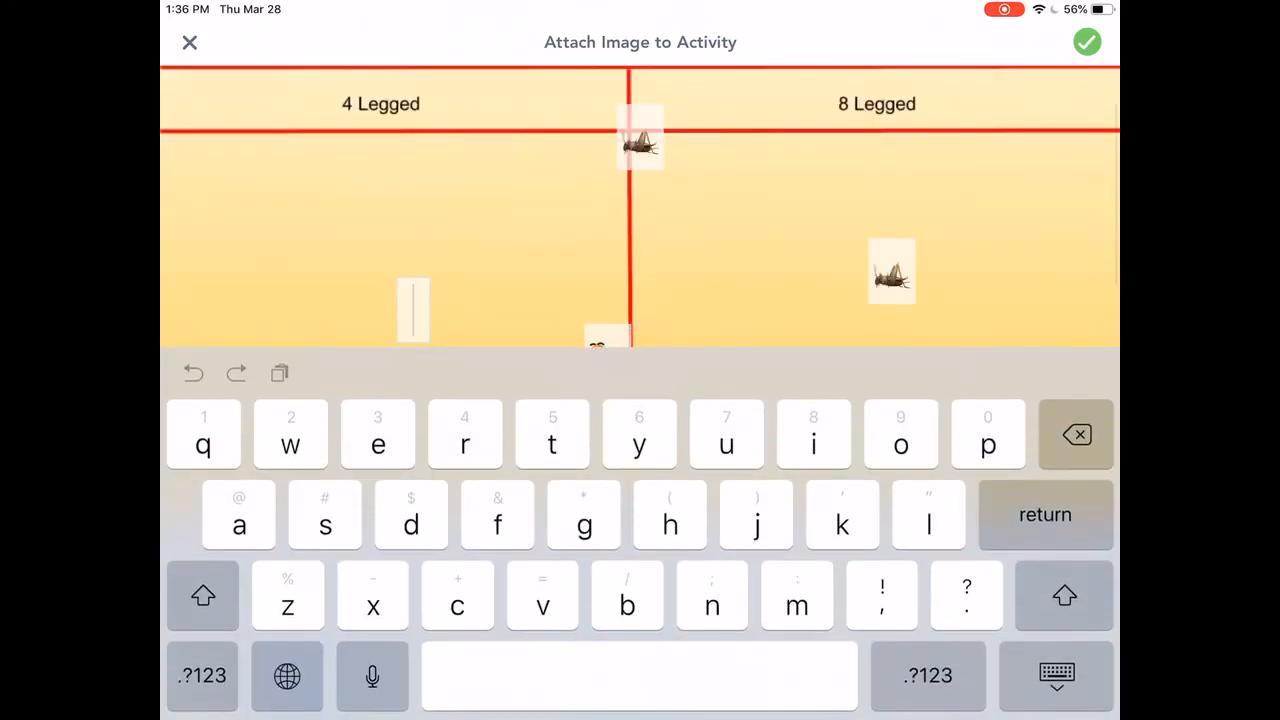
left_click(287, 675)
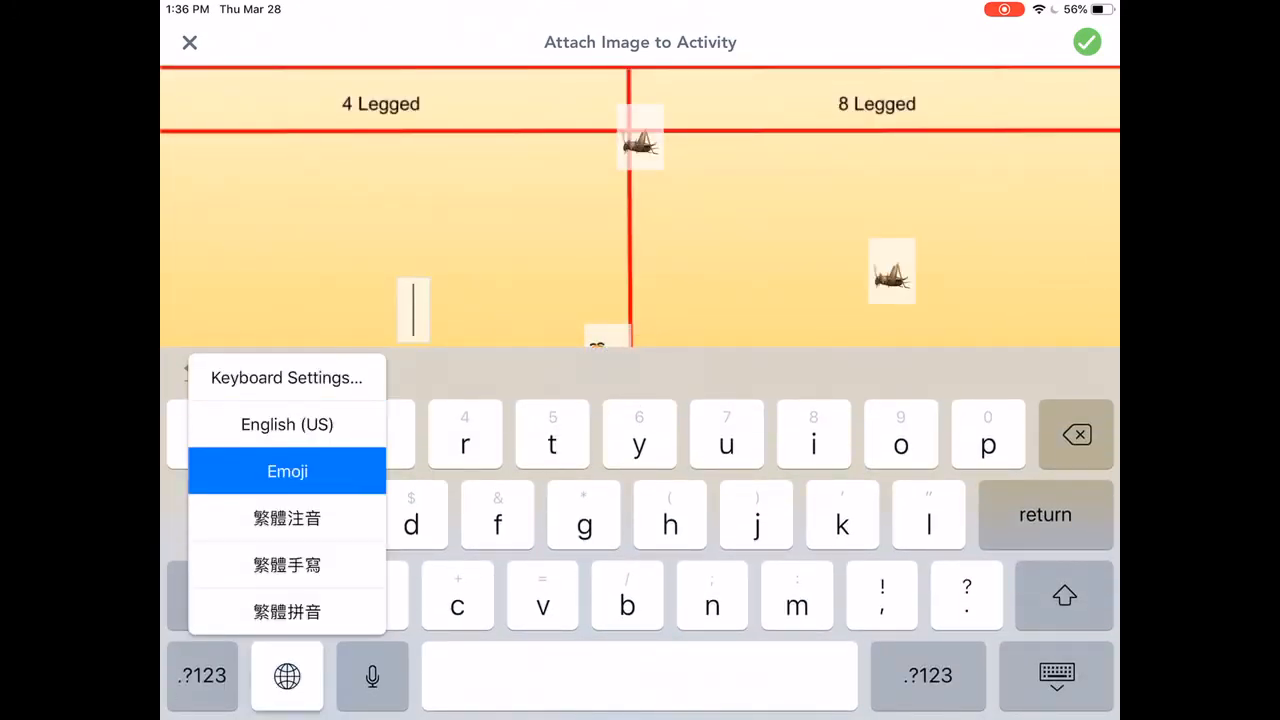
left_click(287, 471)
type("🕷")
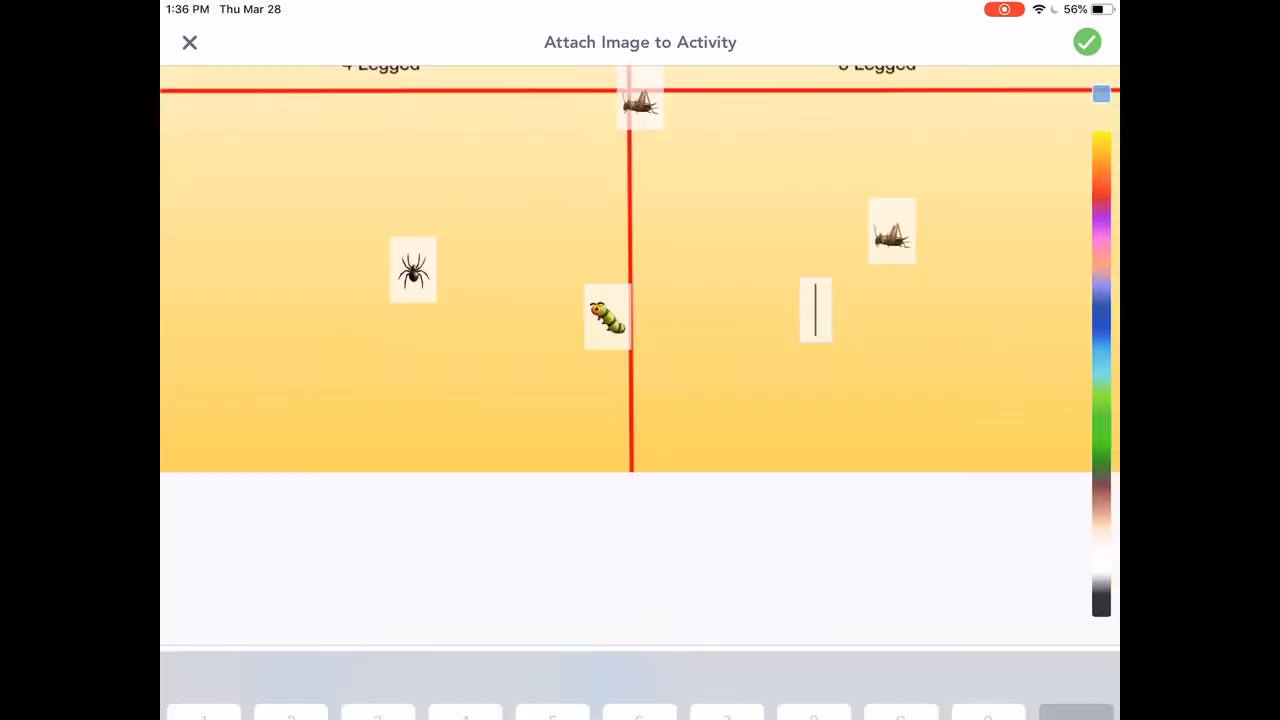
left_click(287, 675)
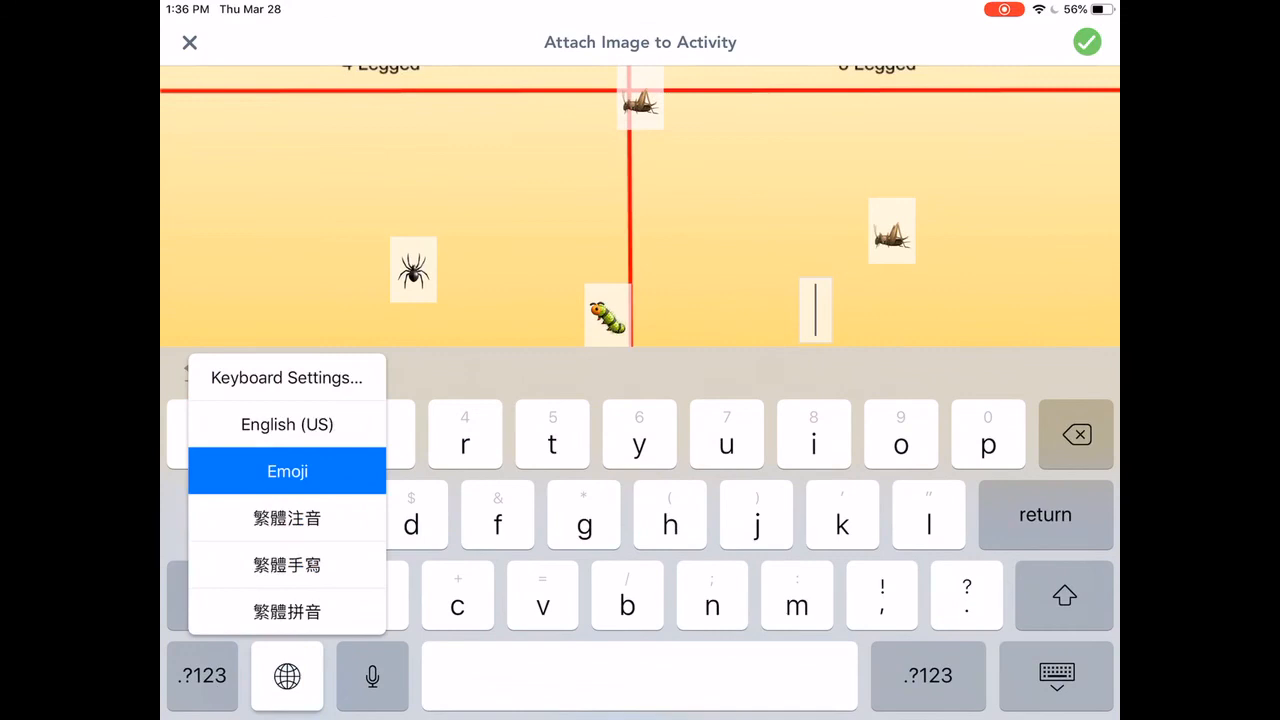
left_click(287, 471)
type("🦎")
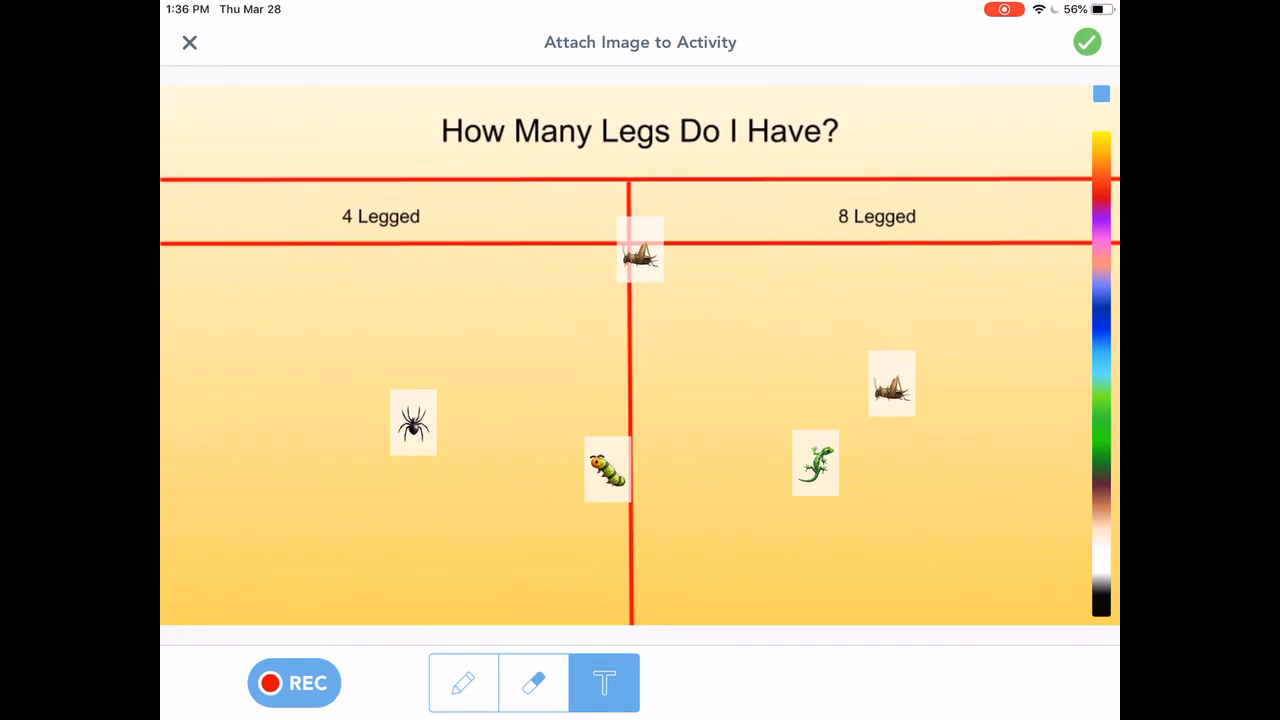
Give both cricket emoji labels the plain style with no background box
left_click(640, 250)
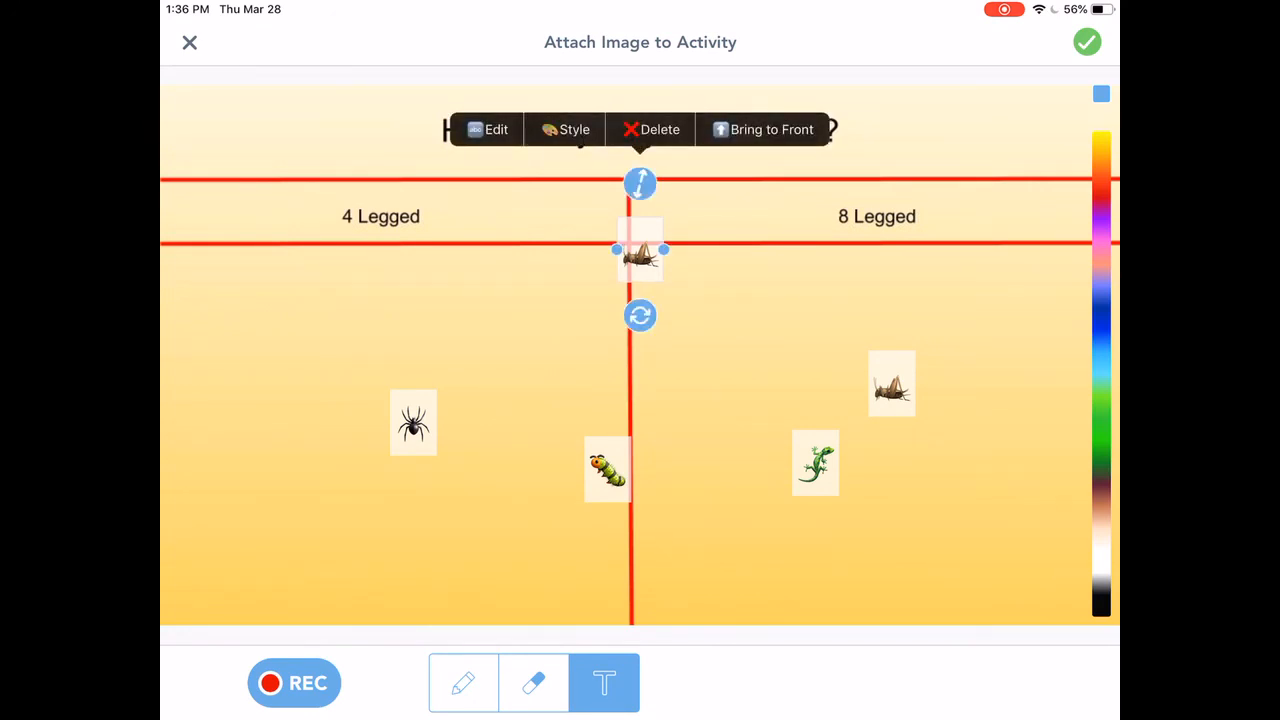
left_click(575, 129)
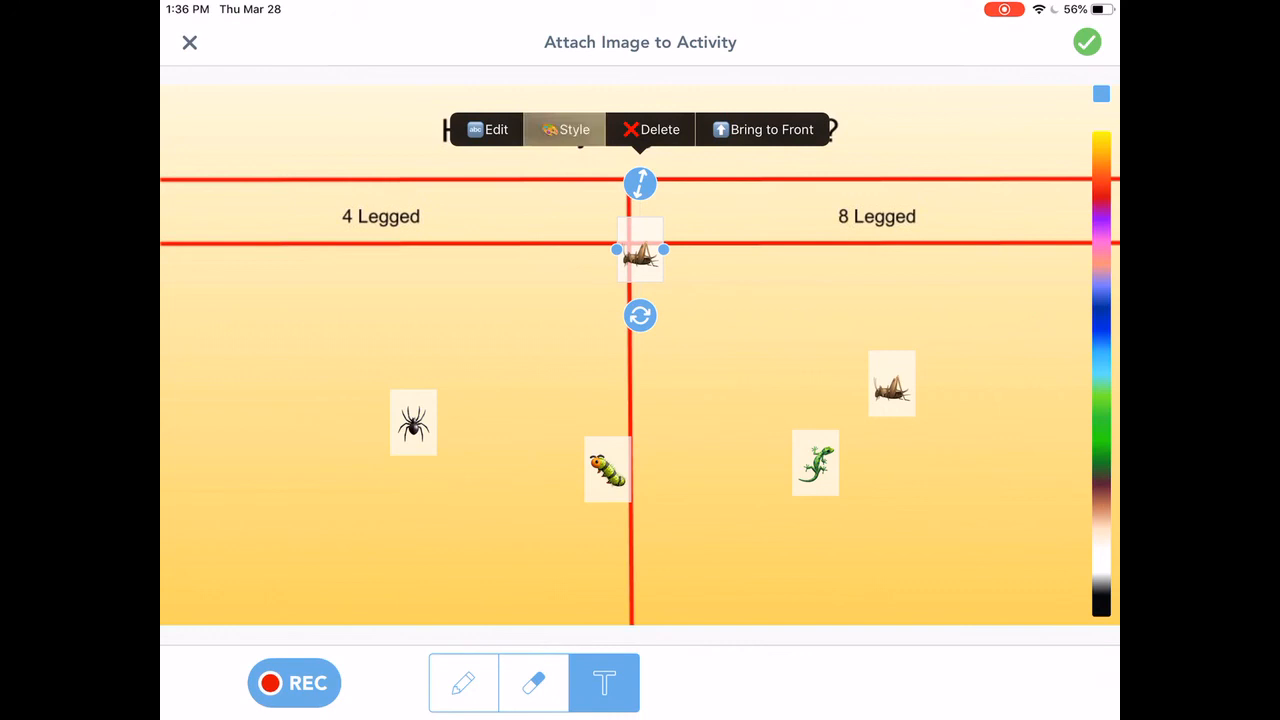
left_click(565, 129)
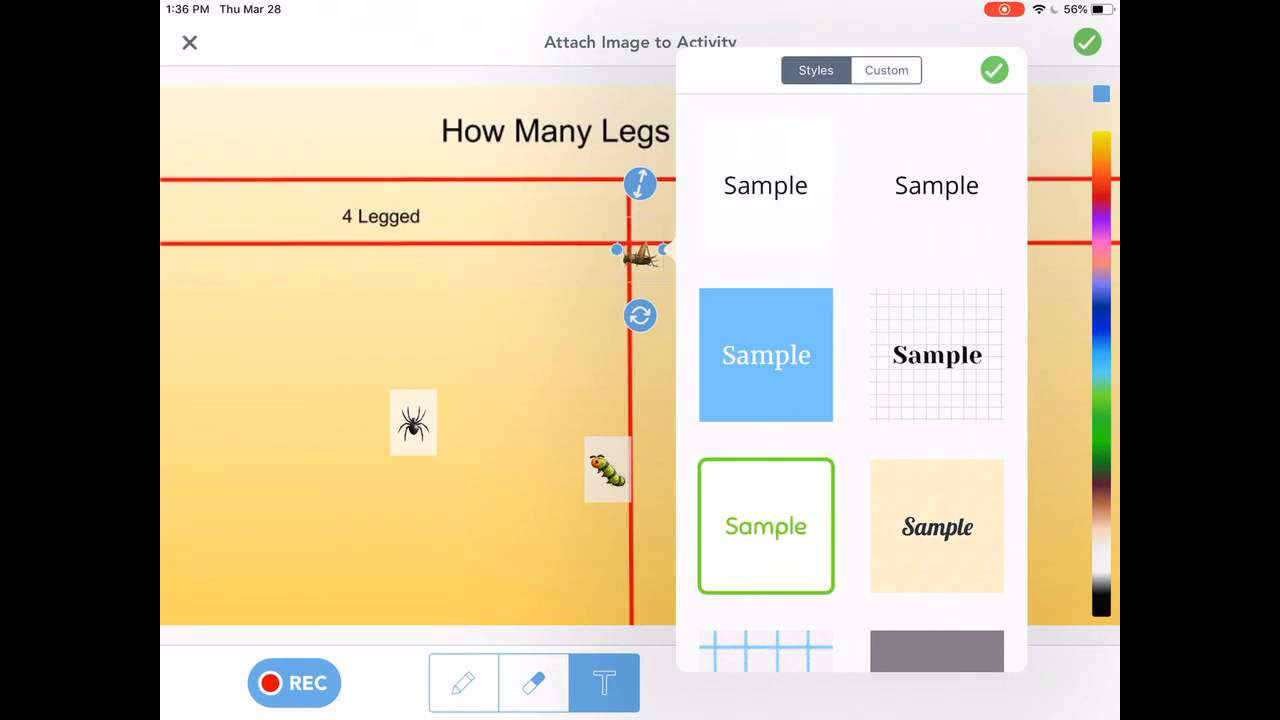
left_click(994, 69)
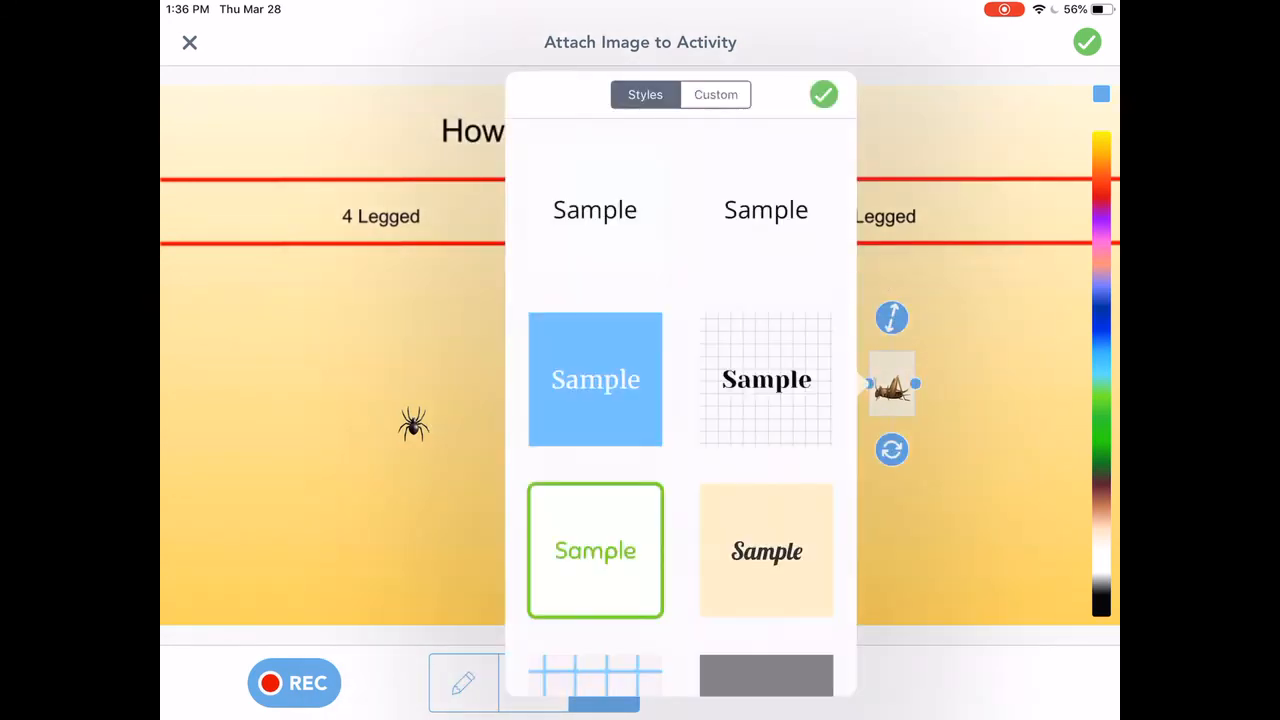
left_click(823, 94)
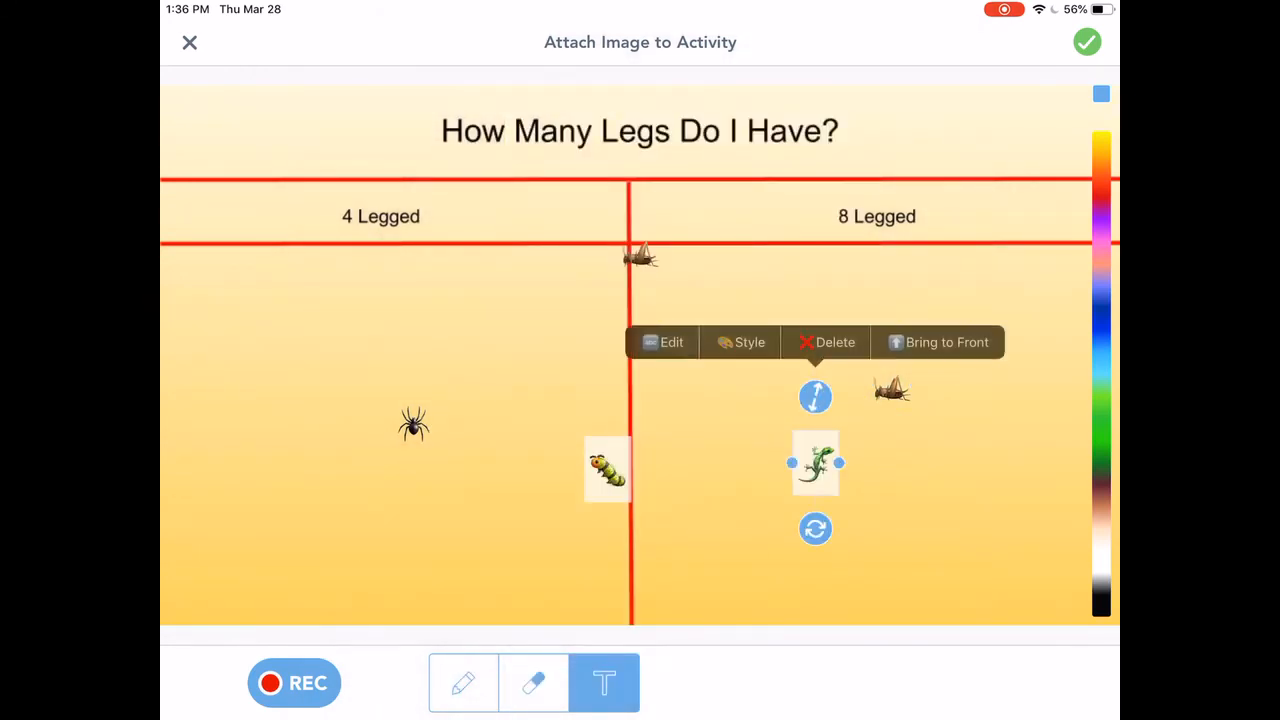
Make the lizard and caterpillar labels plain without background boxes
left_click(740, 342)
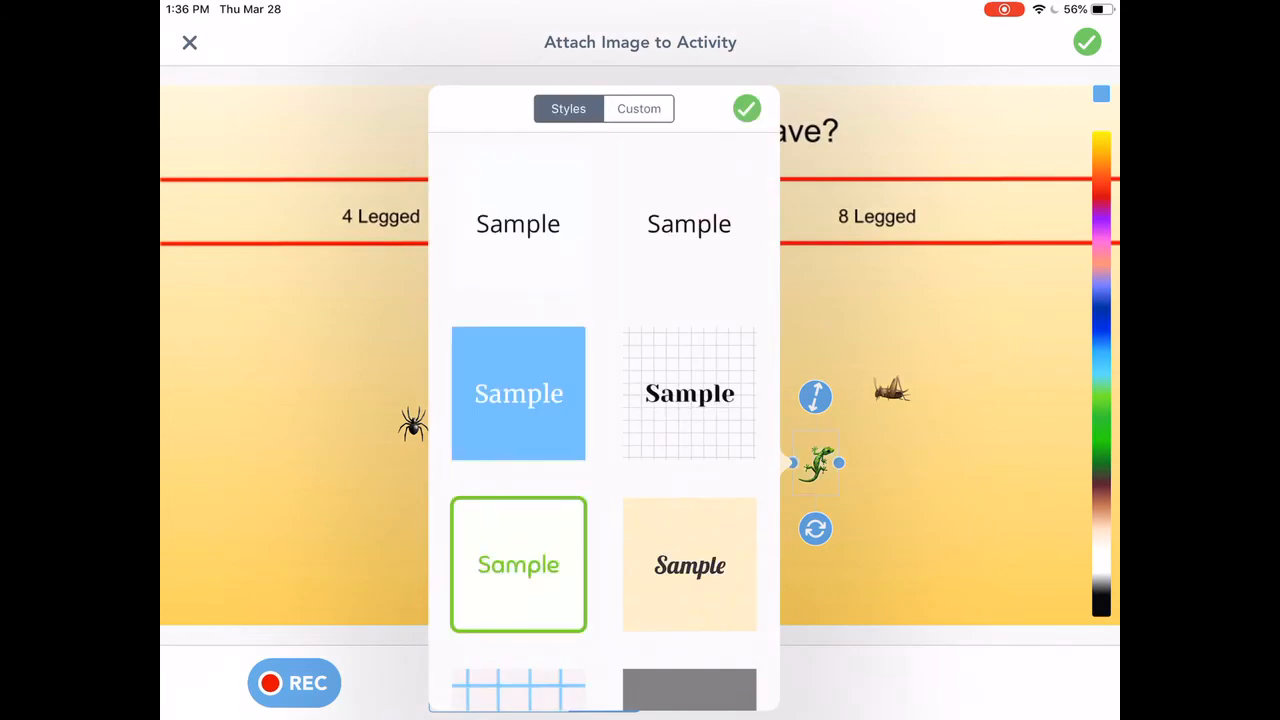
left_click(746, 108)
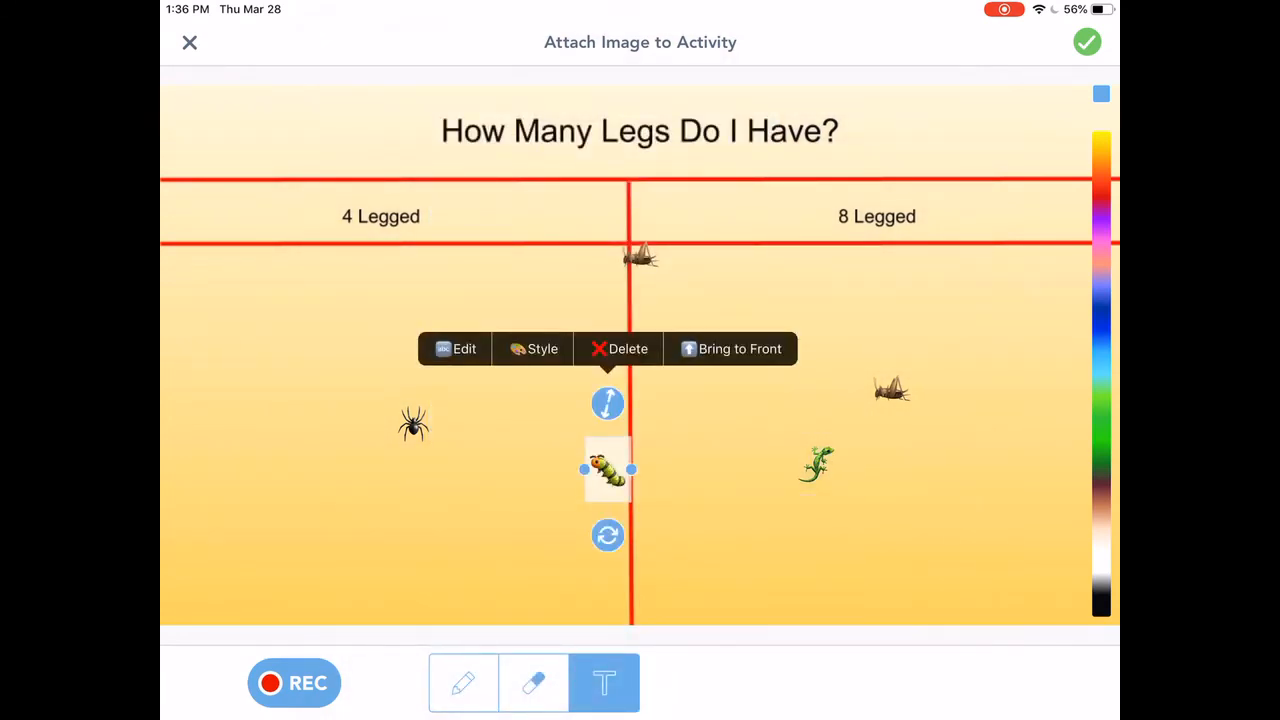
left_click(533, 348)
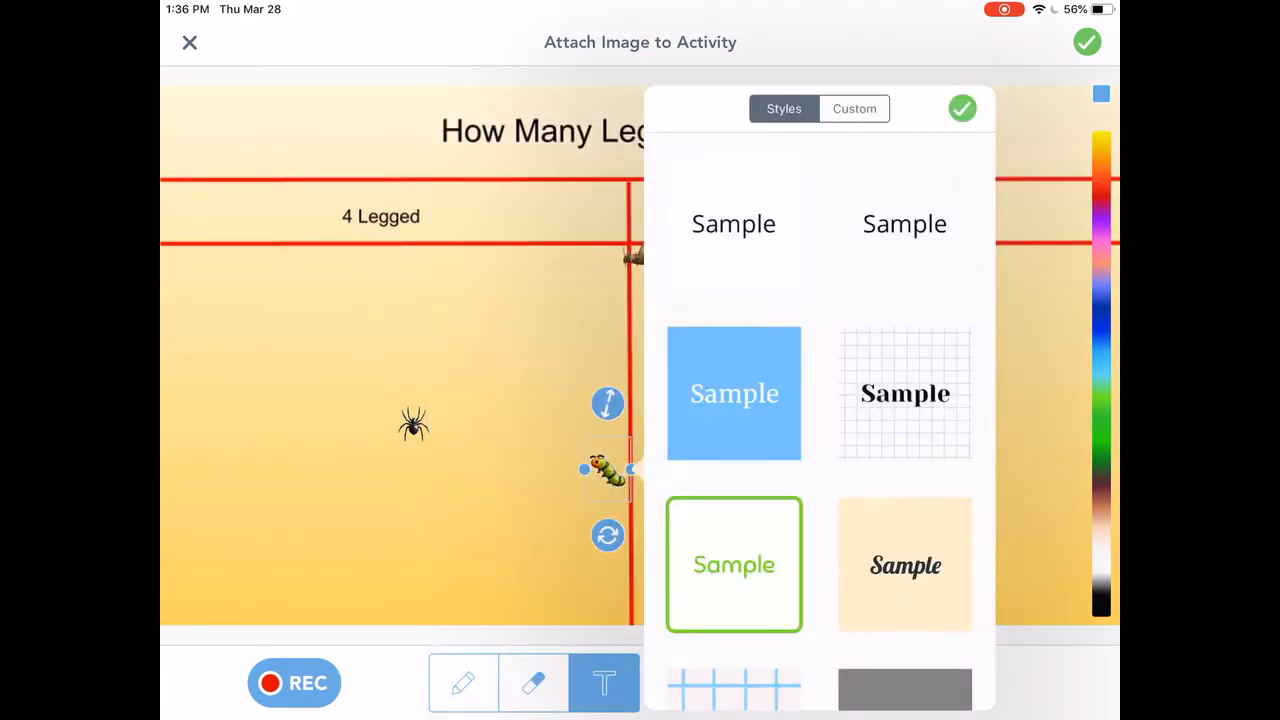
left_click(962, 108)
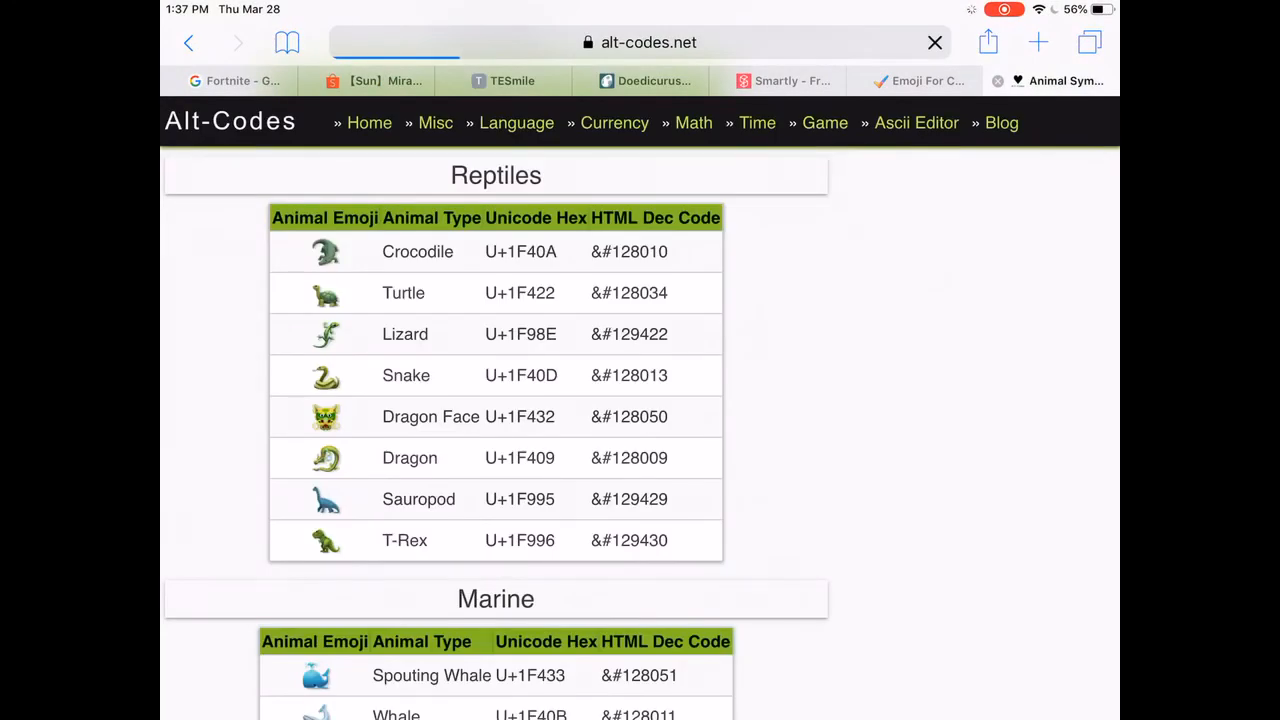
Browse alt-codes.net's animal emoji page, then its food emoji page
left_click(935, 42)
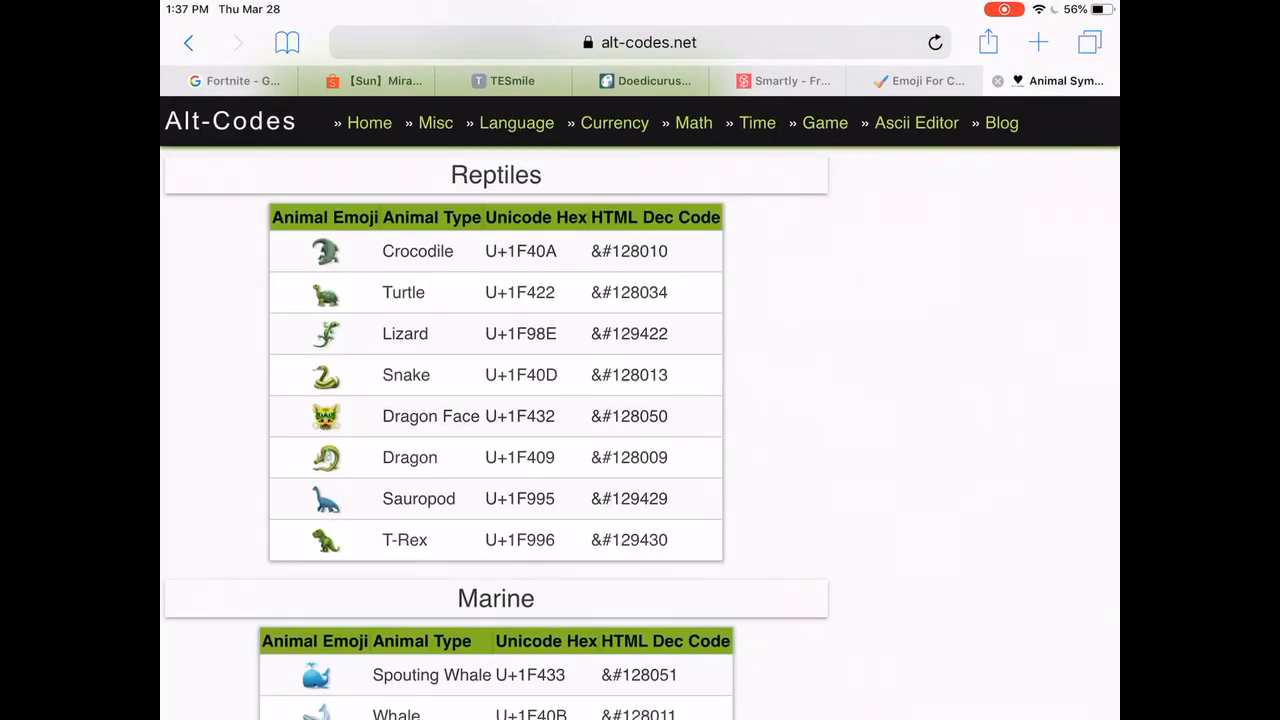
scroll("down", 3)
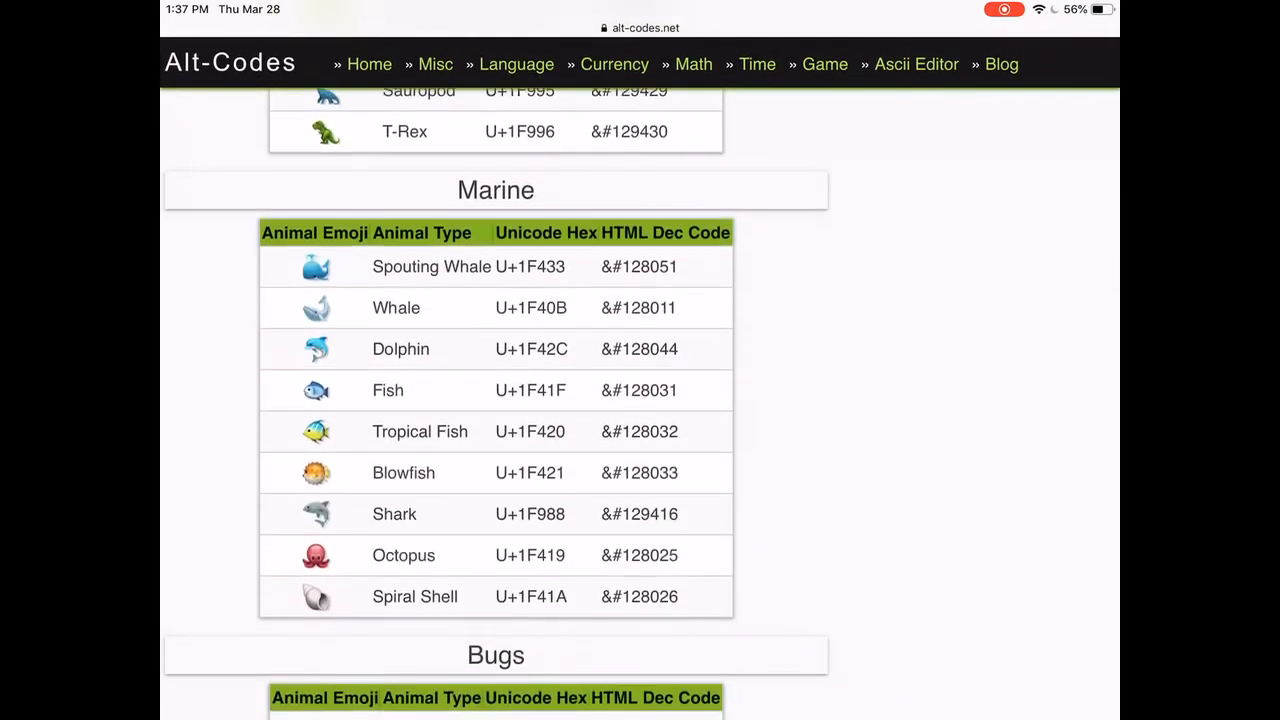
scroll("down", 3)
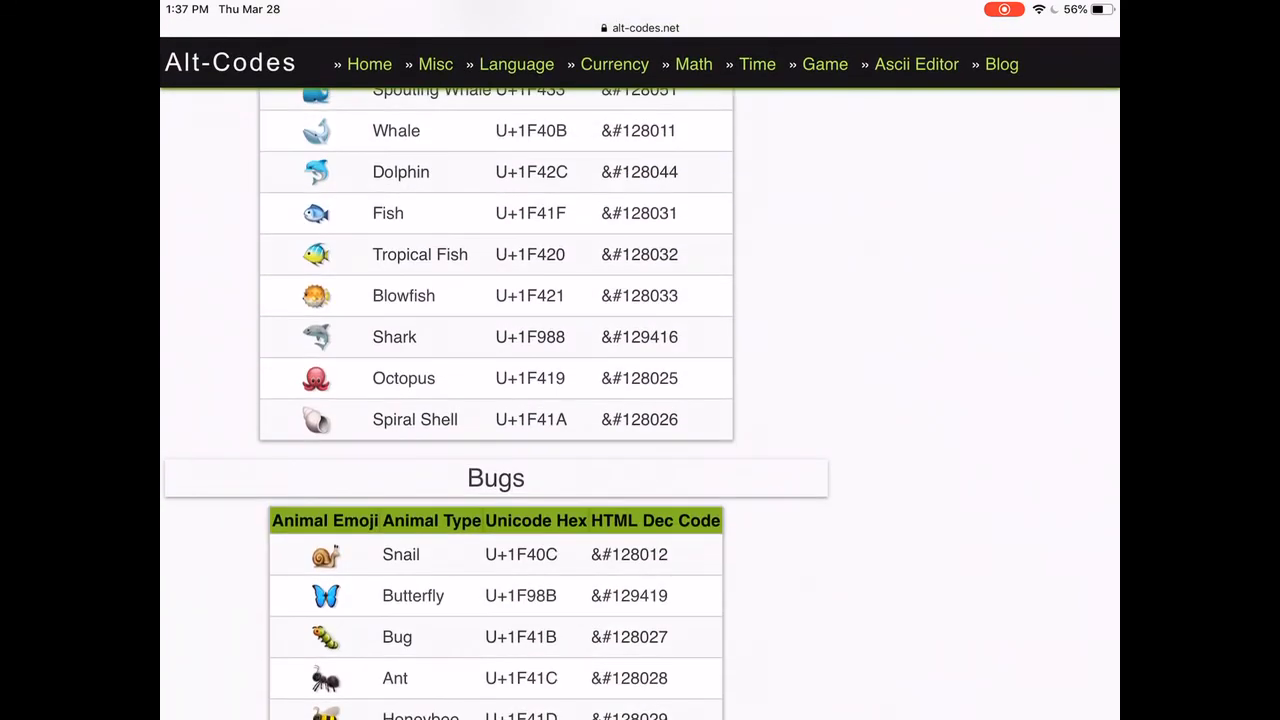
scroll("down", 3)
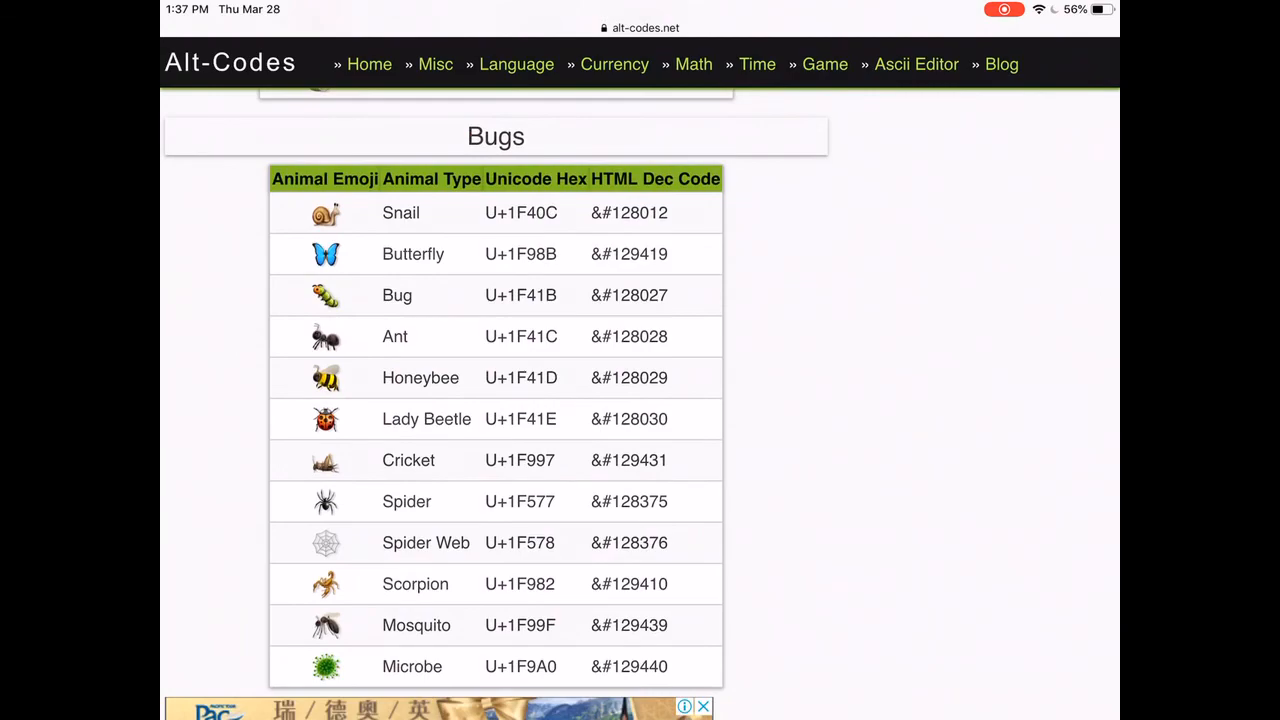
scroll("down", 3)
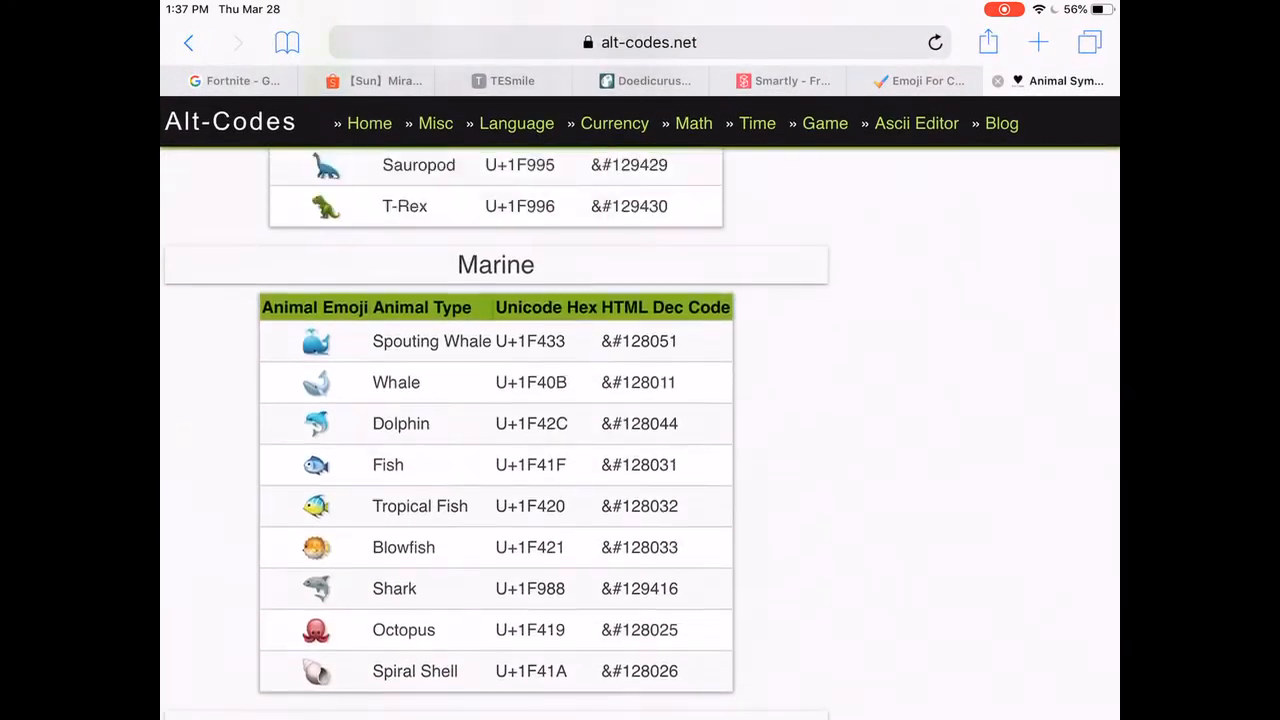
scroll("up", 3)
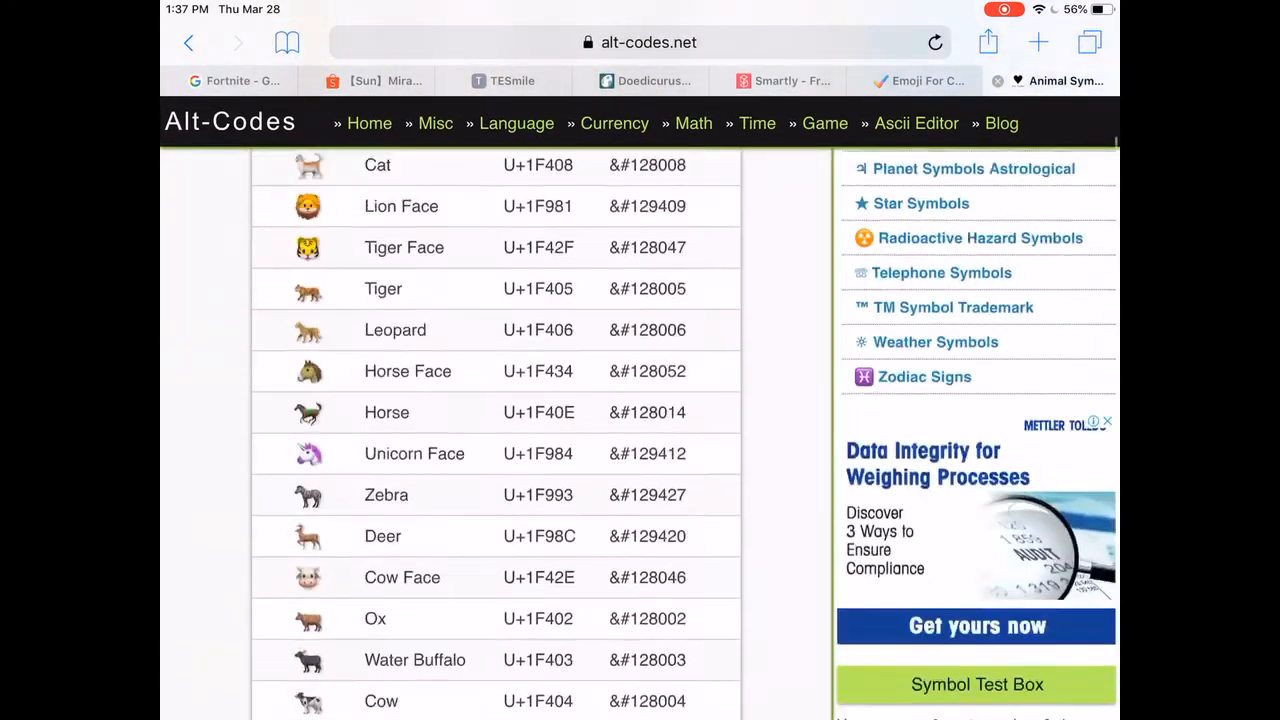
scroll("up", 3)
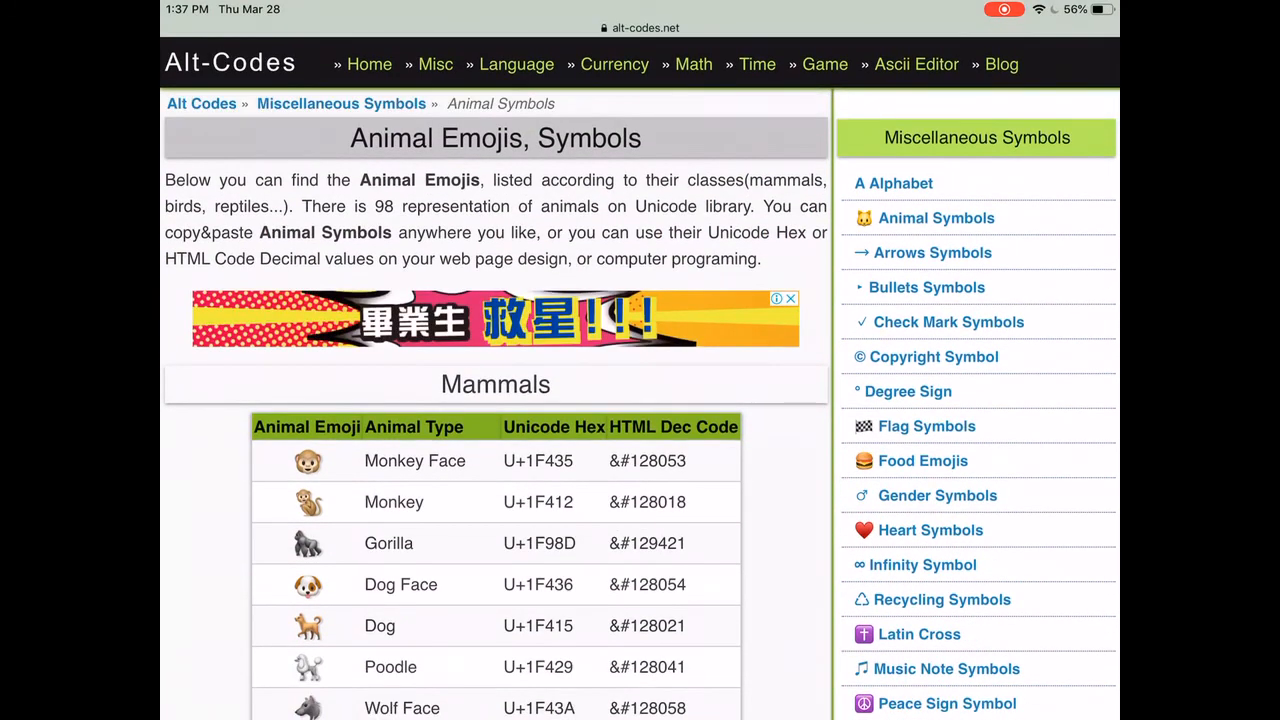
left_click(922, 460)
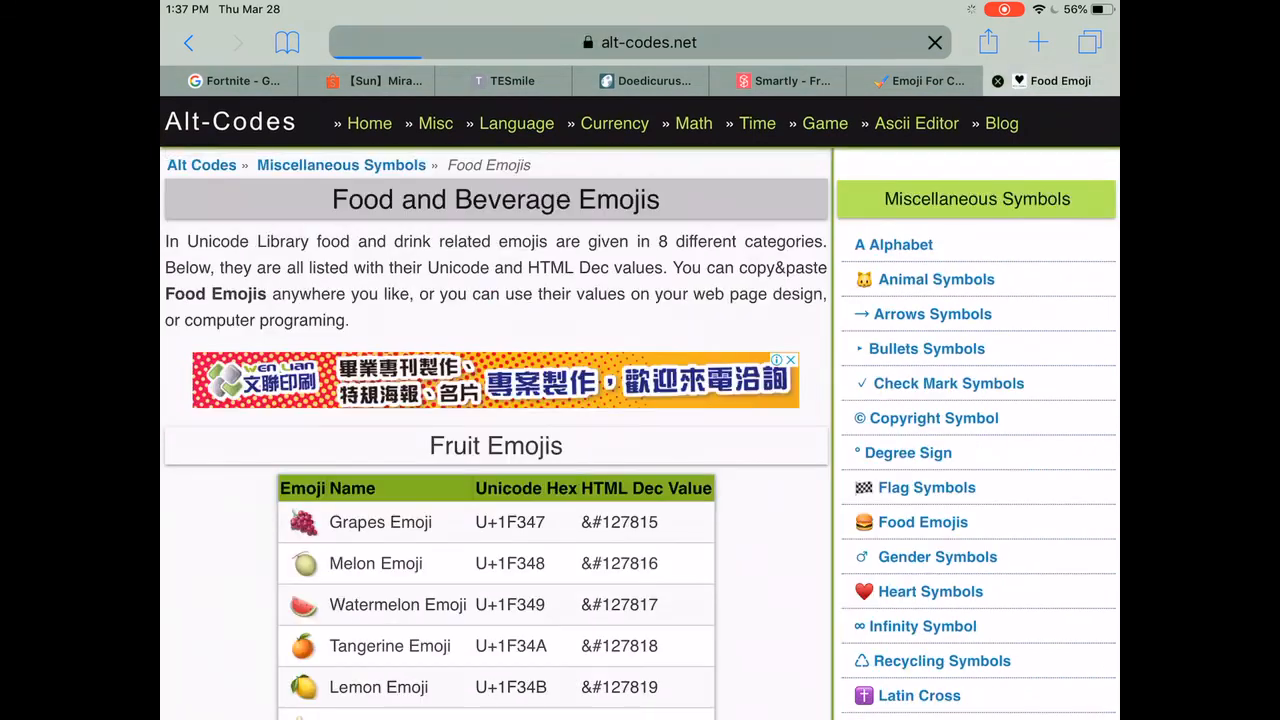
scroll("down", 3)
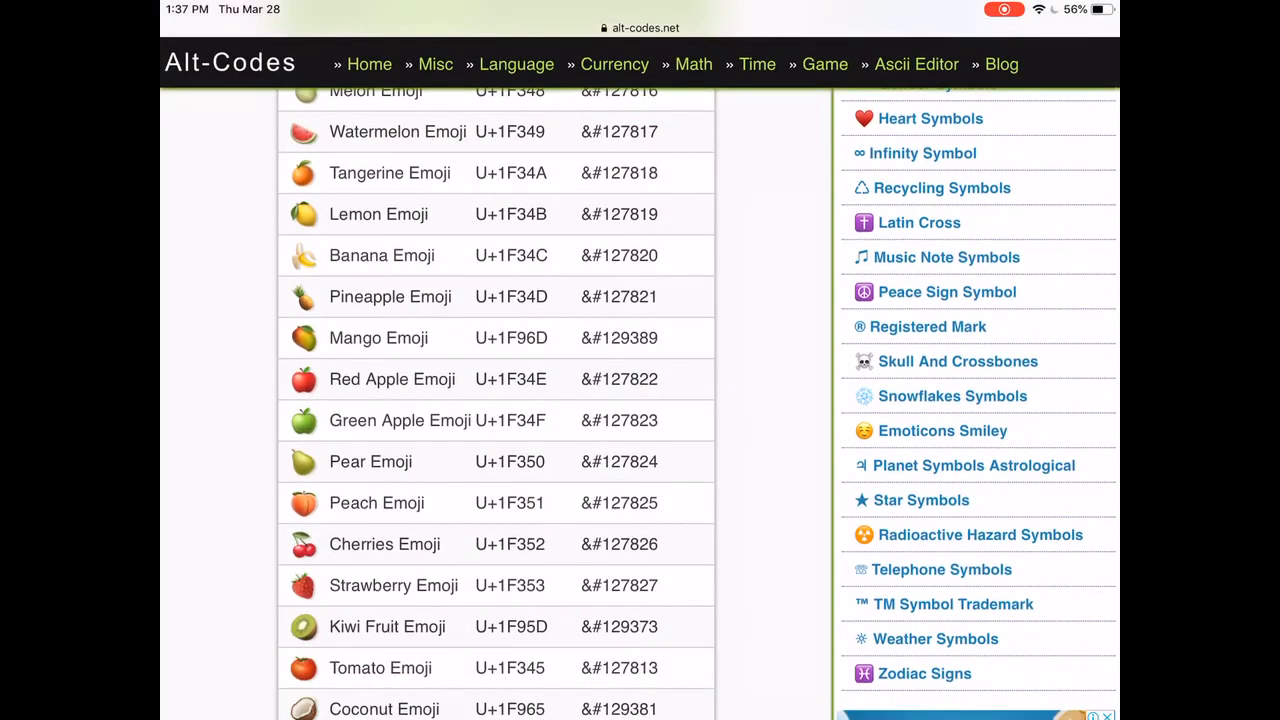
scroll("up", 3)
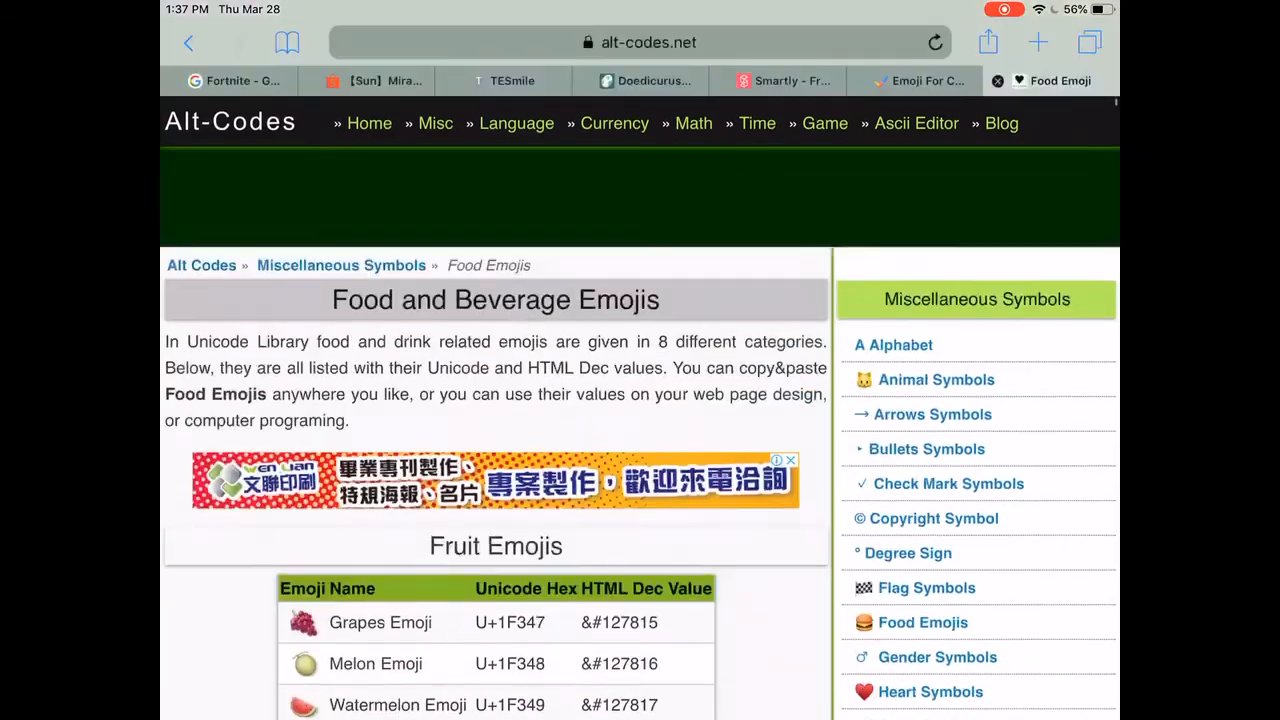
Switch to the coolsymbol.com emoji picker and show its Animals category
left_click(913, 80)
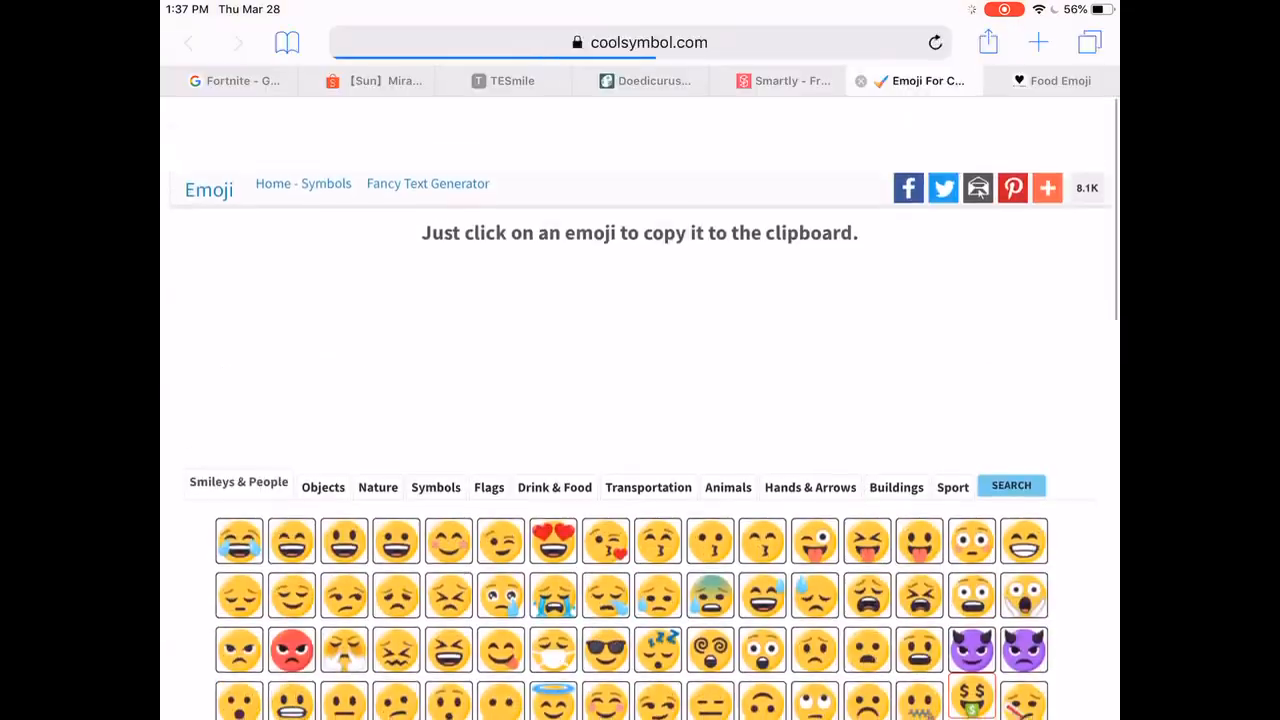
scroll("up", 3)
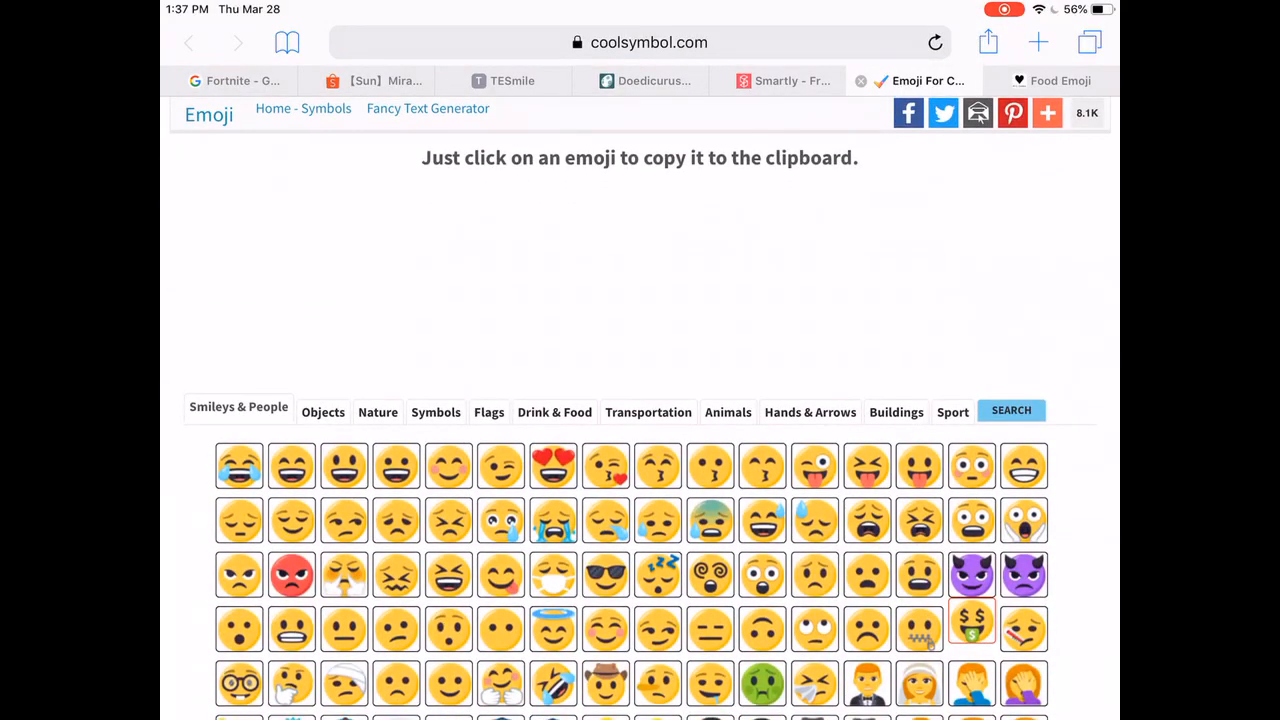
scroll("down", 3)
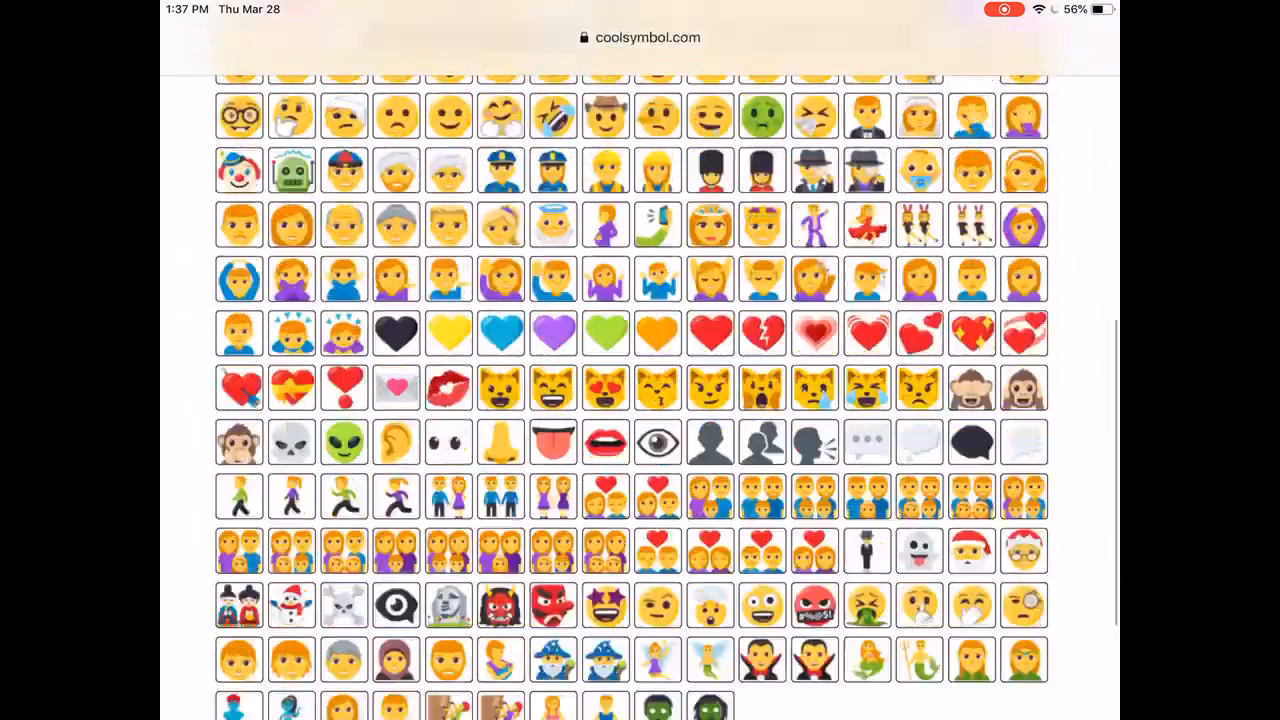
scroll("up", 3)
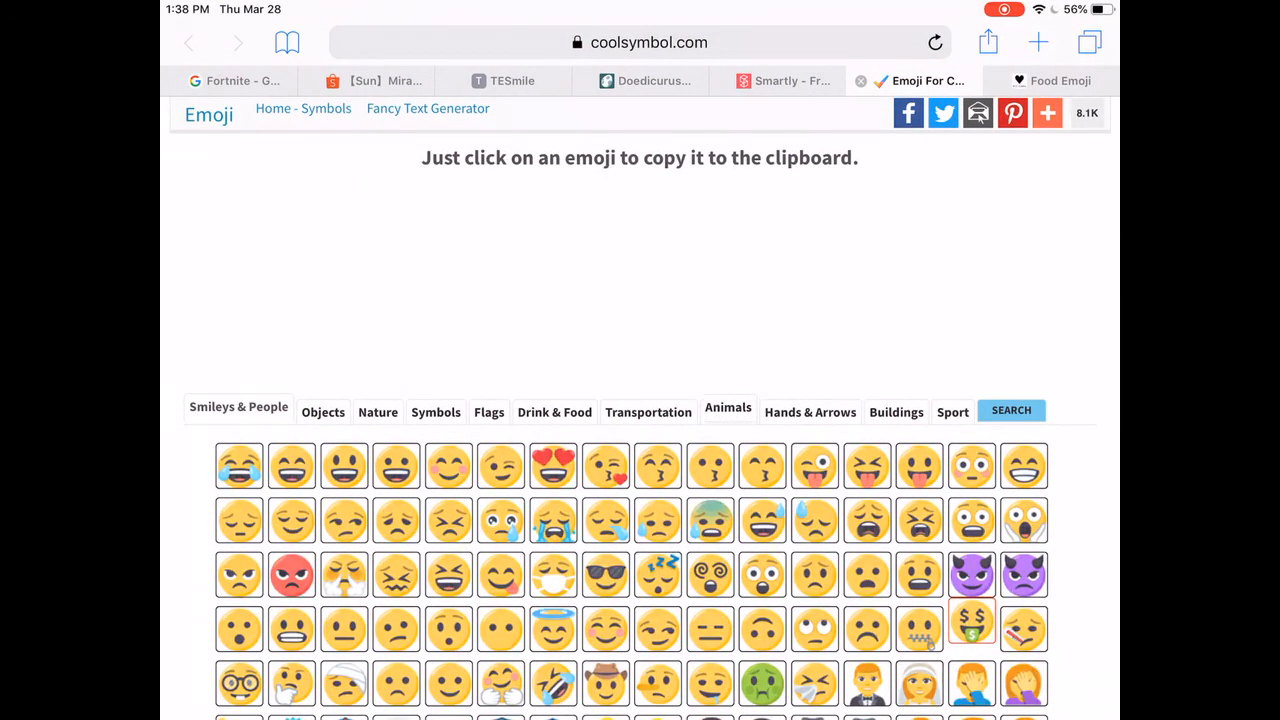
left_click(727, 407)
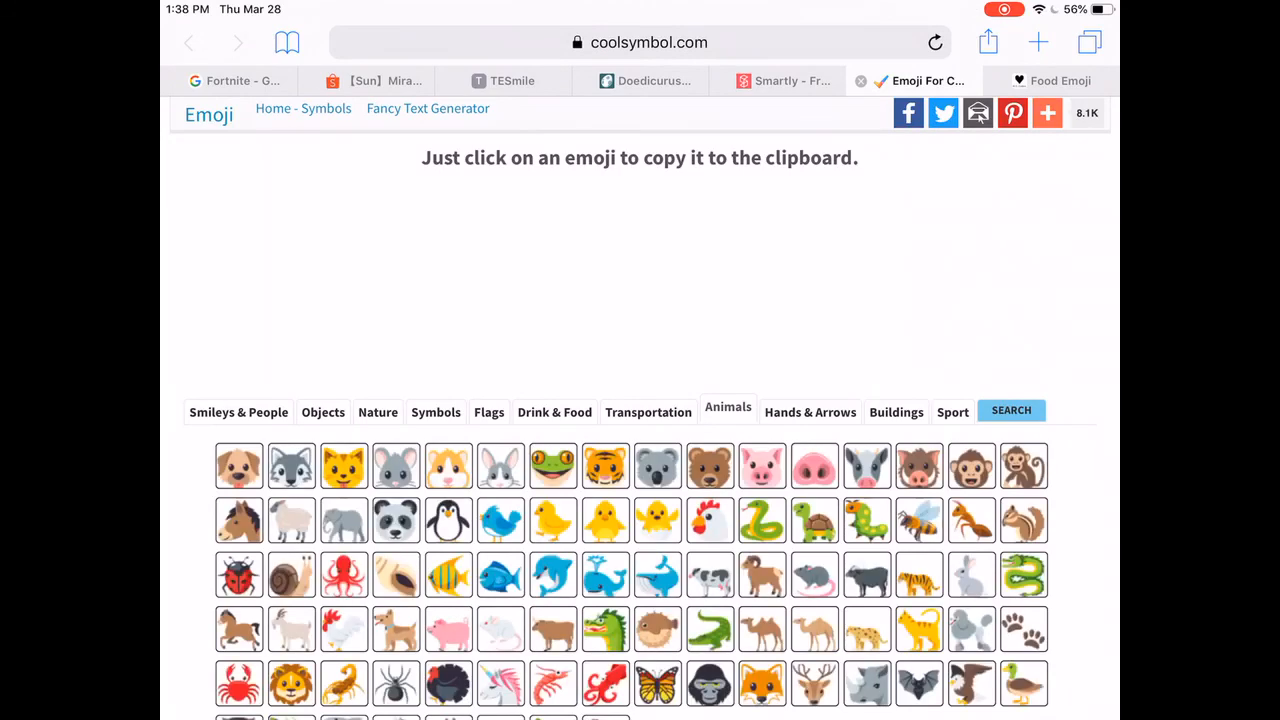
scroll("down", 3)
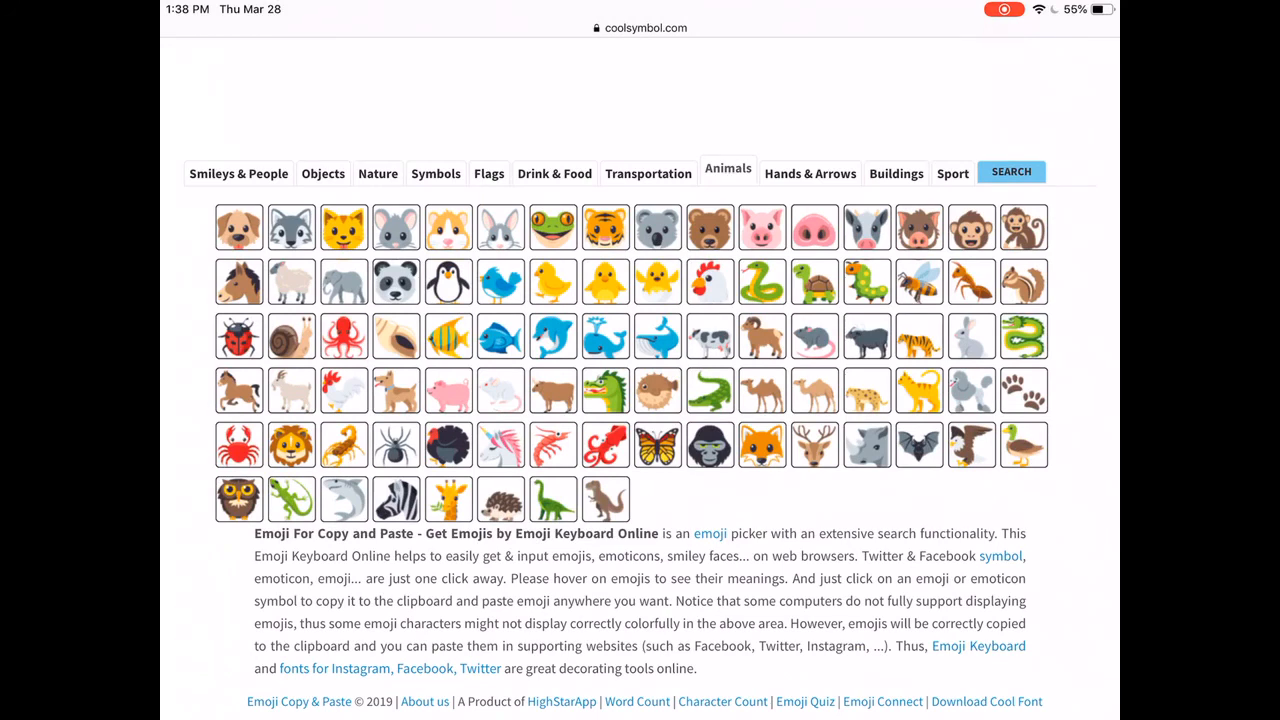
mouse_move(238, 335)
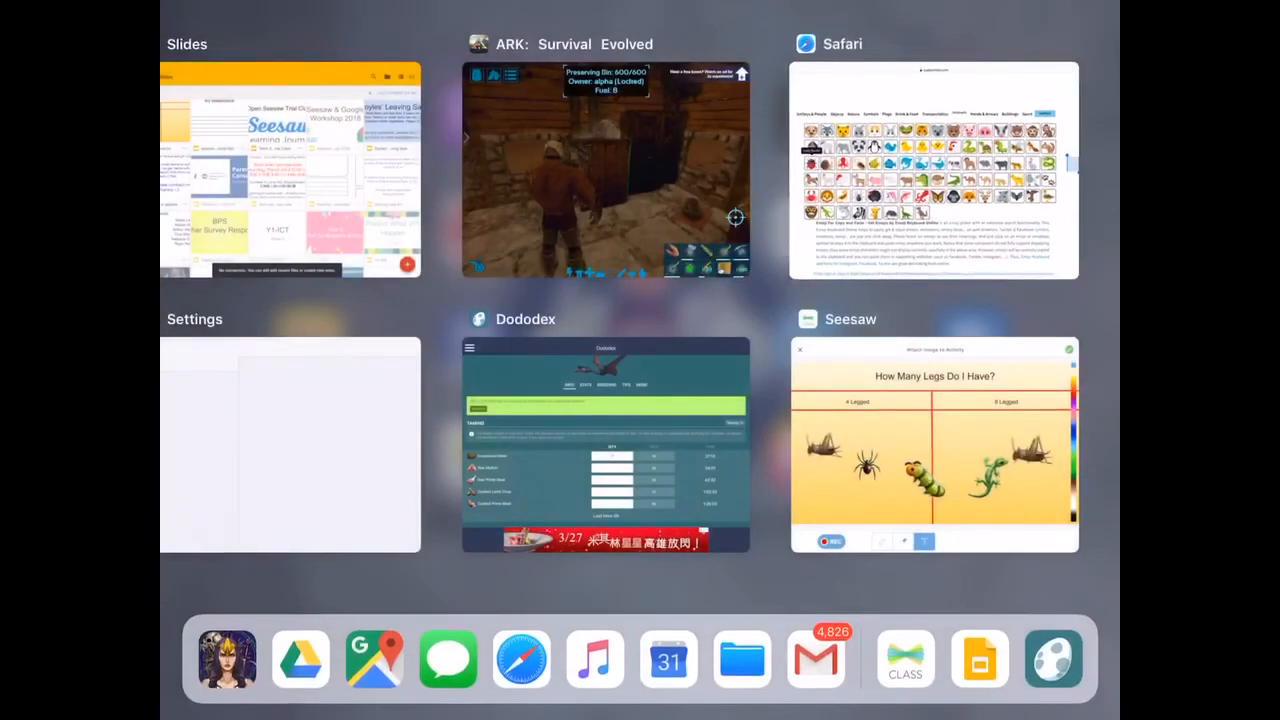
Return to Safari and scroll alt-codes.net's animal emoji page down to the Bugs section
left_click(934, 445)
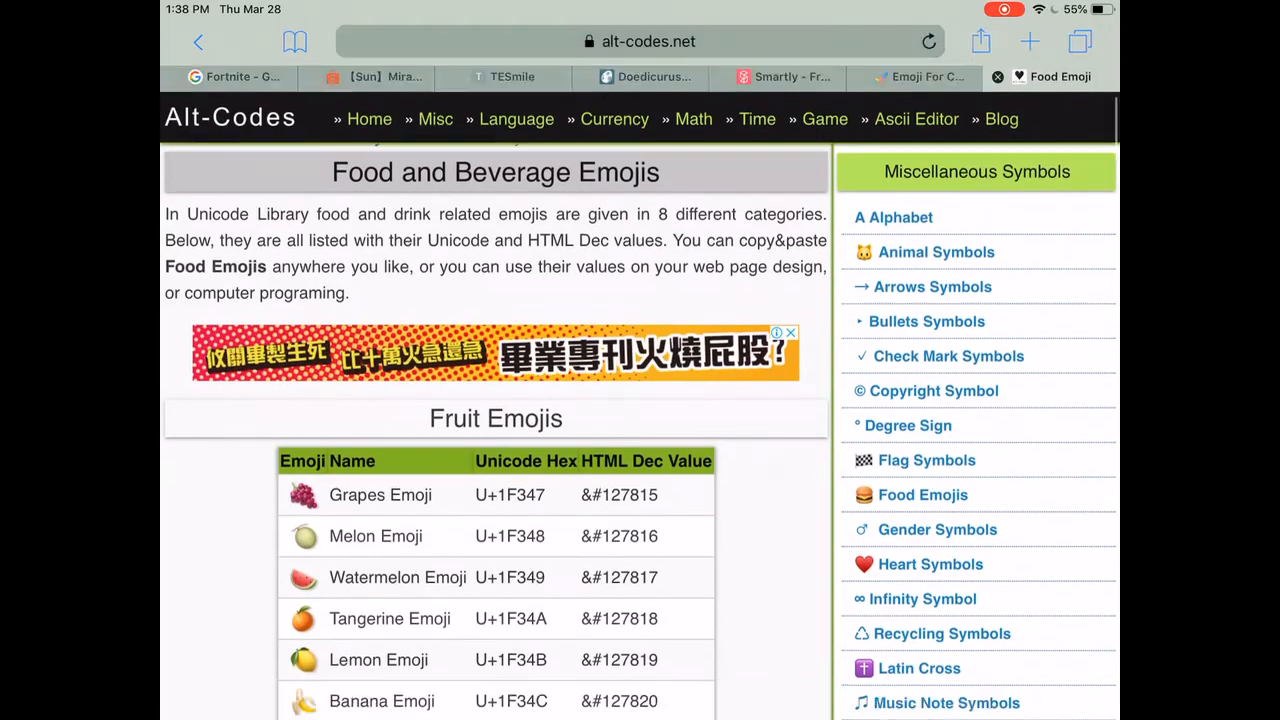
scroll("down", 3)
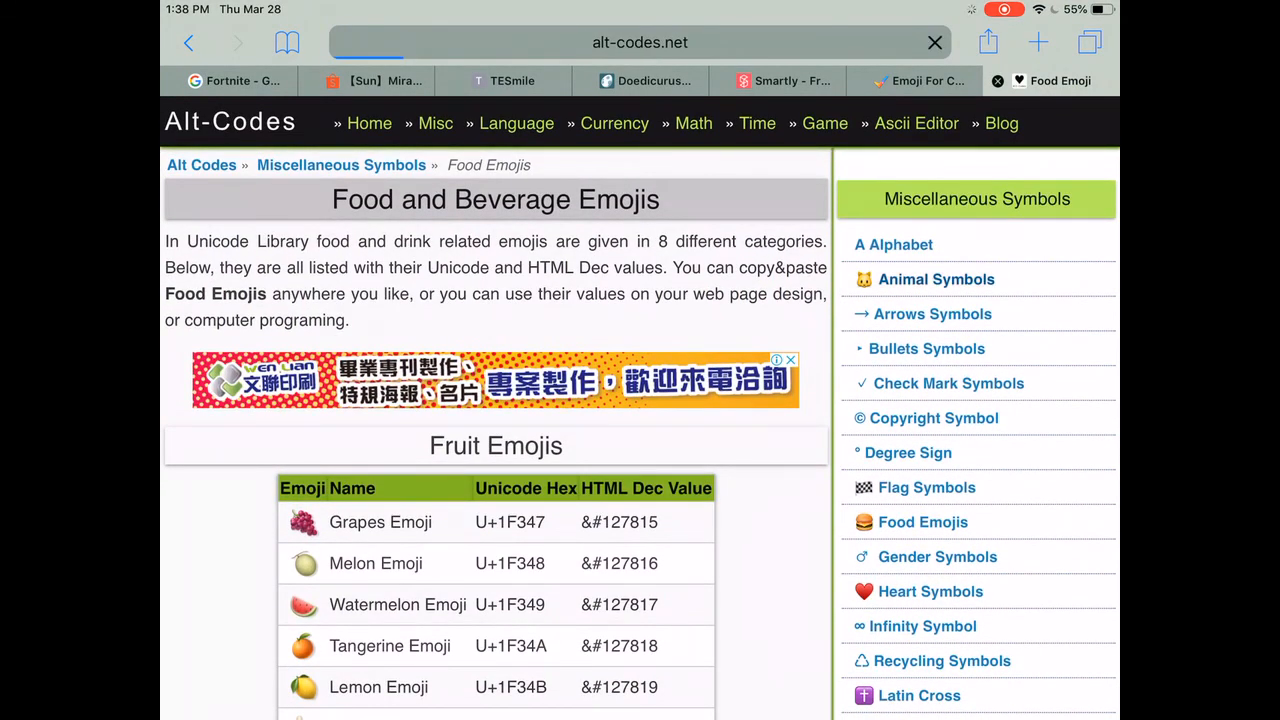
scroll("down", 3)
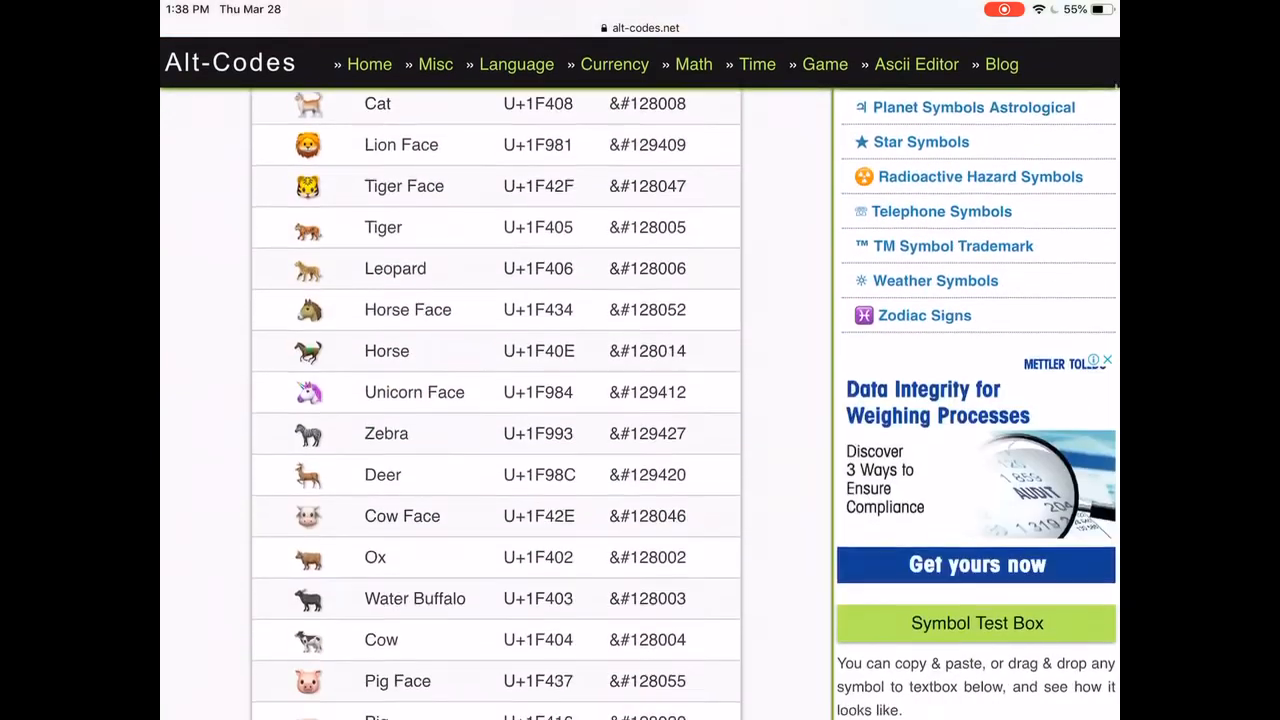
scroll("down", 3)
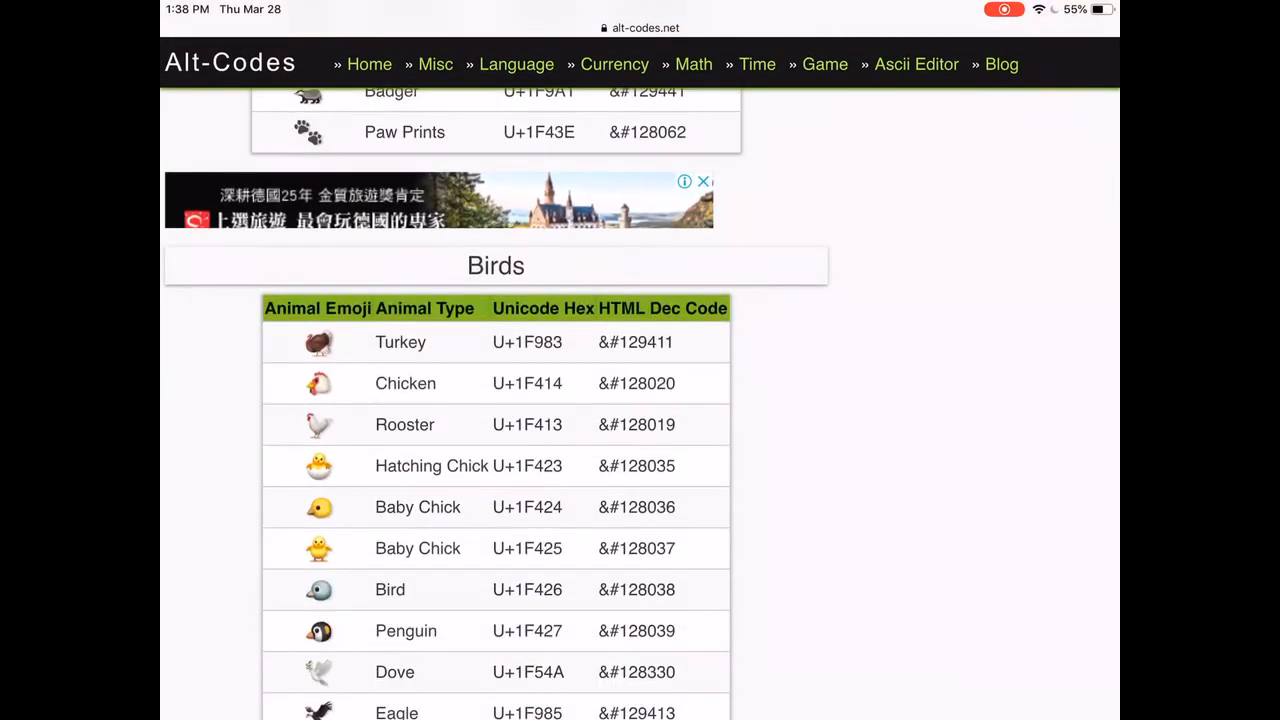
scroll("down", 3)
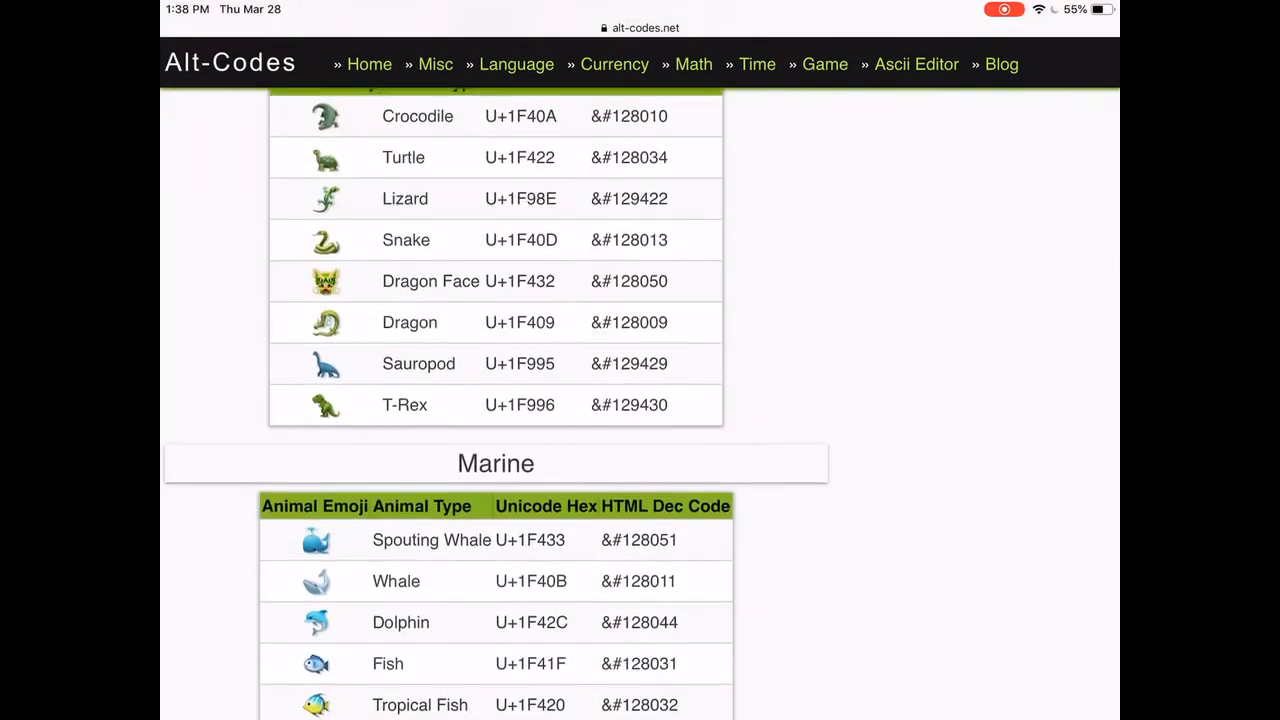
scroll("down", 3)
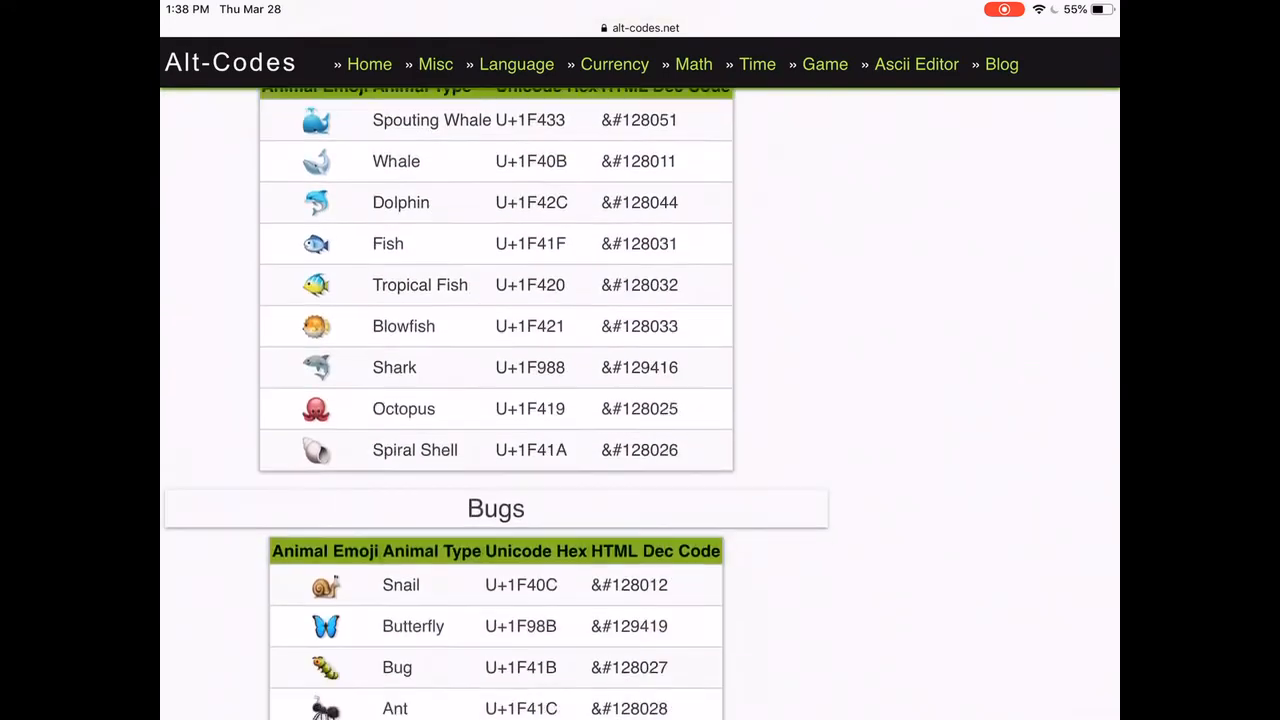
scroll("down", 3)
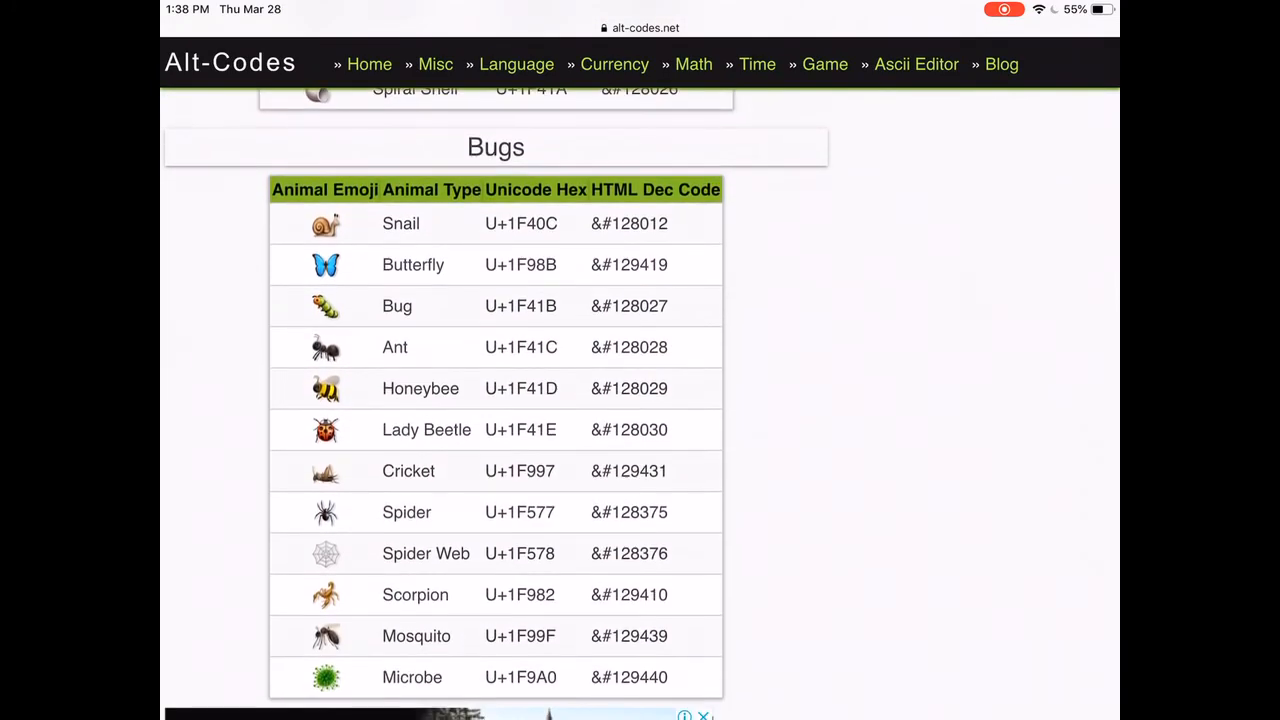
scroll("down", 3)
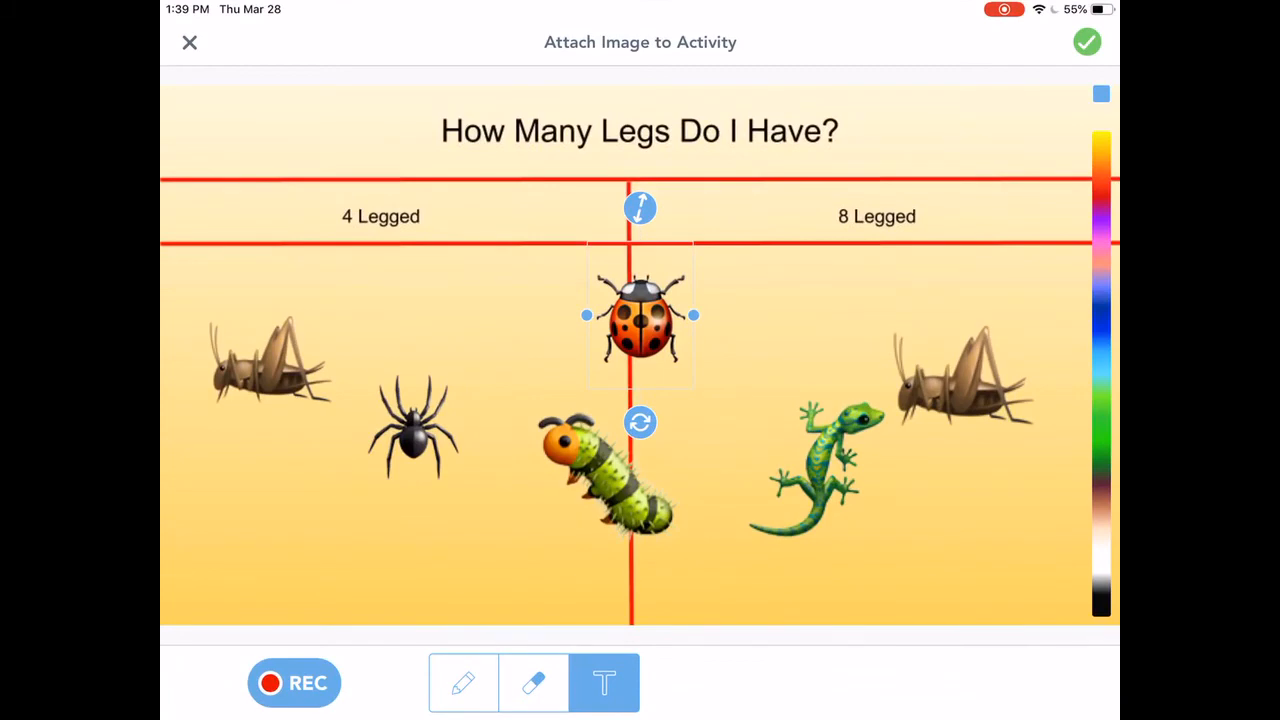
Add a text label holding the pasted scorpion emoji and drag it beside the spider
left_click(603, 682)
type("g")
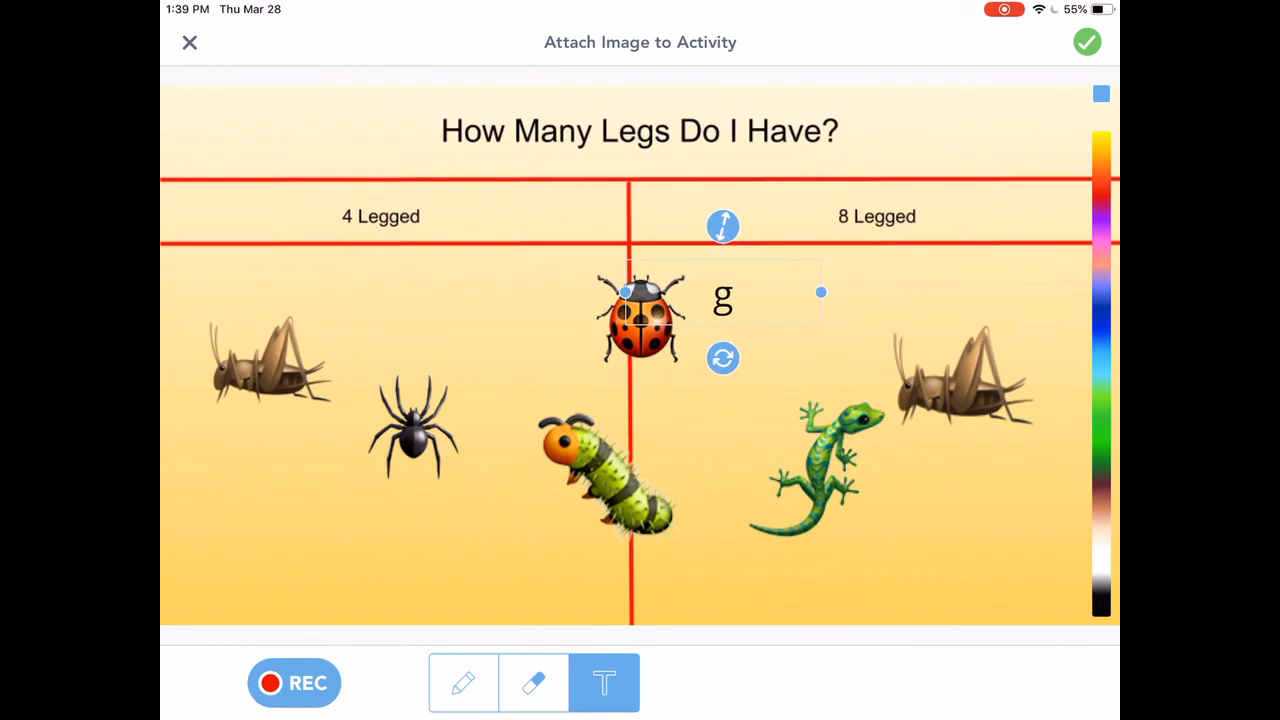
left_click_drag(723, 295, 952, 520)
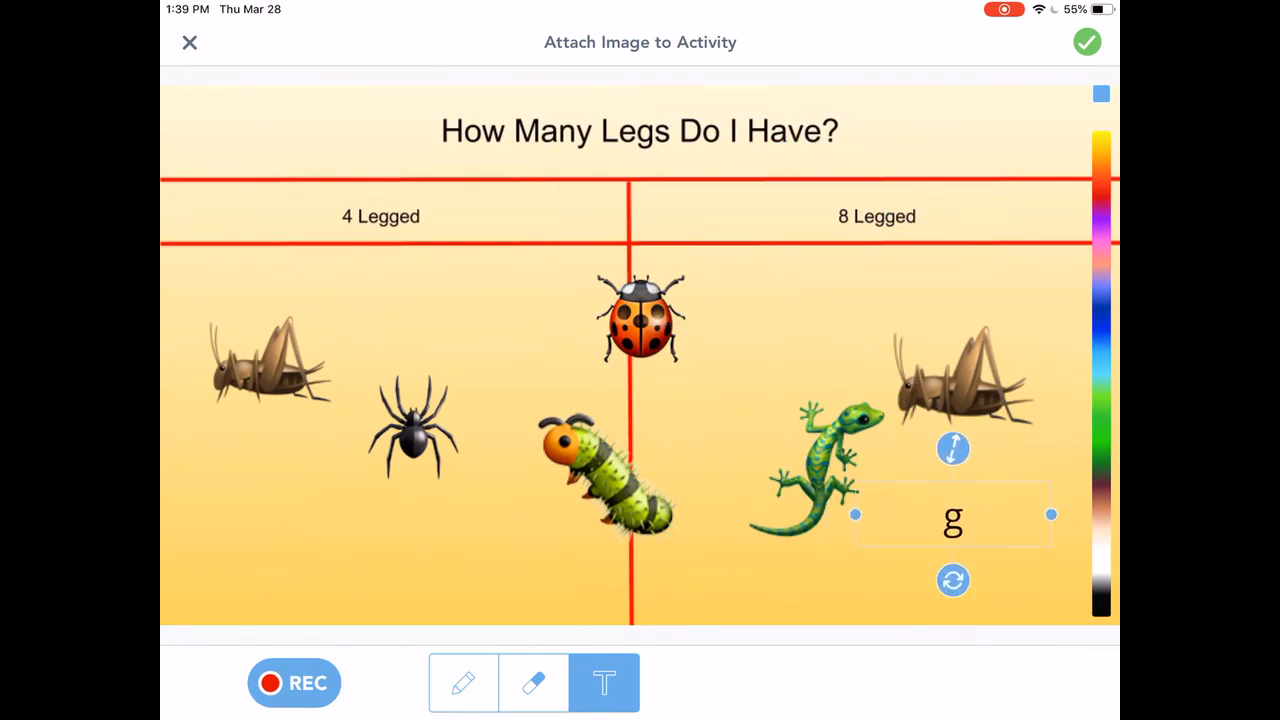
left_click(952, 520)
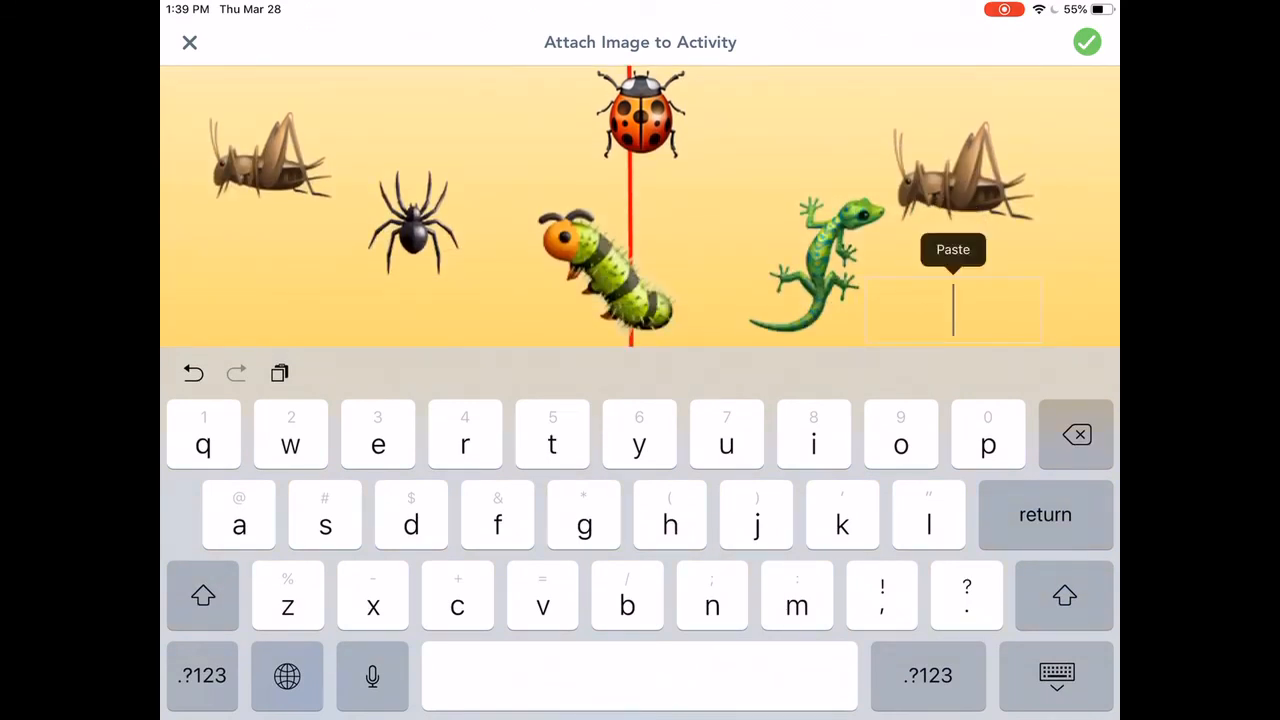
left_click(952, 249)
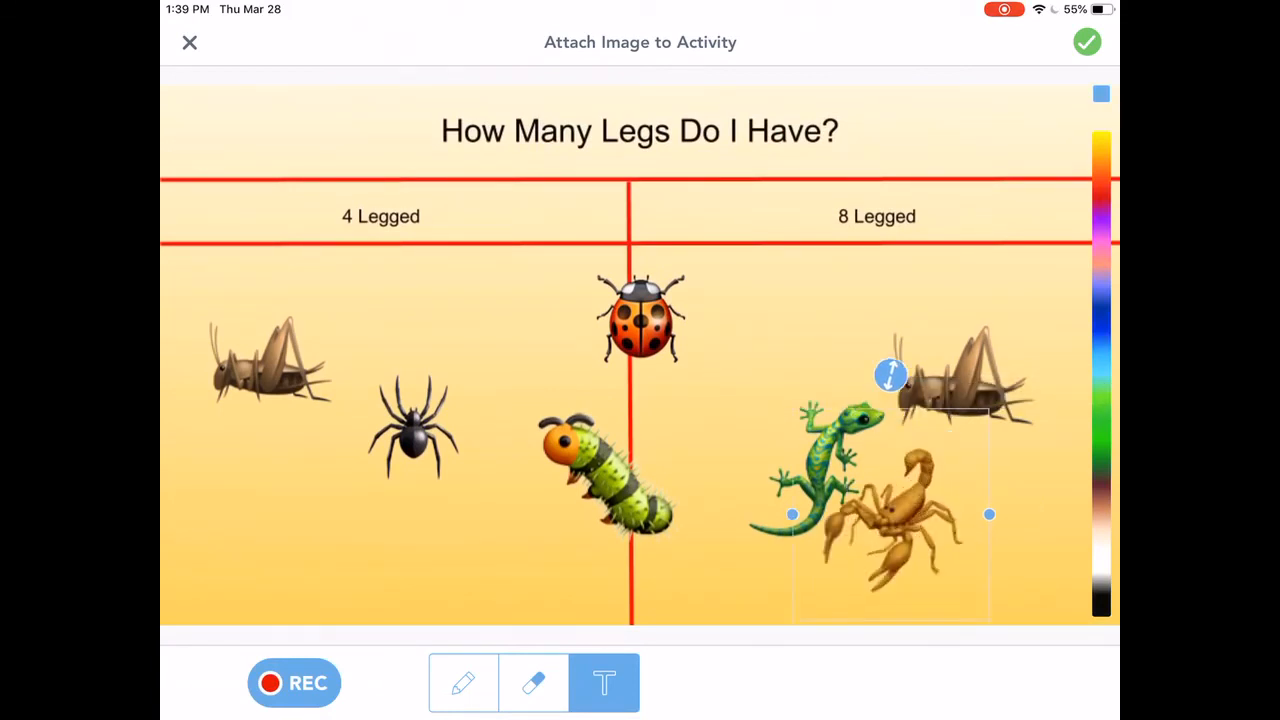
left_click_drag(885, 520, 460, 310)
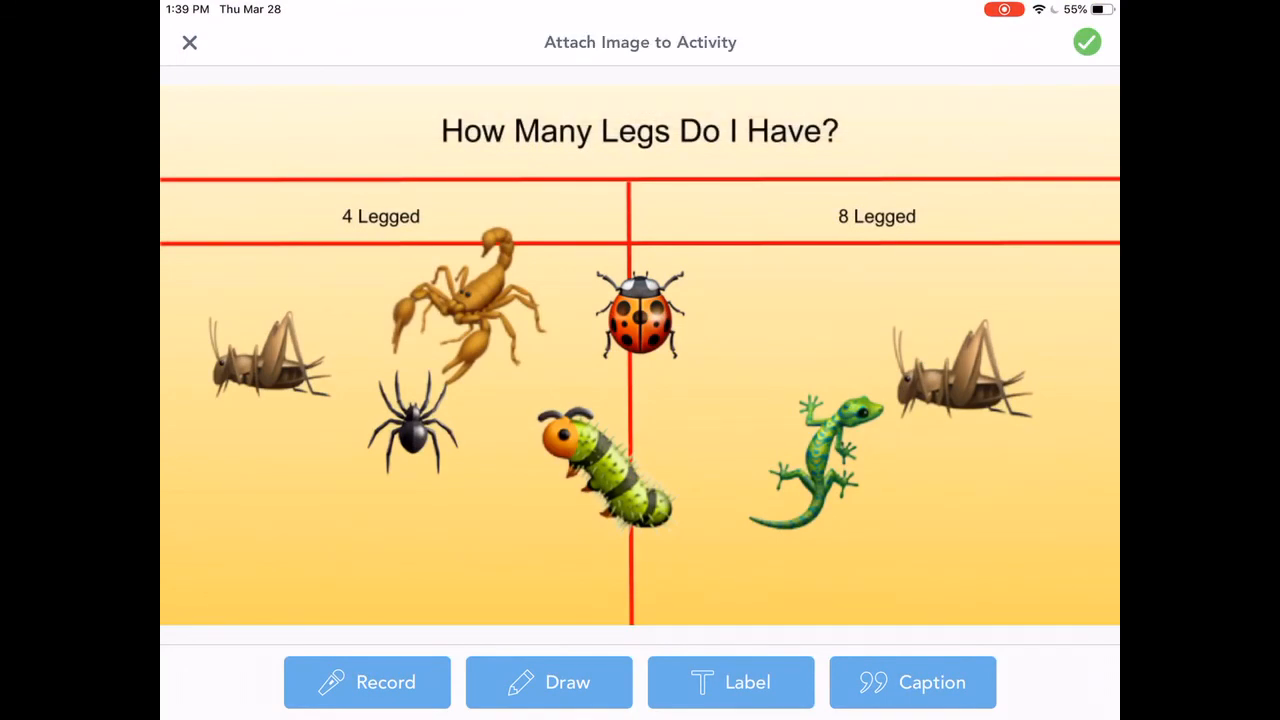
Confirm the edited How Many Legs chart and save Sorting Mini Beasts to My Library
left_click(1087, 42)
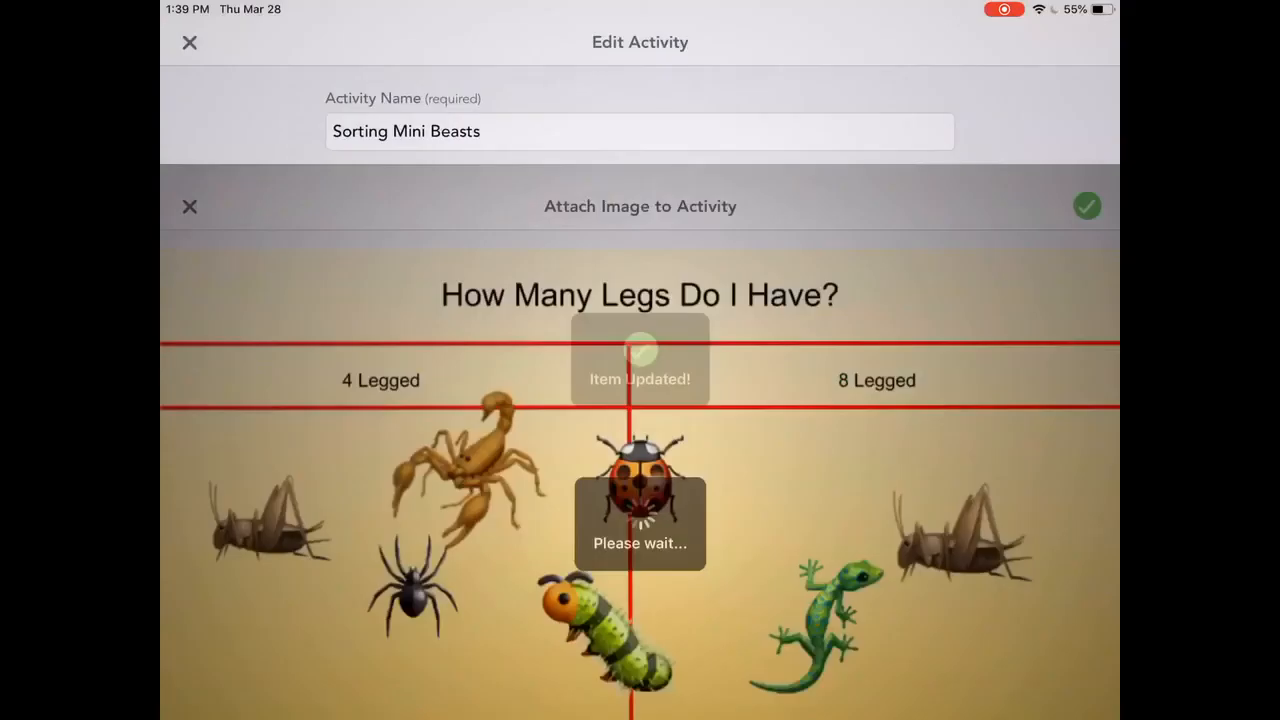
left_click(1086, 206)
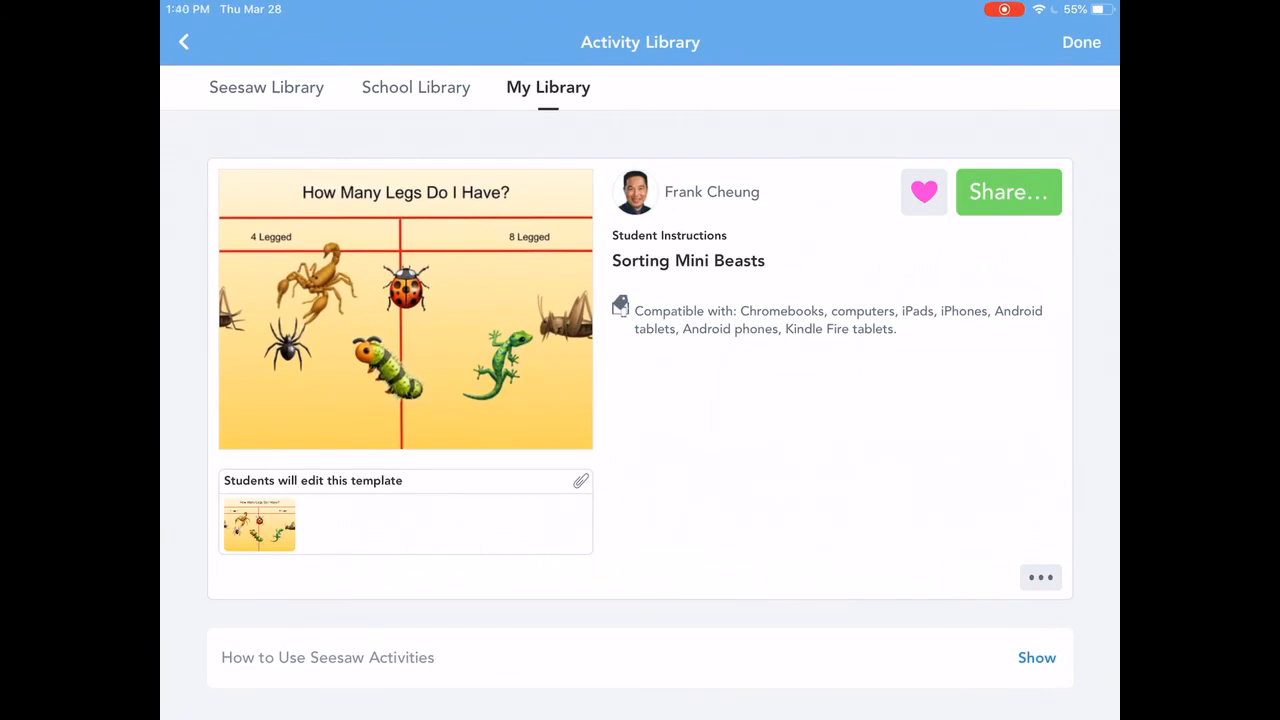
Share the activity with Seesaw Demo Class and go to that class's Journal
left_click(1008, 192)
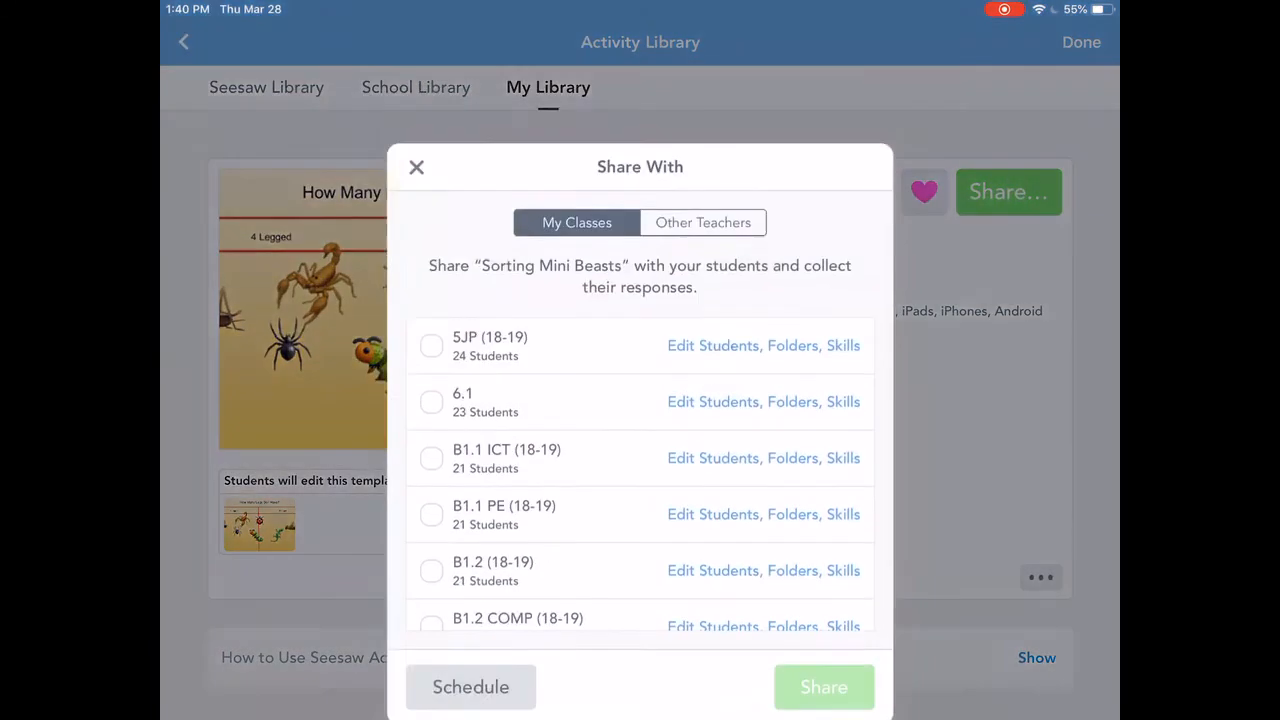
scroll("down", 3)
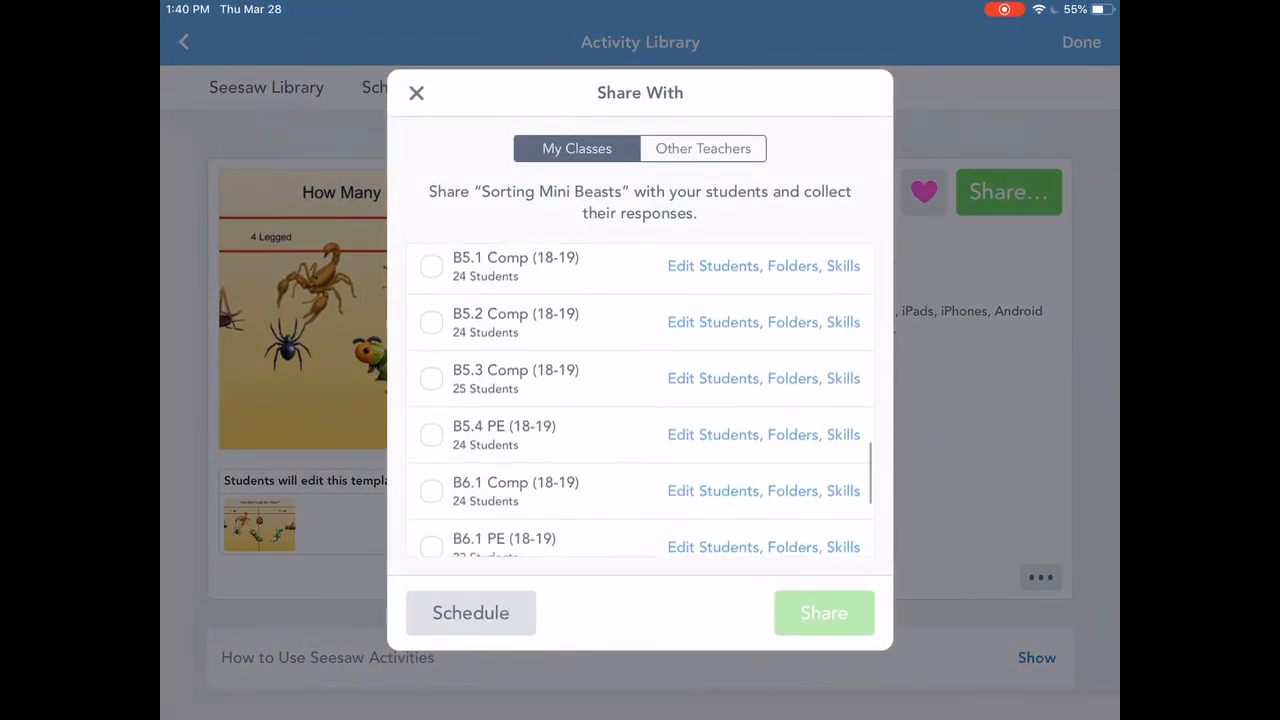
left_click(431, 528)
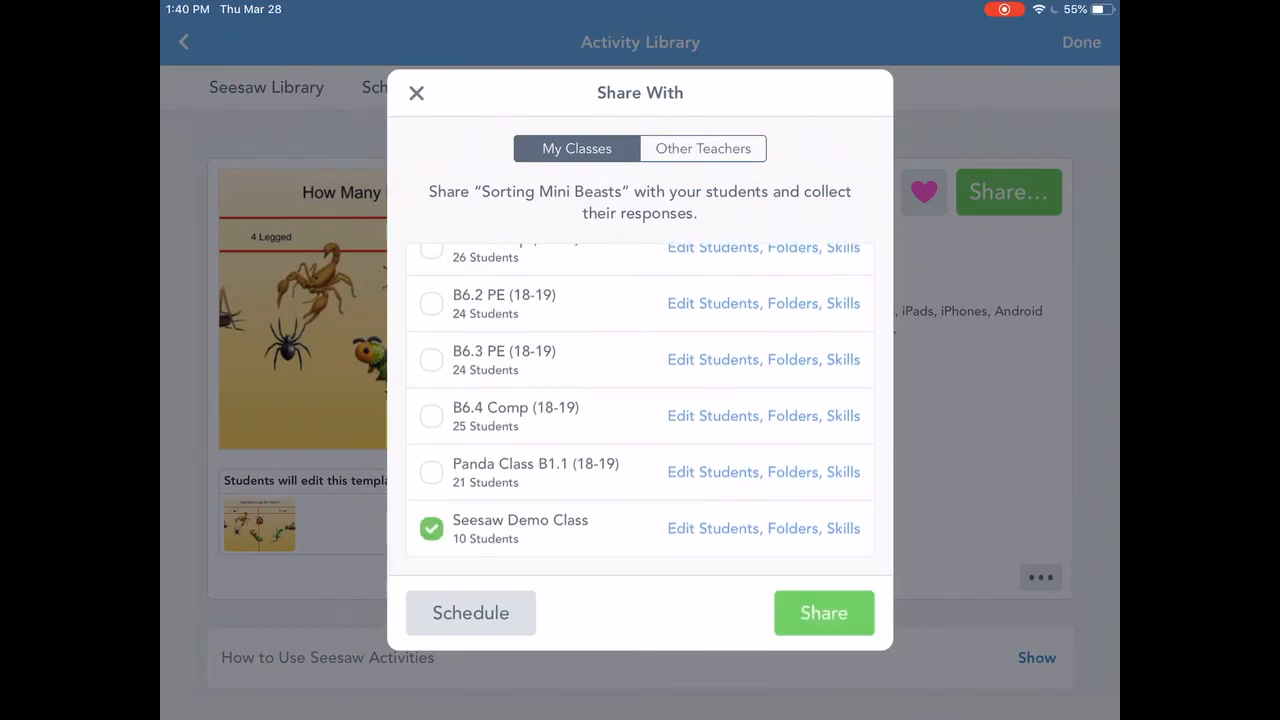
left_click(823, 612)
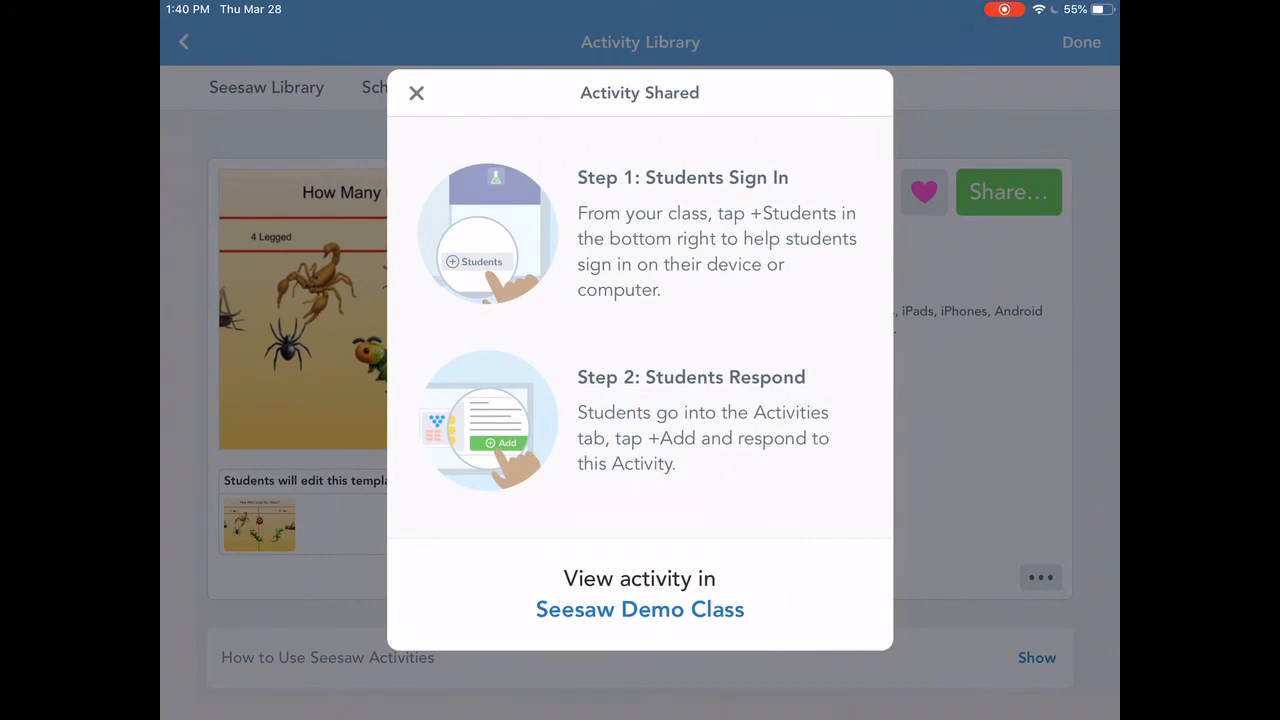
left_click(416, 92)
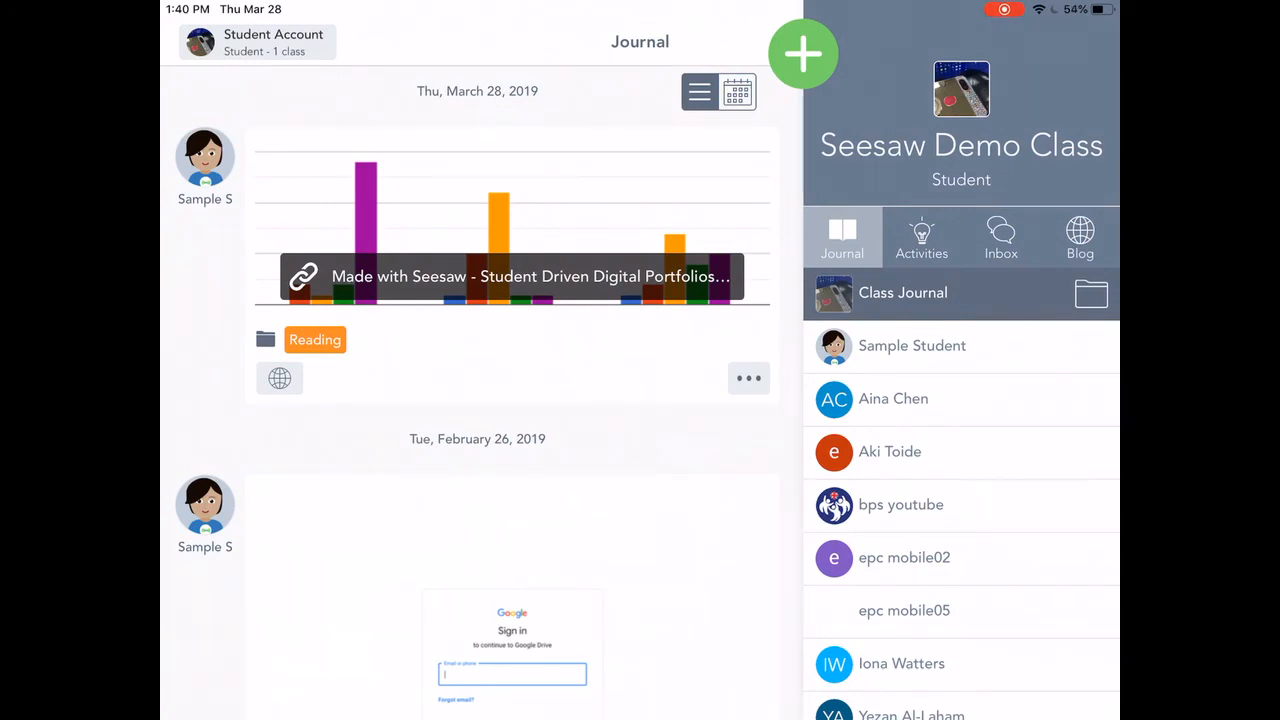
Open Sorting Mini Beasts from the class's Activities list and start a new response
left_click(921, 237)
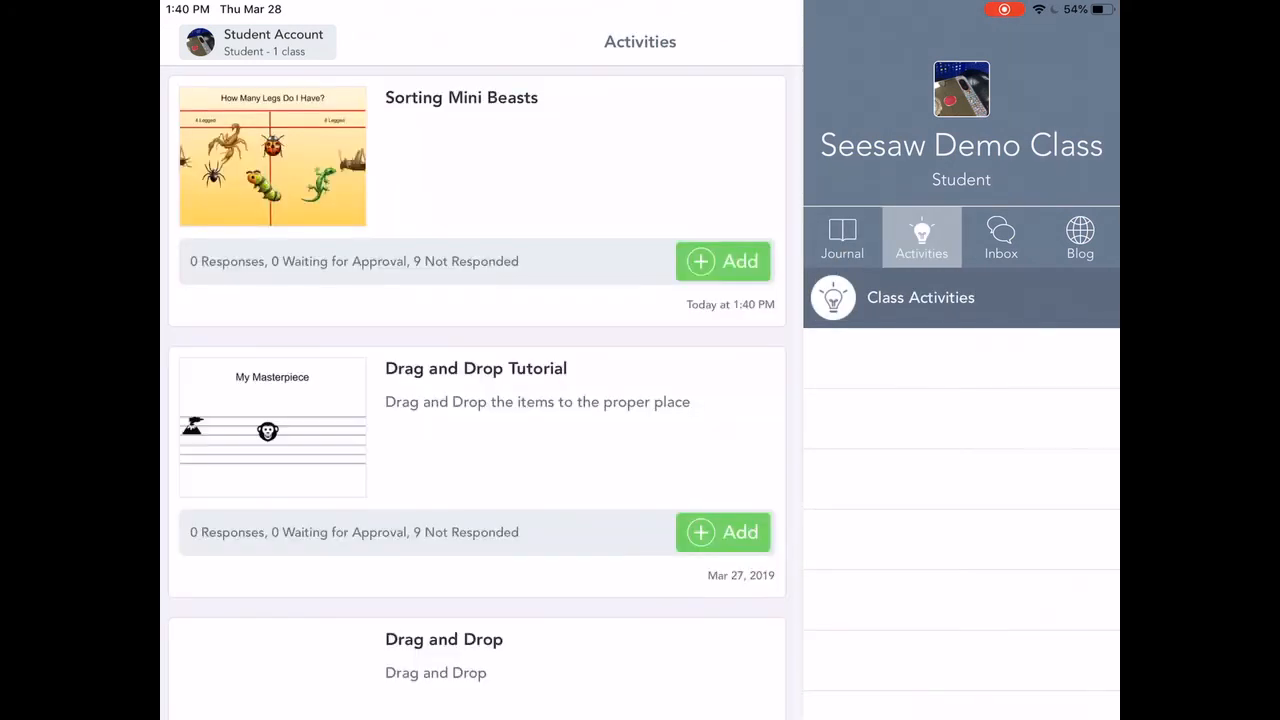
left_click(461, 97)
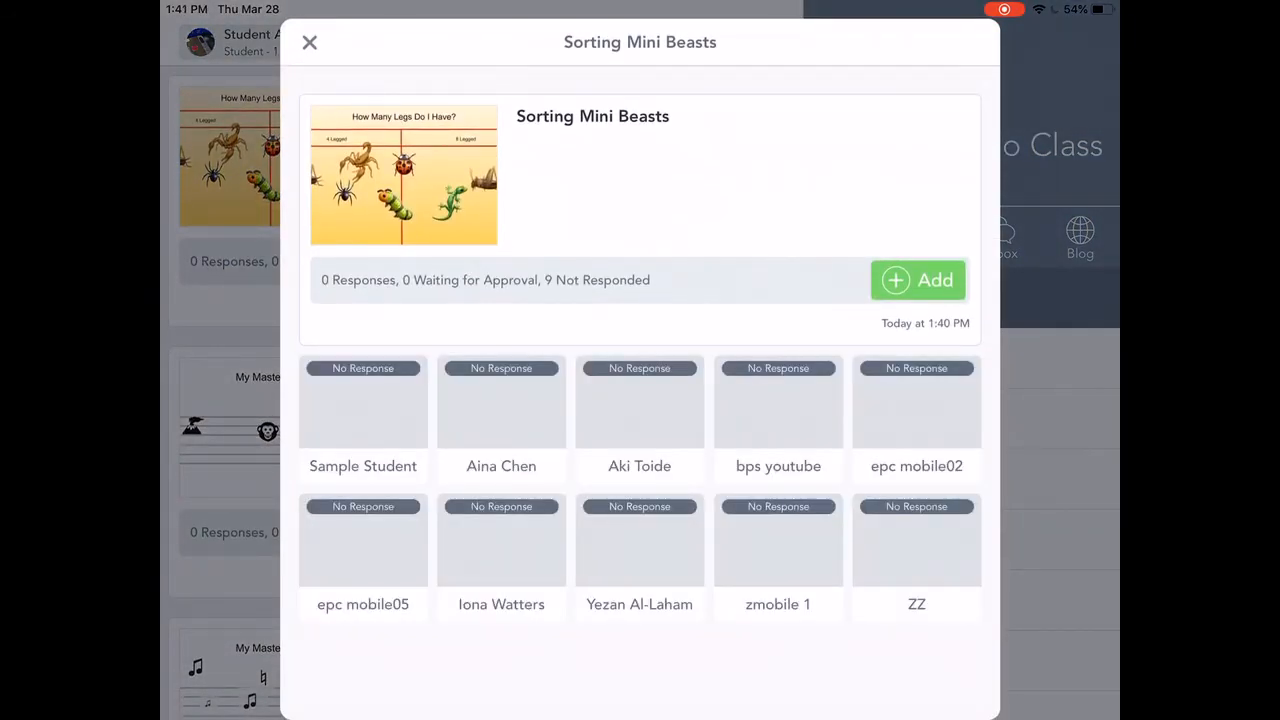
left_click(916, 280)
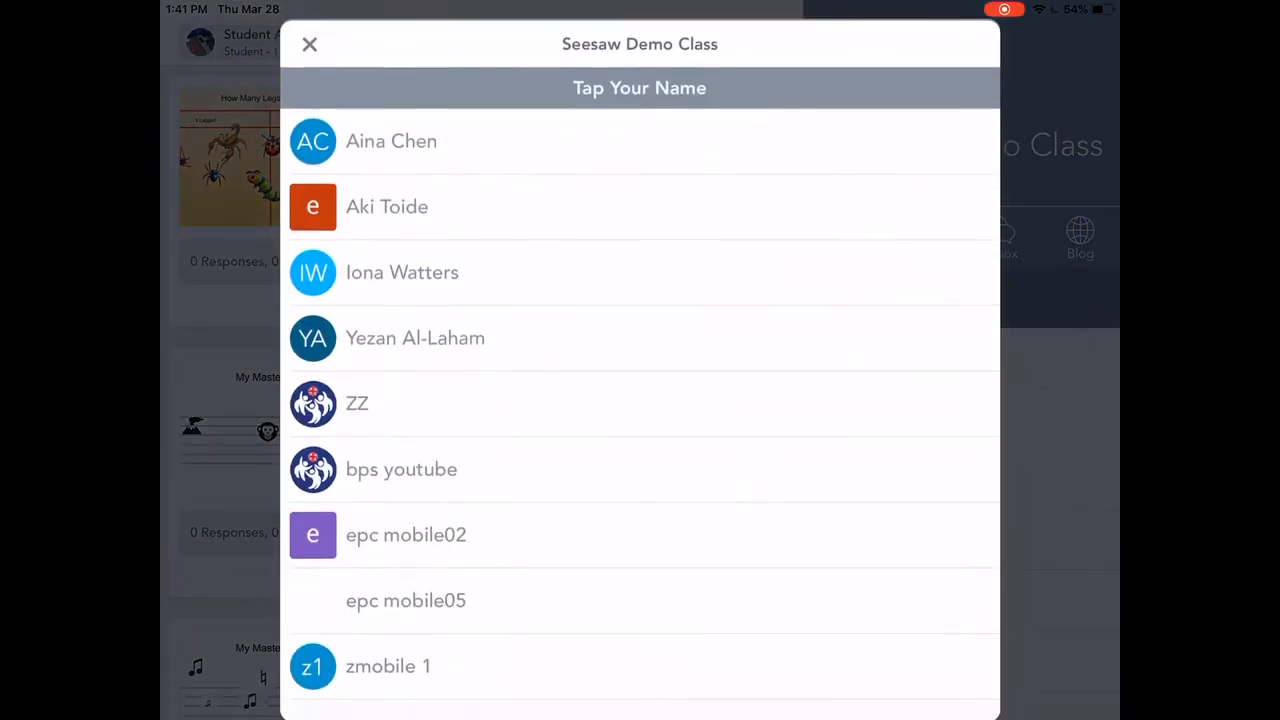
scroll("up", 3)
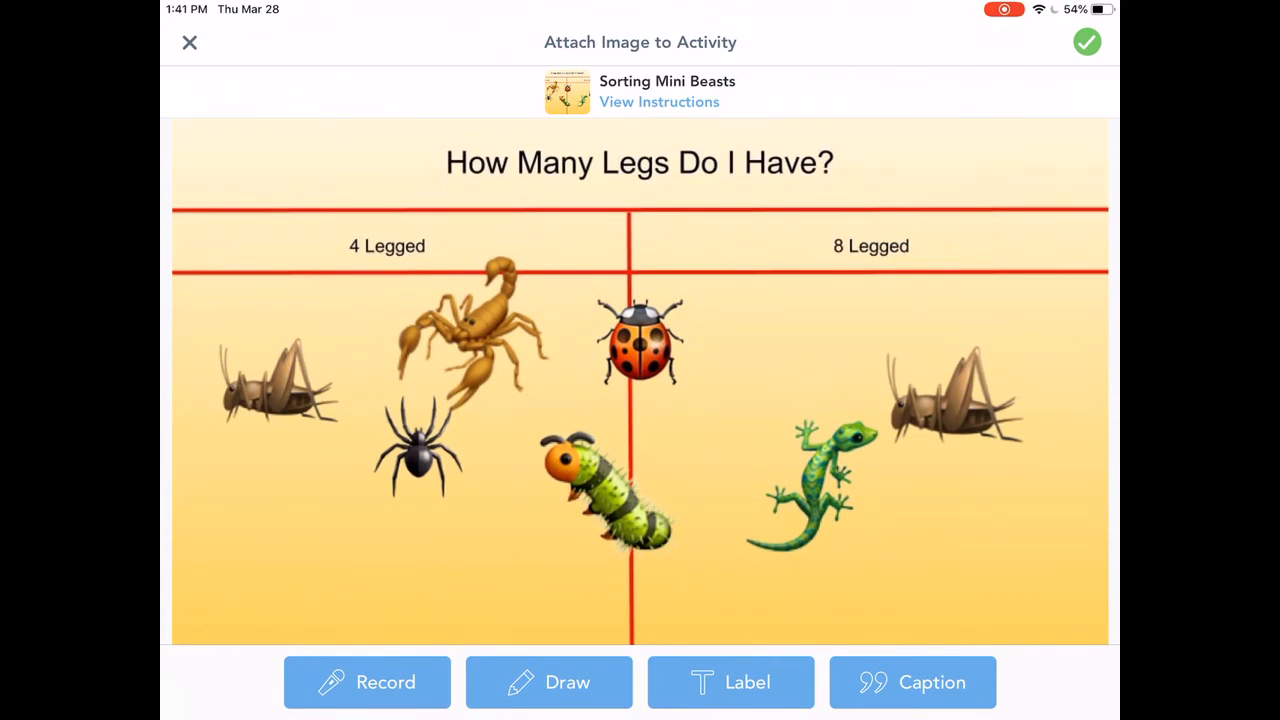
Scribble a test pen line, then drag the lizard under the 4 Legged heading
left_click(548, 682)
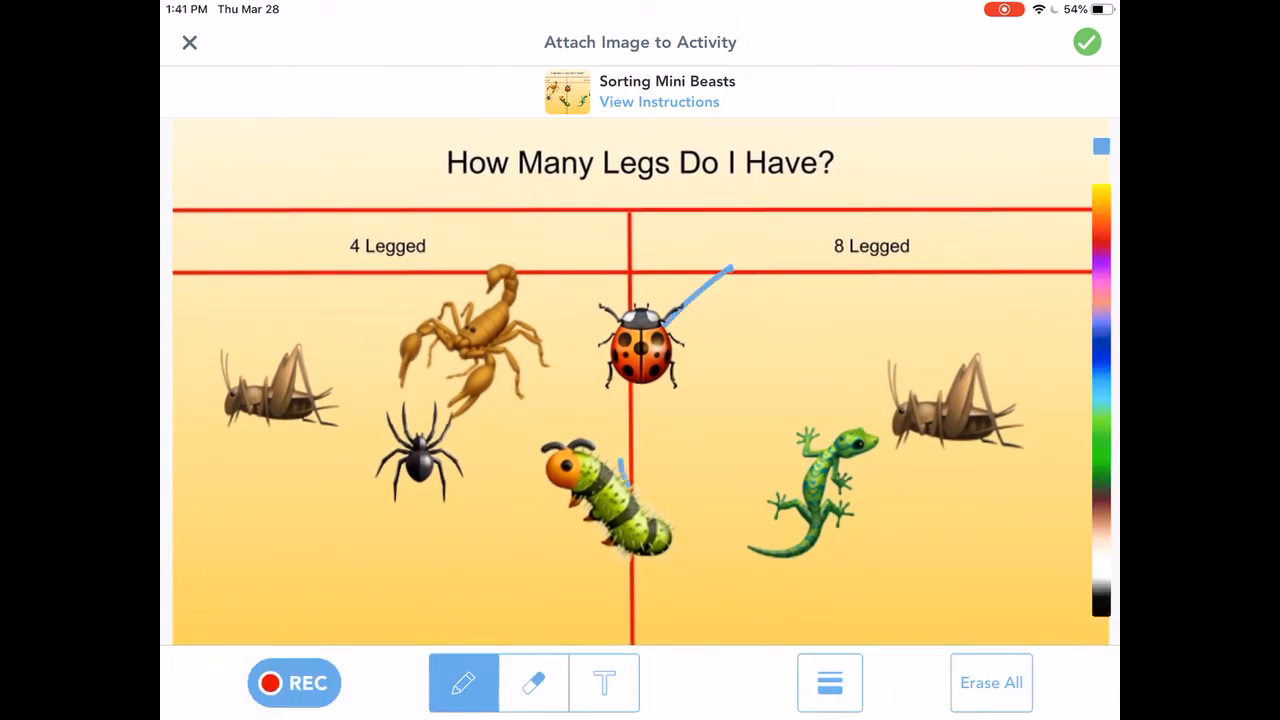
left_click_drag(730, 270, 580, 430)
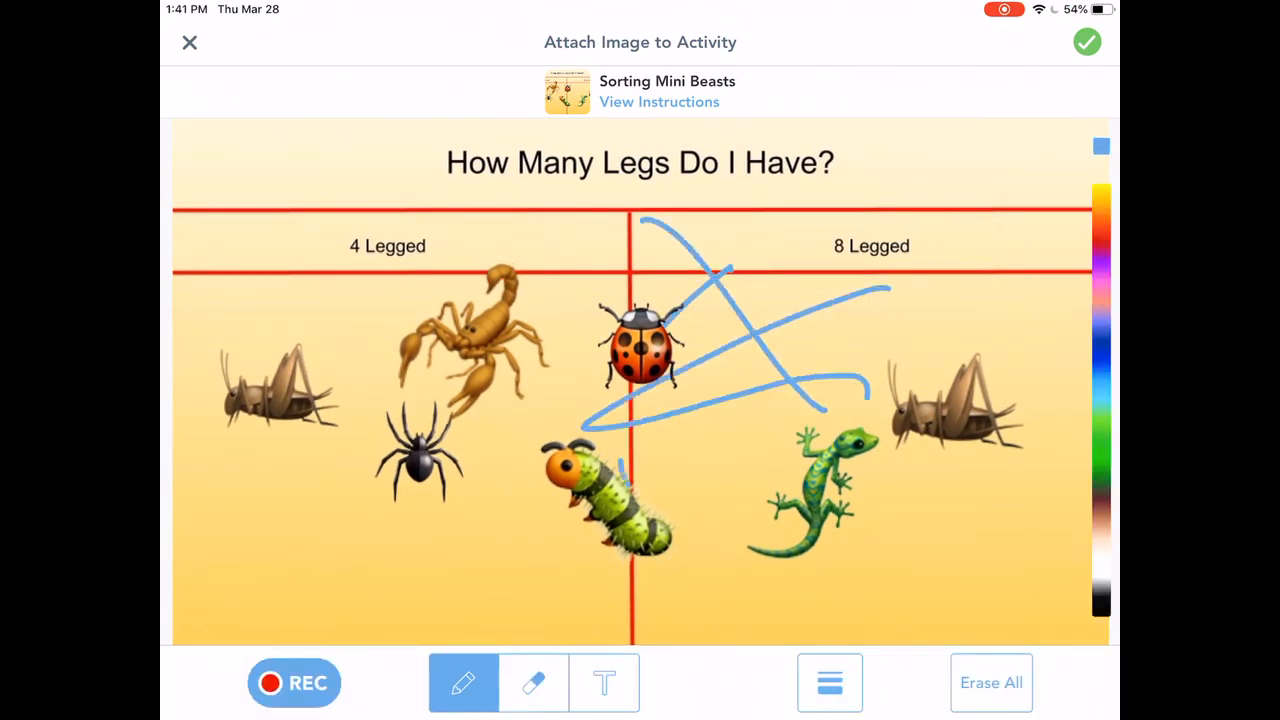
left_click(533, 683)
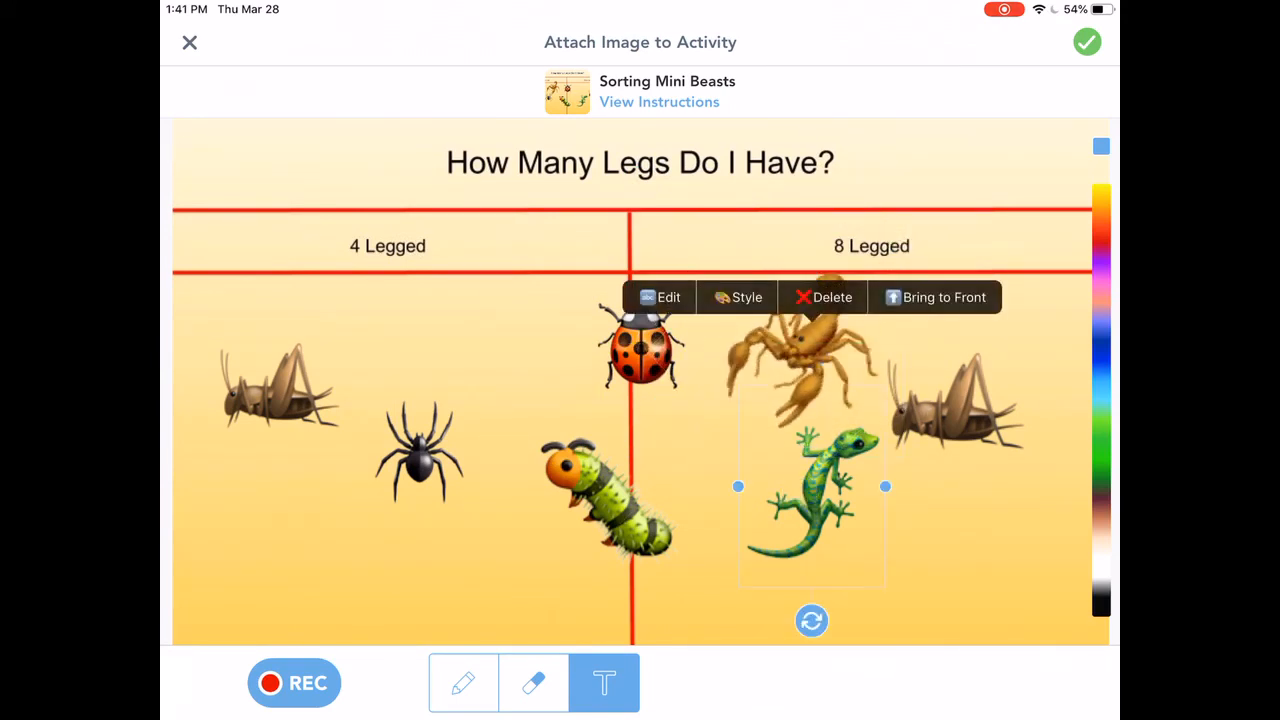
left_click_drag(812, 487, 425, 330)
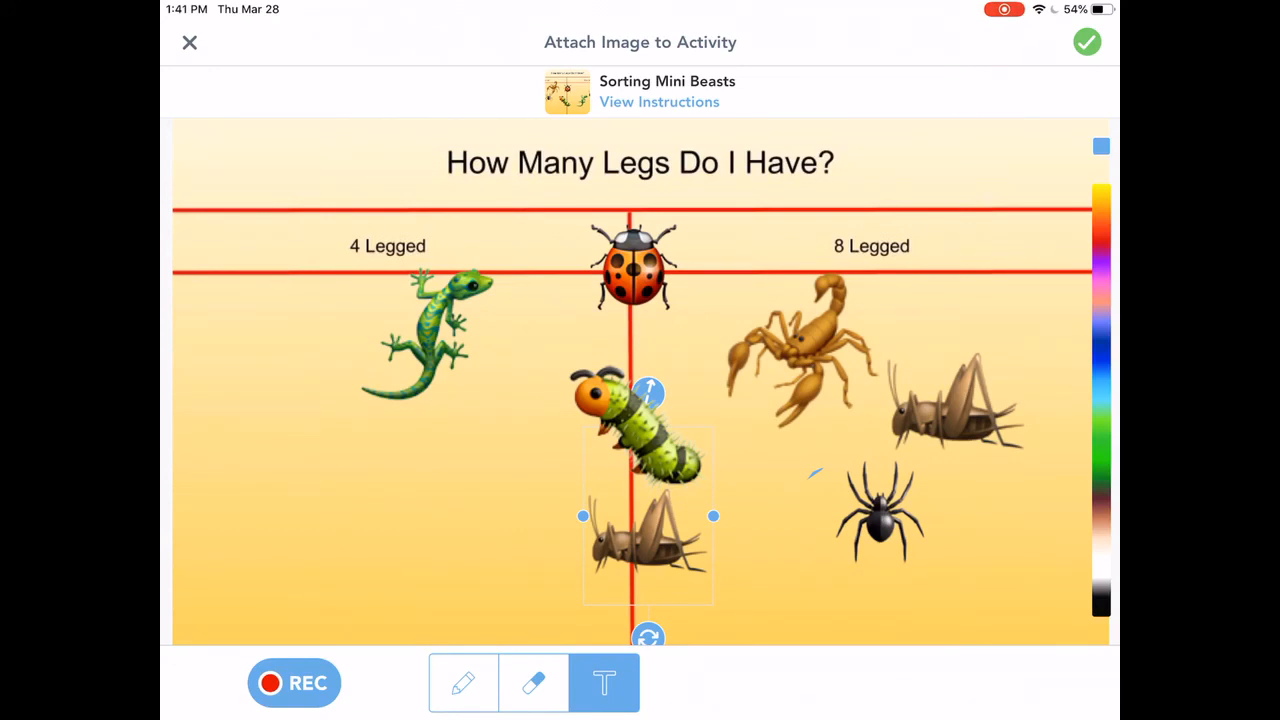
left_click_drag(420, 335, 340, 400)
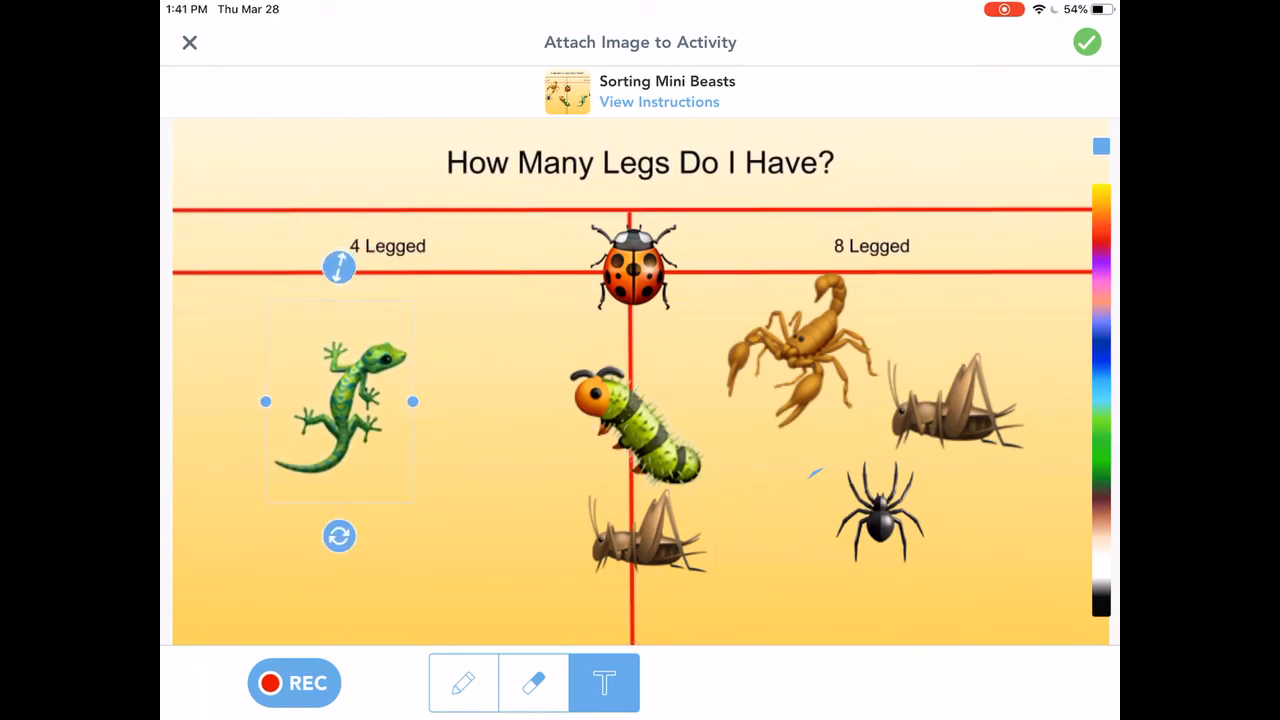